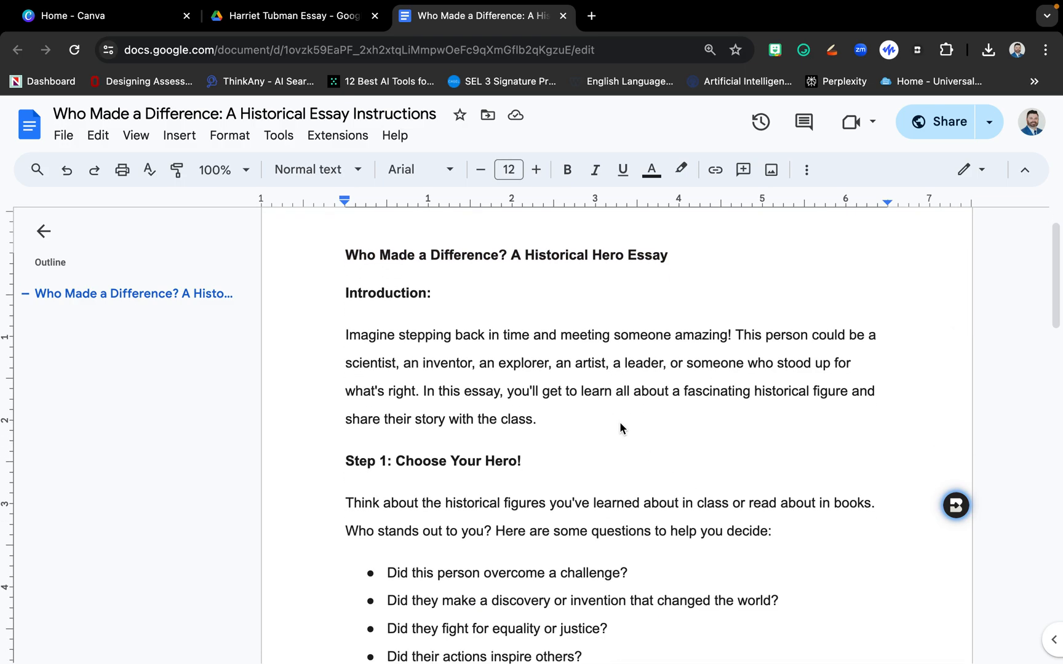
Step: Copy the full Historical Hero Essay instructions from the Google Docs document
{"action": "scroll", "scroll_direction": "down", "scroll_amount": 3}
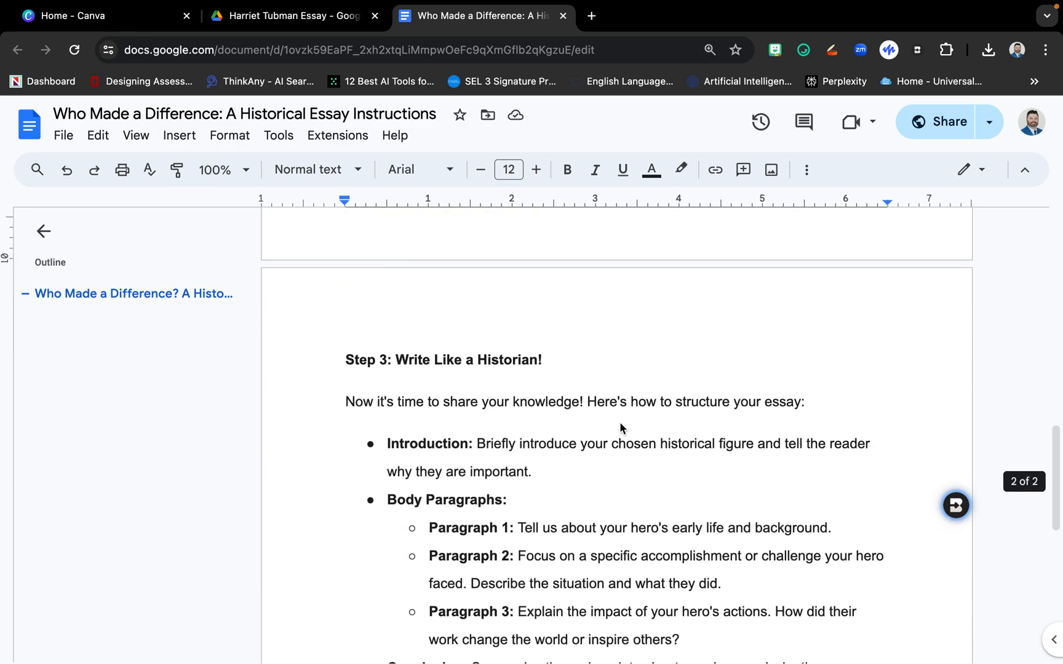
{"action": "scroll", "scroll_direction": "up", "scroll_amount": 3}
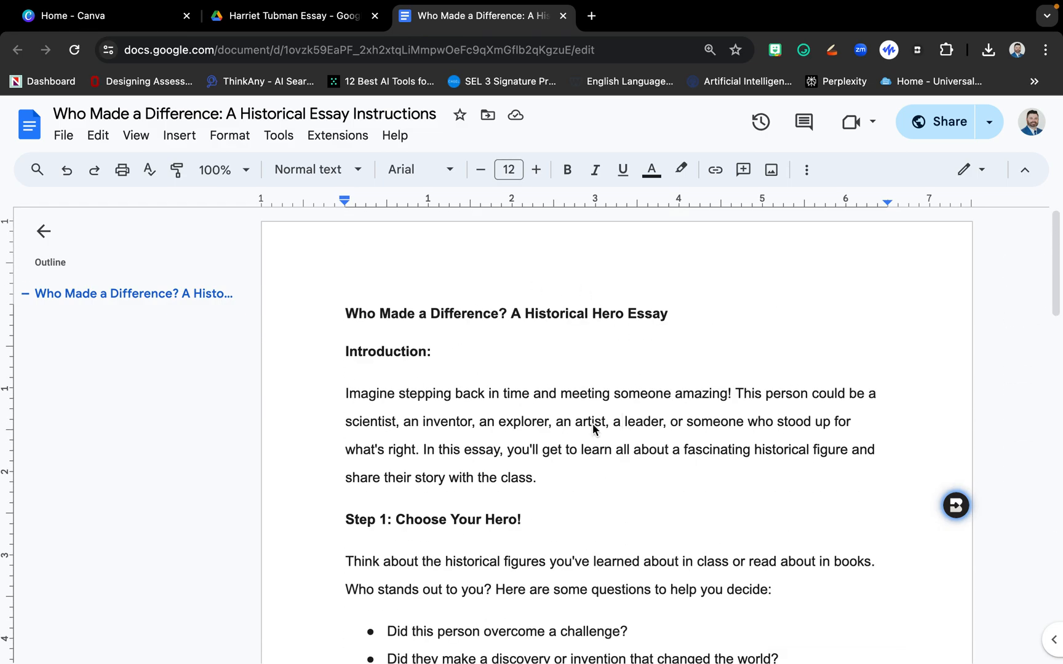
{"action": "mouse_move", "coordinate": [527, 399]}
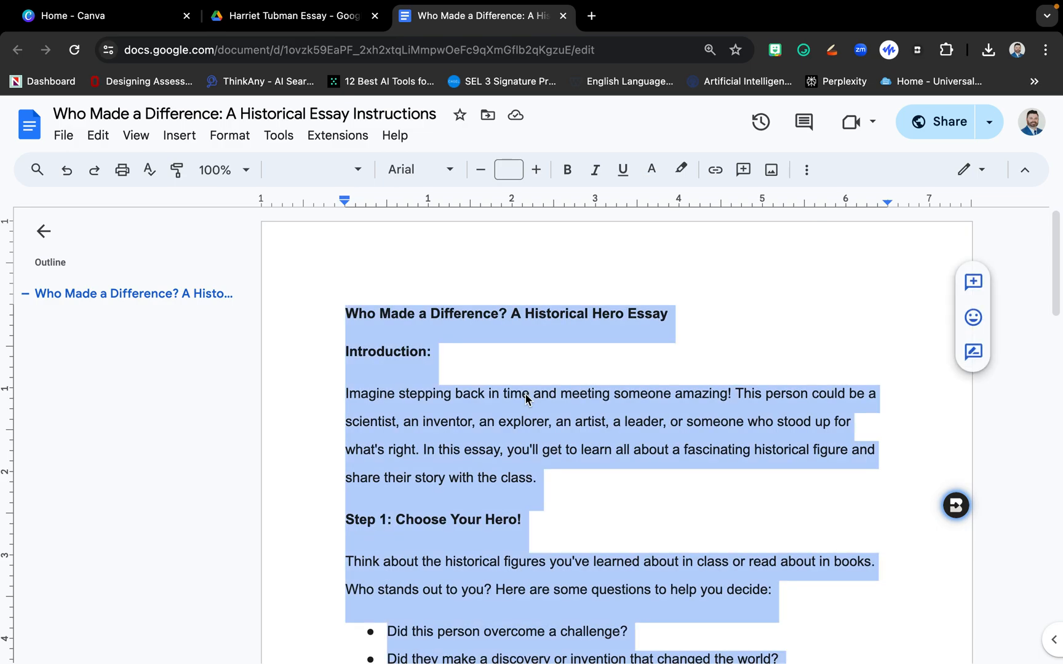
{"action": "right_click", "coordinate": [528, 400]}
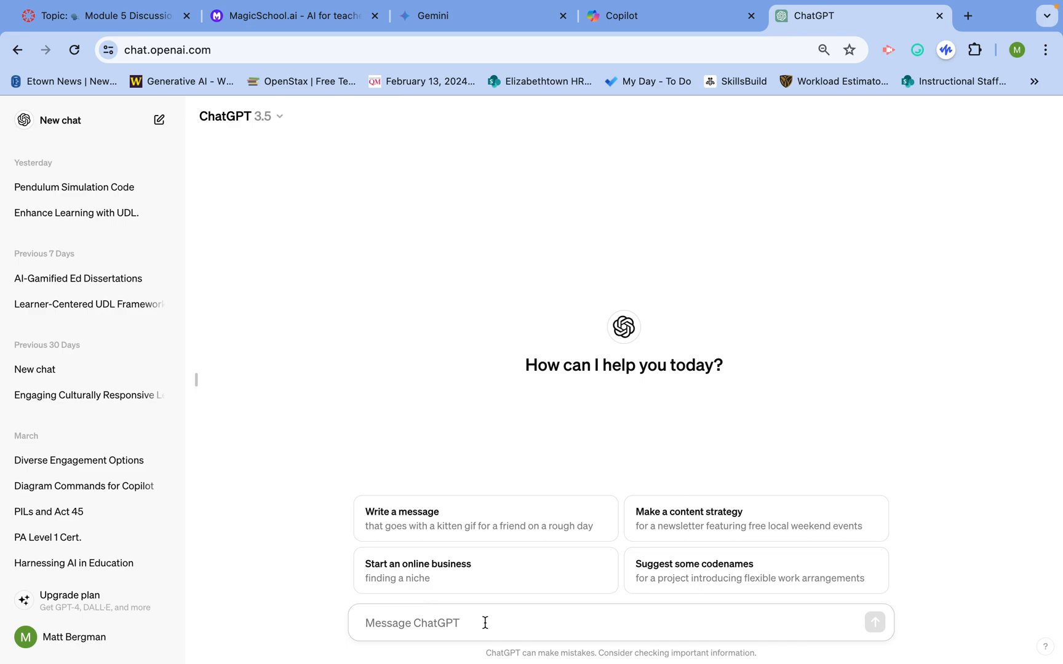
Step: Send 'Create a grading rubric for the following assignment:' with the pasted essay instructions
{"action": "type", "text": "CReat"}
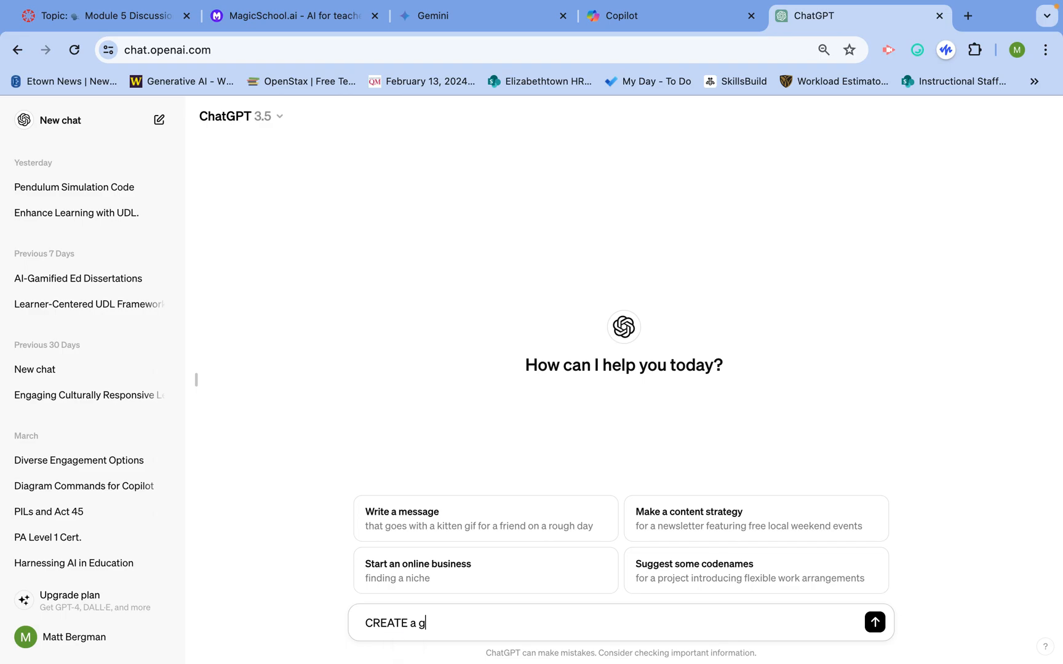
{"action": "type", "text": "rading rubric"}
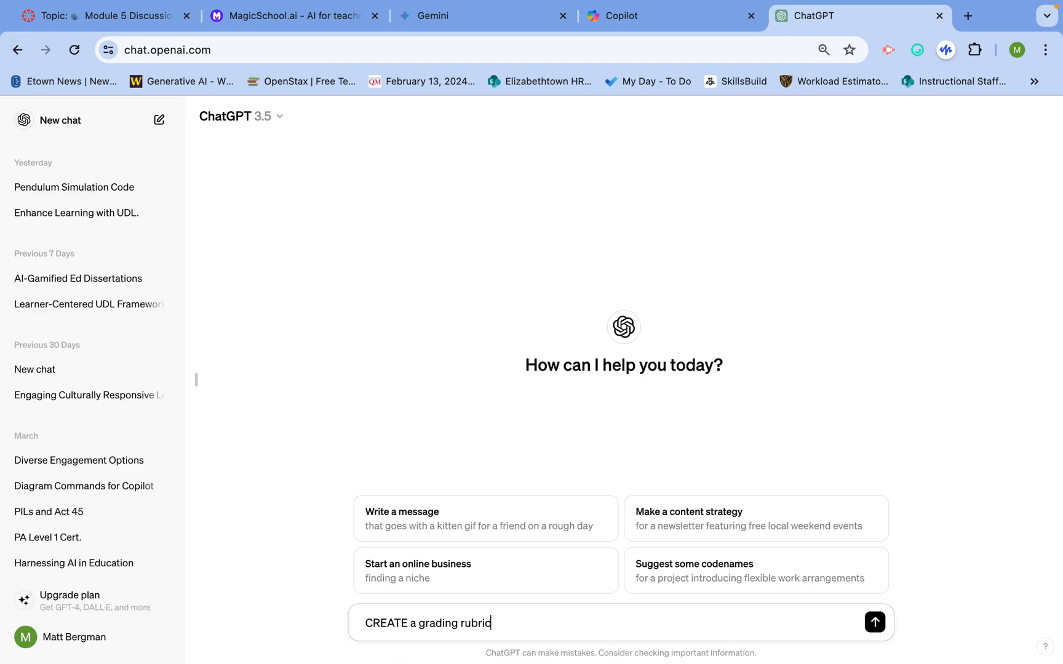
{"action": "type", "text": "for the following"}
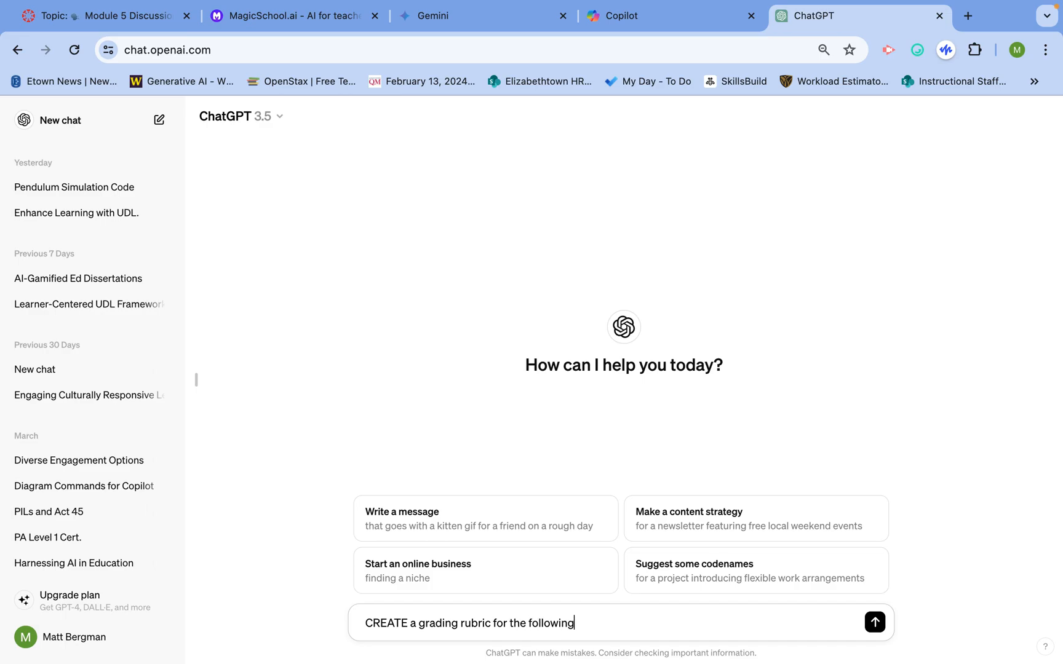
{"action": "type", "text": "assignment:"}
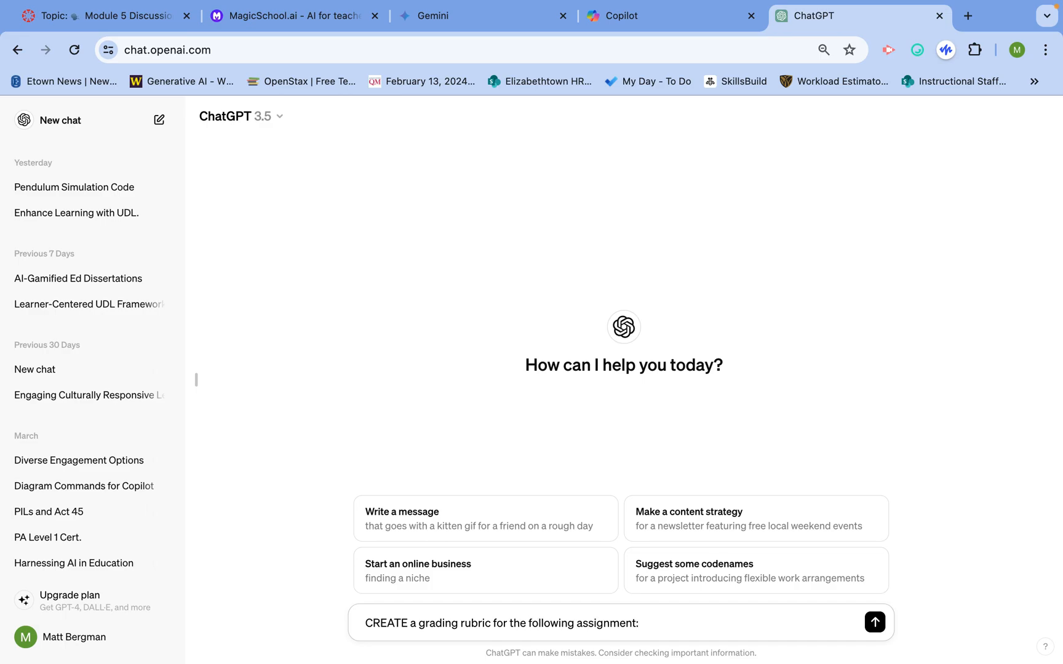
{"action": "left_click", "coordinate": [874, 622]}
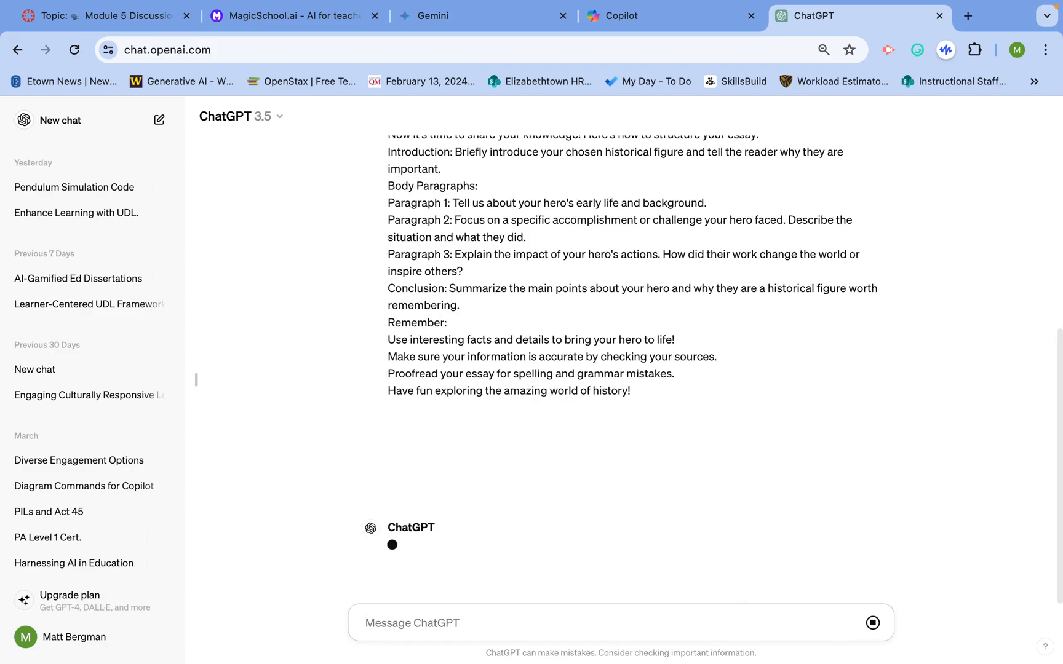
Step: Scroll through the generated rubric table to the Overall Presentation row and Total Score out of 20
{"action": "scroll", "scroll_direction": "up", "scroll_amount": 3}
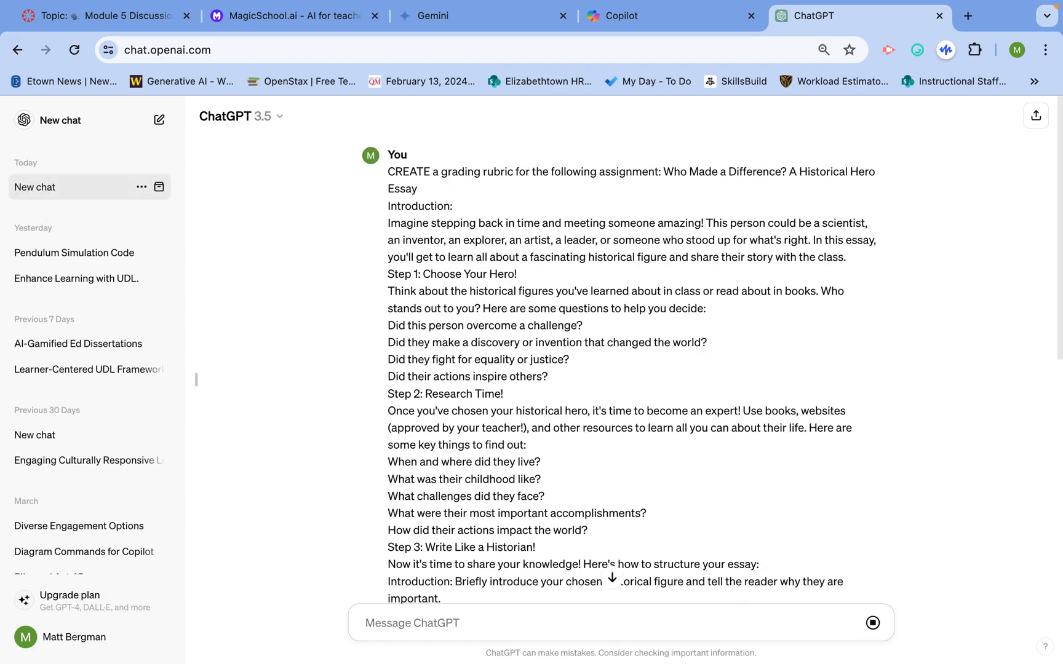
{"action": "mouse_move", "coordinate": [788, 453]}
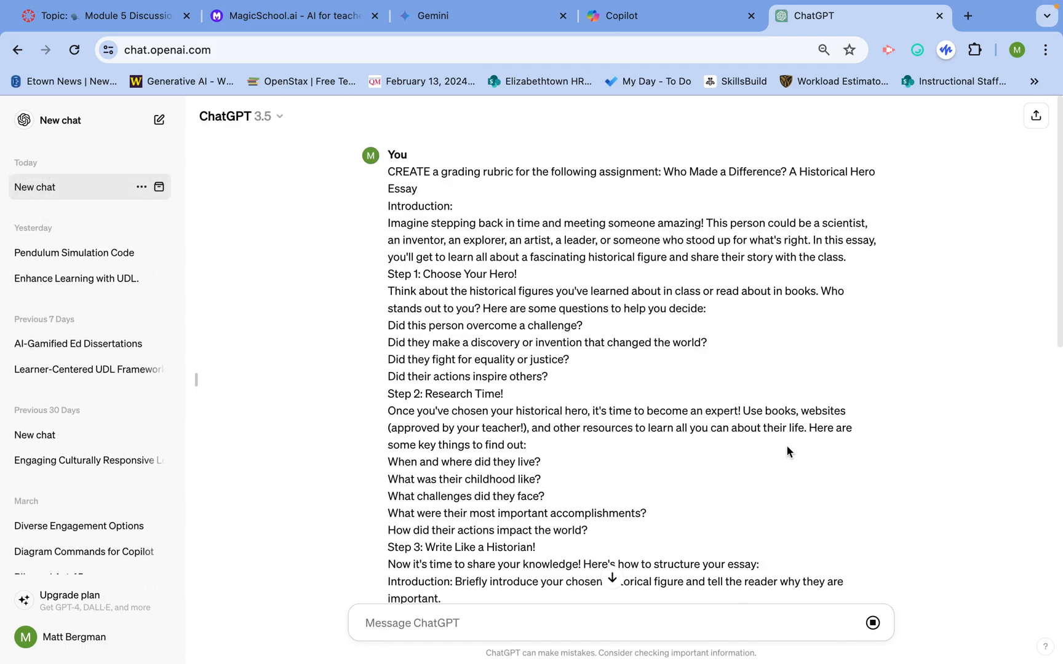
{"action": "scroll", "scroll_direction": "down", "scroll_amount": 3}
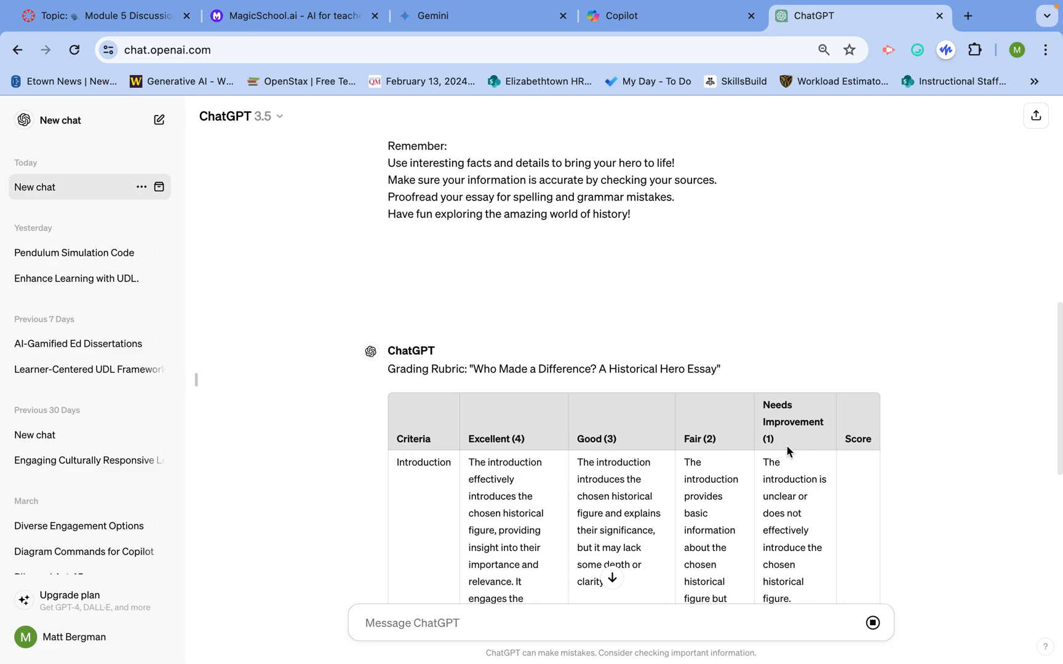
{"action": "scroll", "scroll_direction": "down", "scroll_amount": 3}
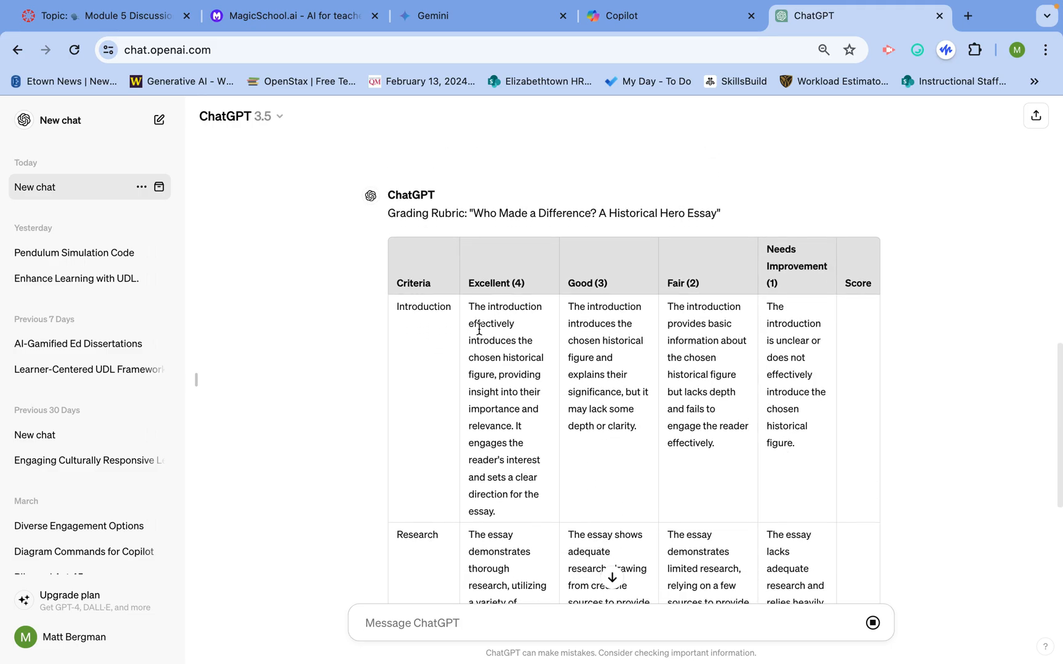
{"action": "scroll", "scroll_direction": "down", "scroll_amount": 3}
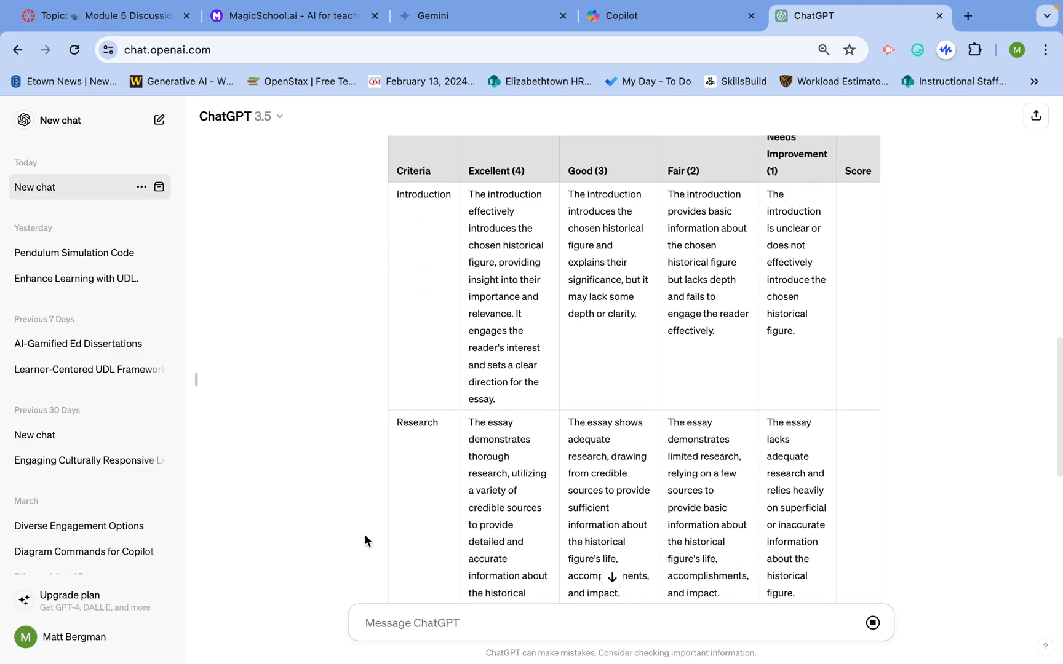
{"action": "scroll", "scroll_direction": "down", "scroll_amount": 3}
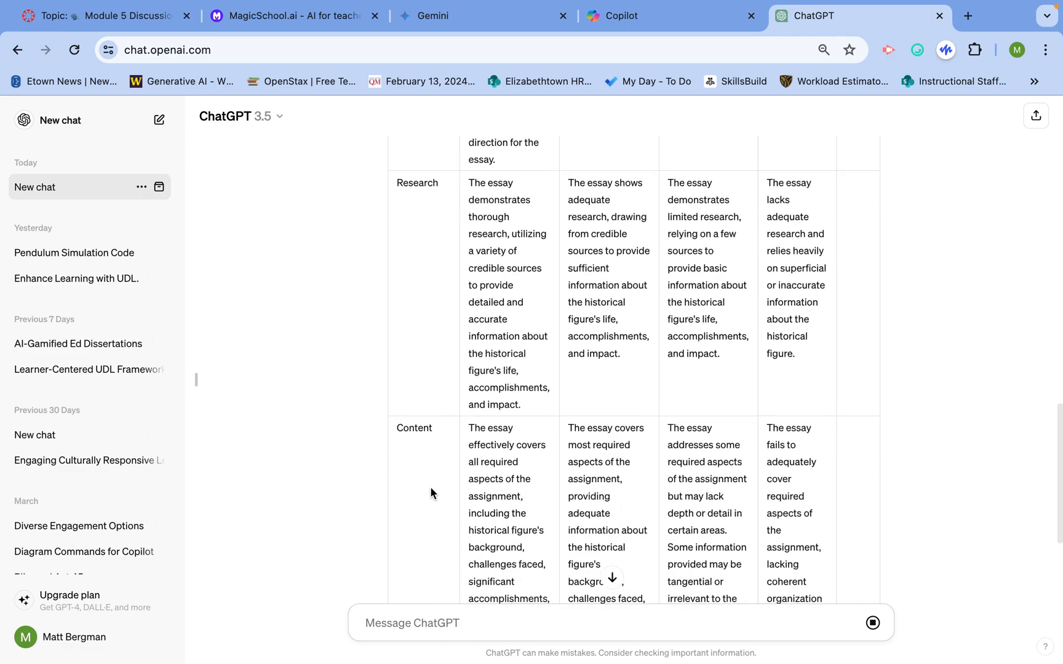
{"action": "scroll", "scroll_direction": "down", "scroll_amount": 3}
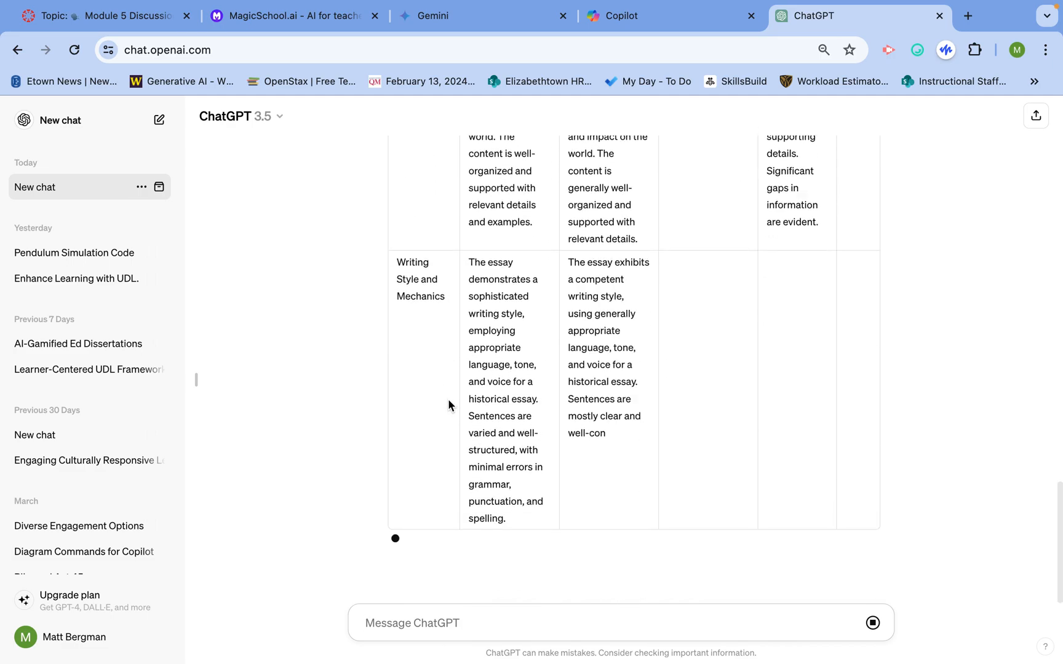
{"action": "scroll", "scroll_direction": "down", "scroll_amount": 3}
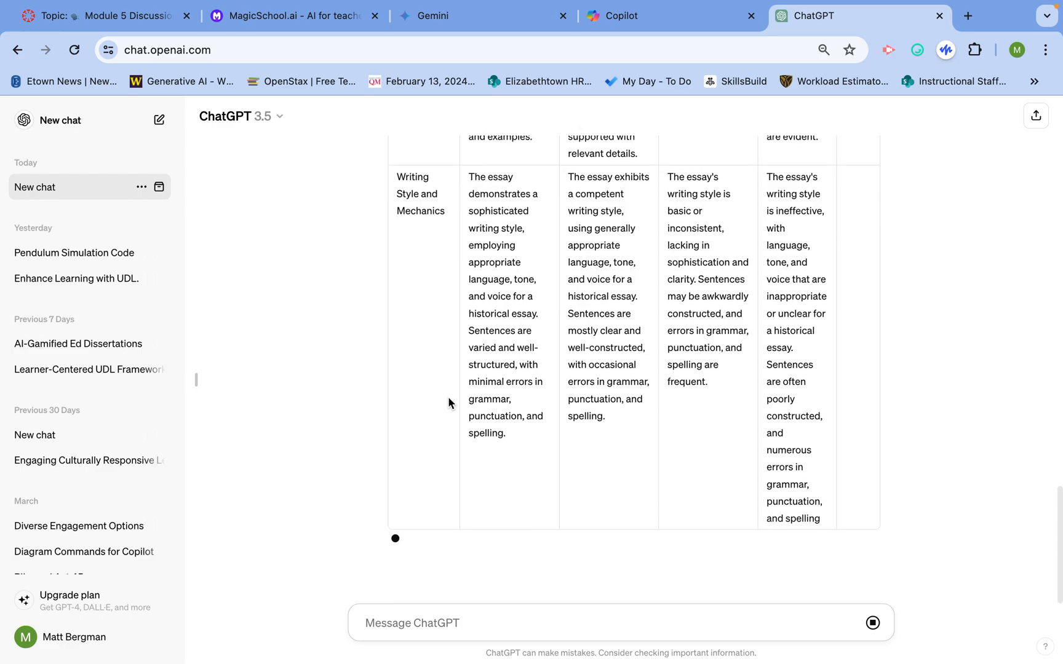
{"action": "scroll", "scroll_direction": "down", "scroll_amount": 3}
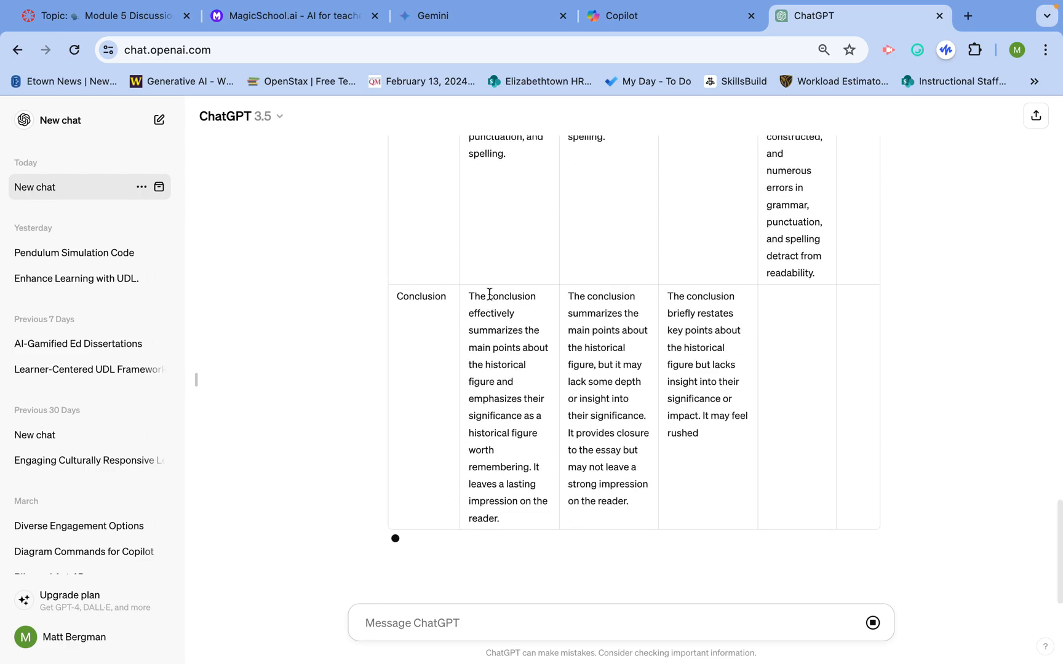
{"action": "scroll", "scroll_direction": "down", "scroll_amount": 3}
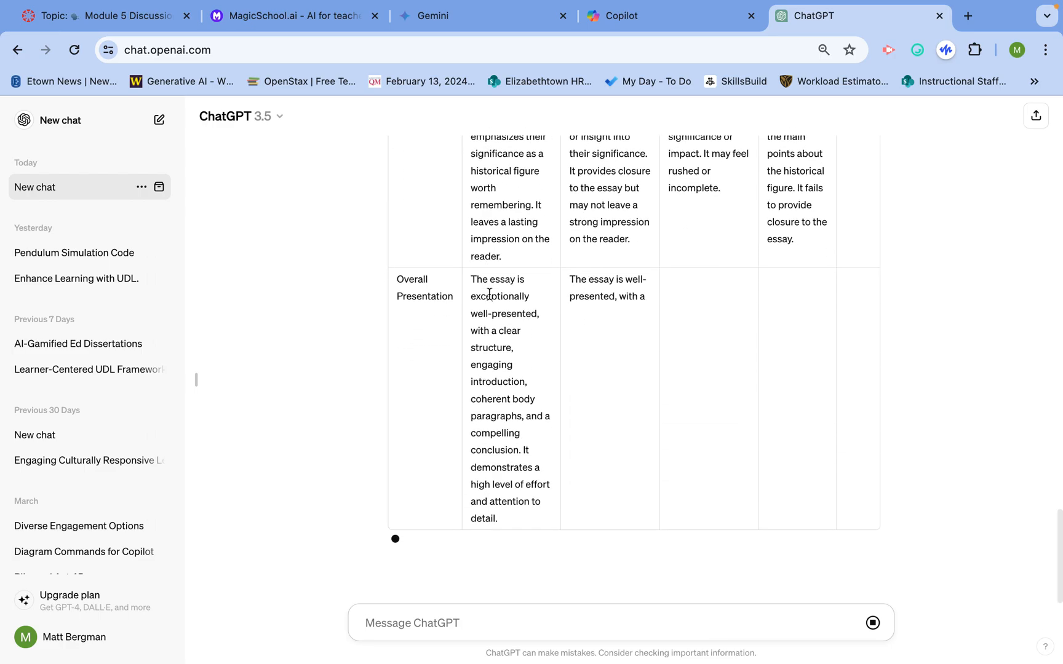
{"action": "scroll", "scroll_direction": "down", "scroll_amount": 3}
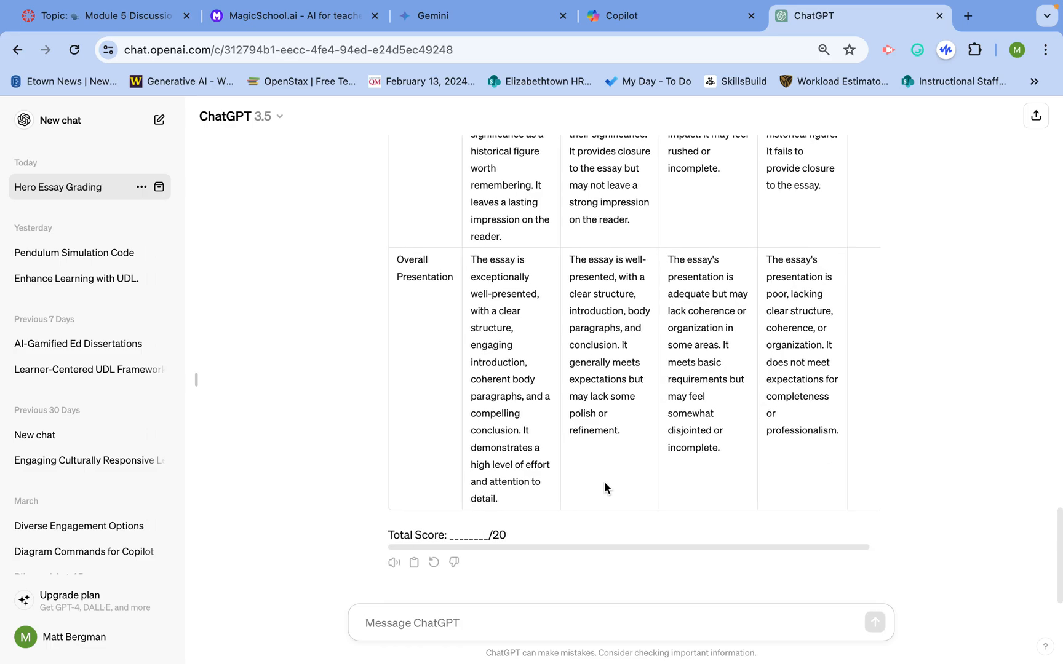
{"action": "scroll", "scroll_direction": "up", "scroll_amount": 3}
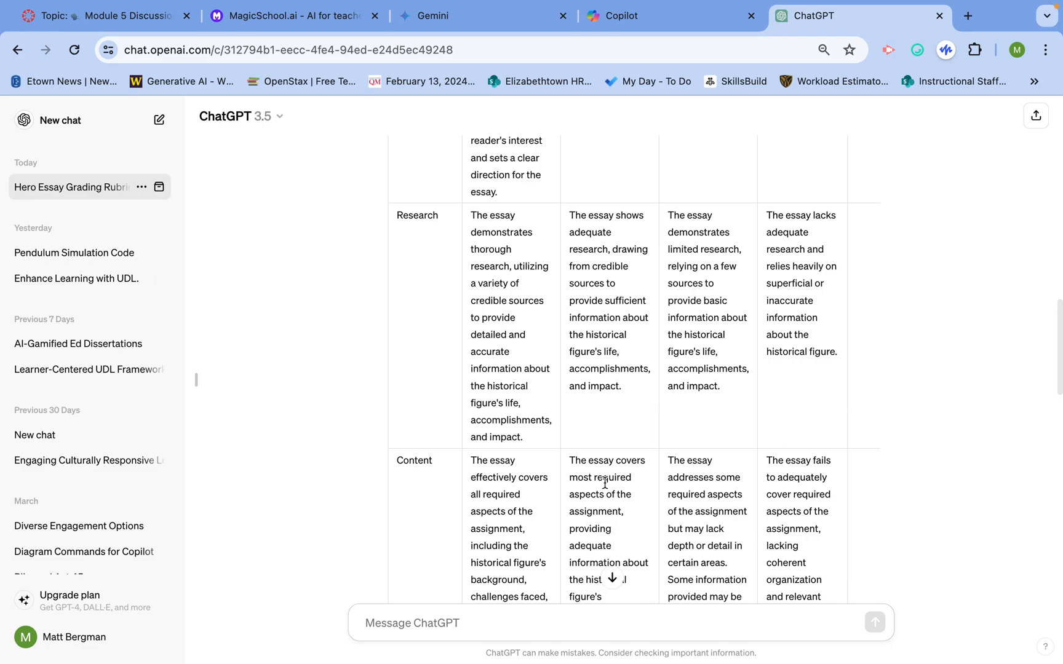
{"action": "scroll", "scroll_direction": "up", "scroll_amount": 3}
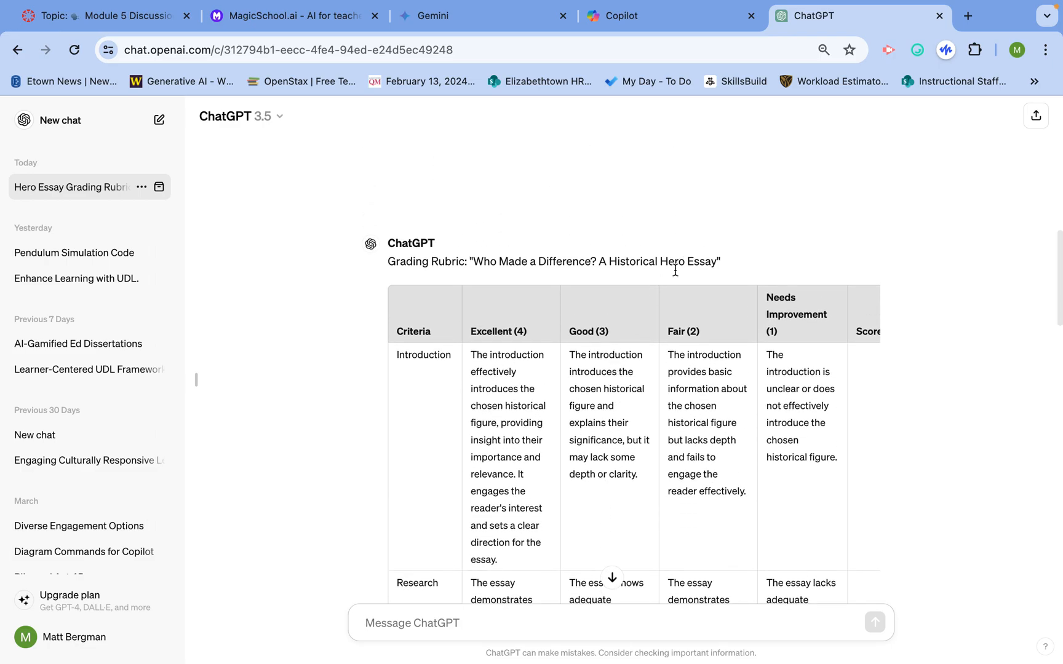
{"action": "scroll", "scroll_direction": "down", "scroll_amount": 3}
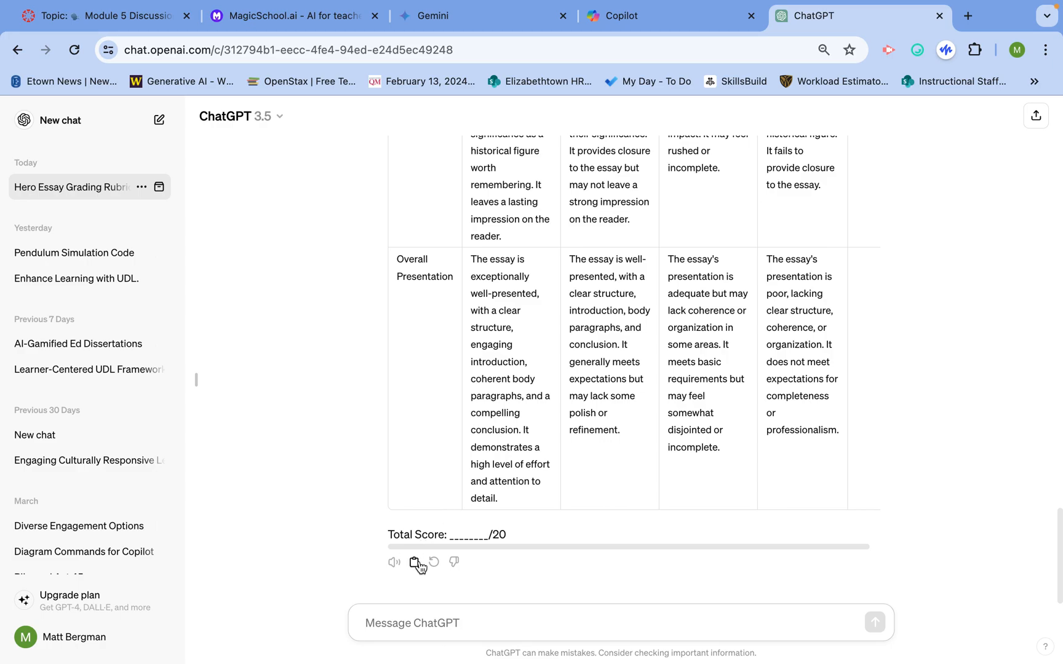
{"action": "mouse_move", "coordinate": [560, 436]}
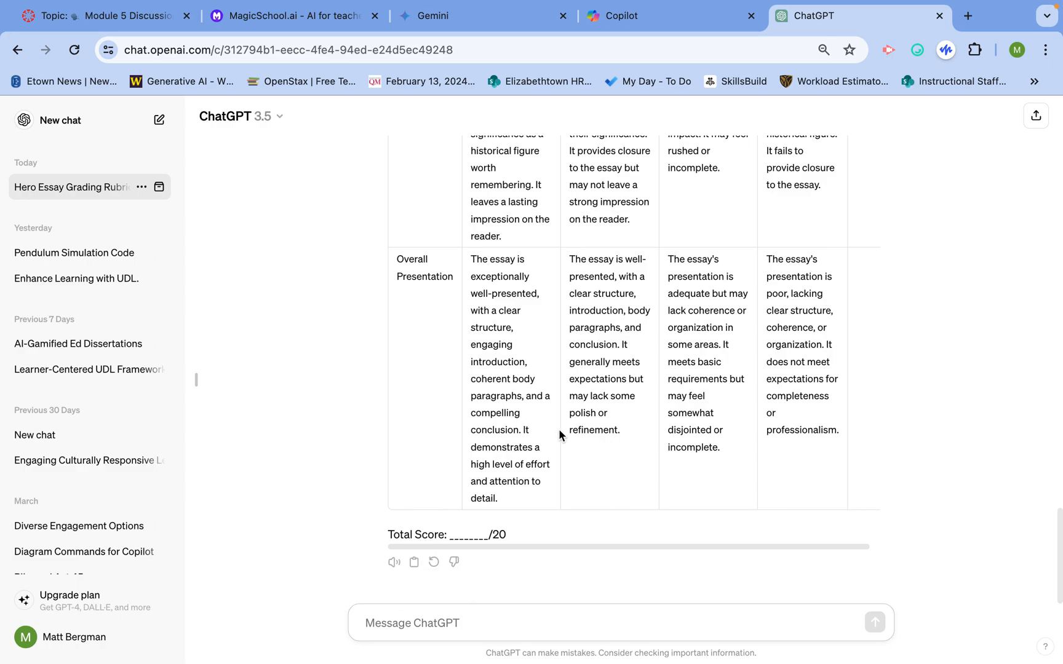
{"action": "mouse_move", "coordinate": [535, 284]}
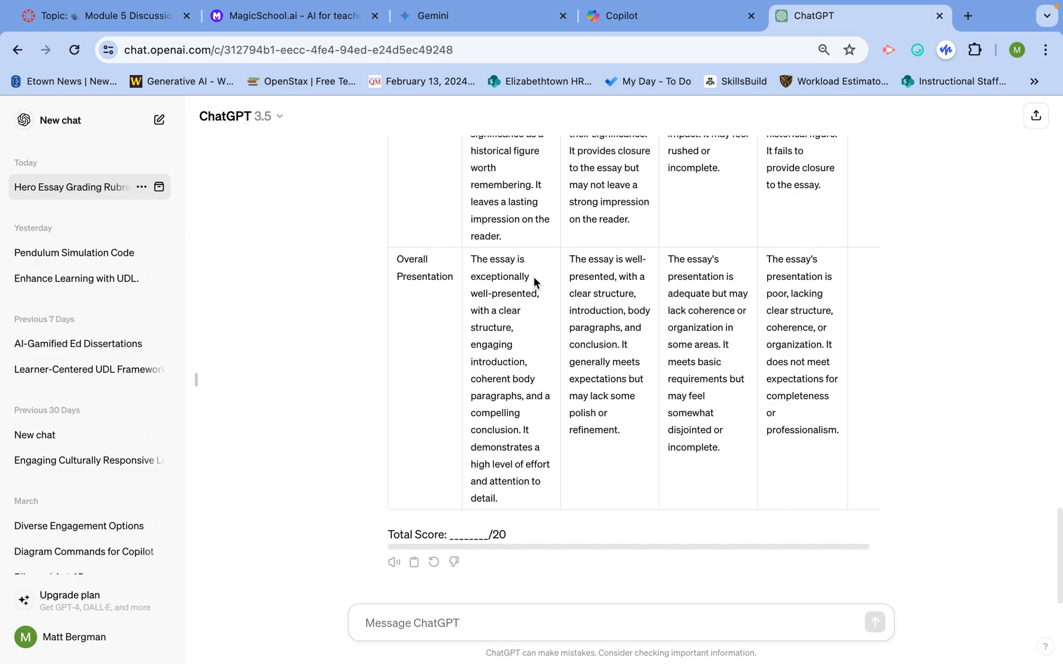
{"action": "mouse_move", "coordinate": [531, 257]}
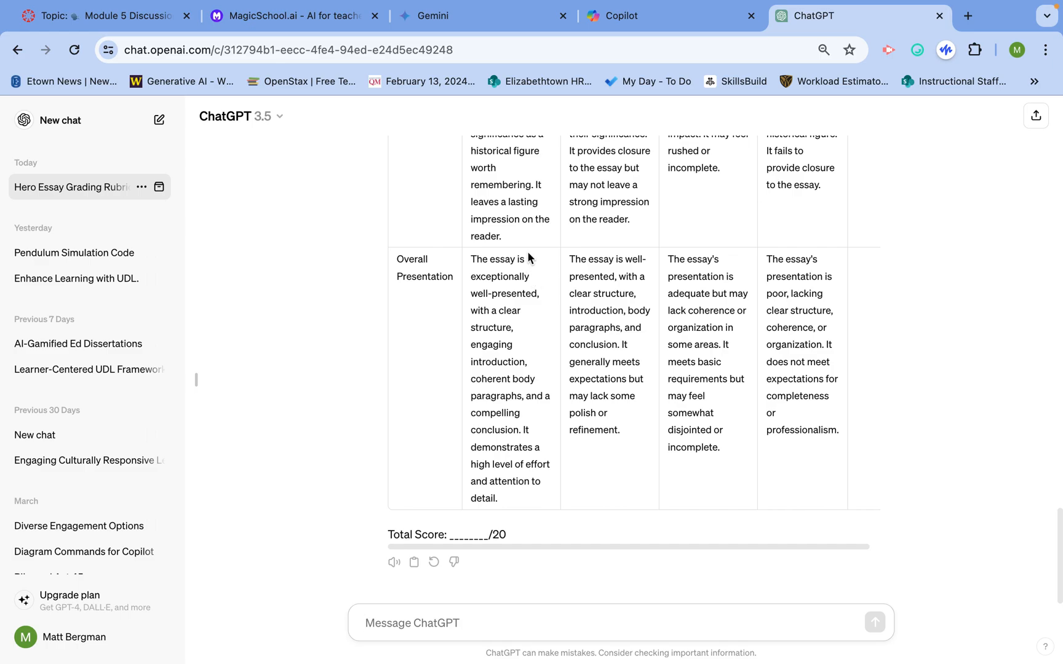
Step: Log in to MagicSchool.ai and search the Magic Tools for 'ru' to find the rubric tool
{"action": "left_click", "coordinate": [291, 16]}
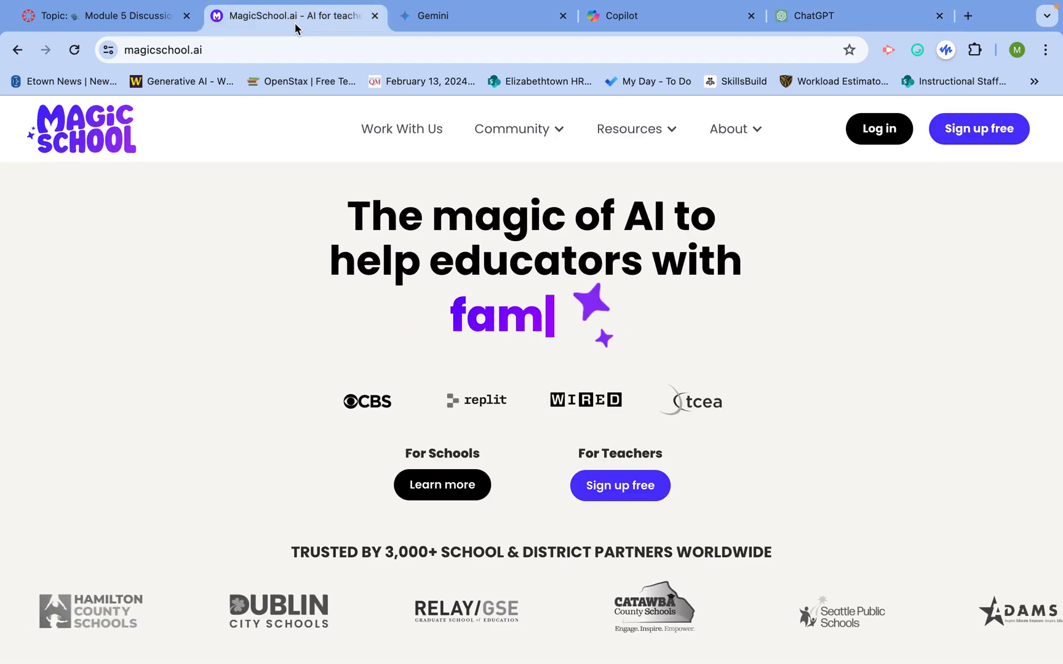
{"action": "left_click", "coordinate": [878, 128]}
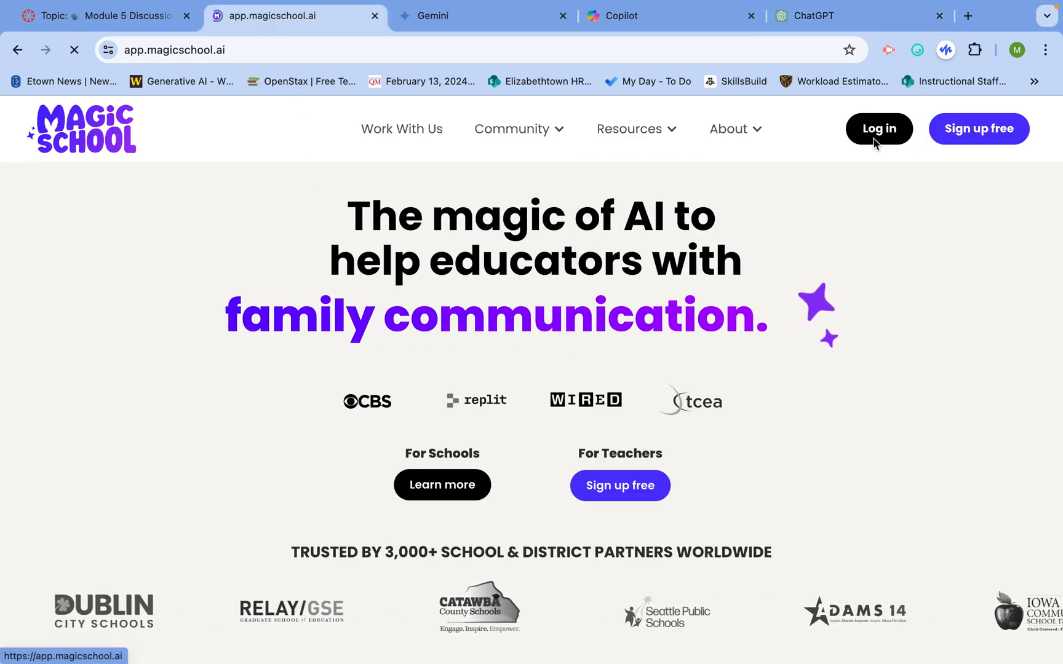
{"action": "left_click", "coordinate": [877, 129]}
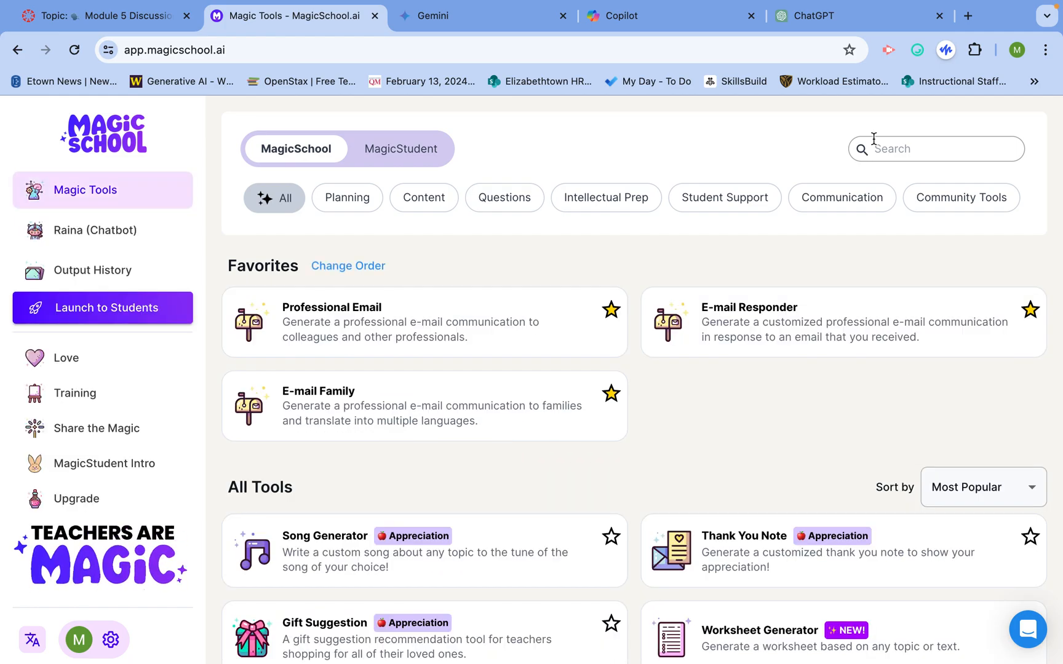
{"action": "left_click", "coordinate": [936, 148]}
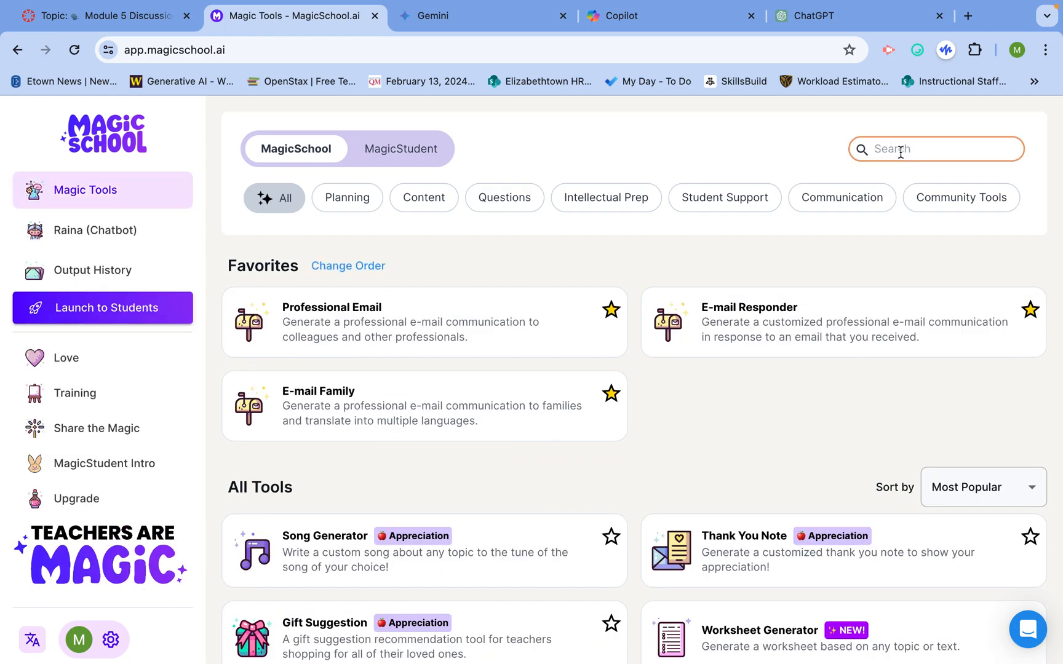
{"action": "type", "text": "r"}
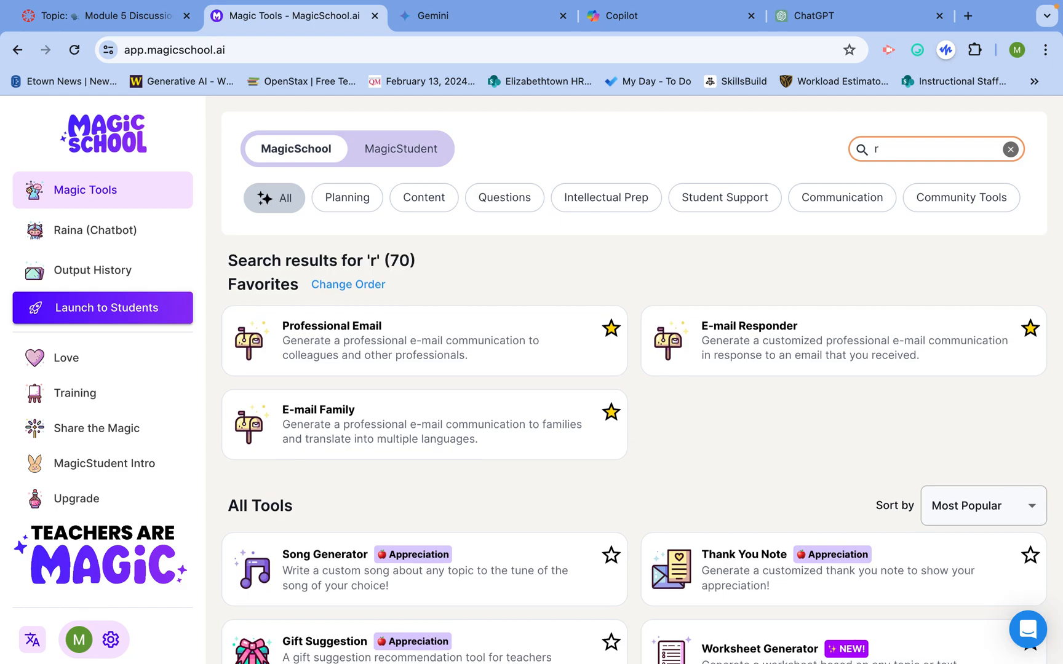
{"action": "type", "text": "u"}
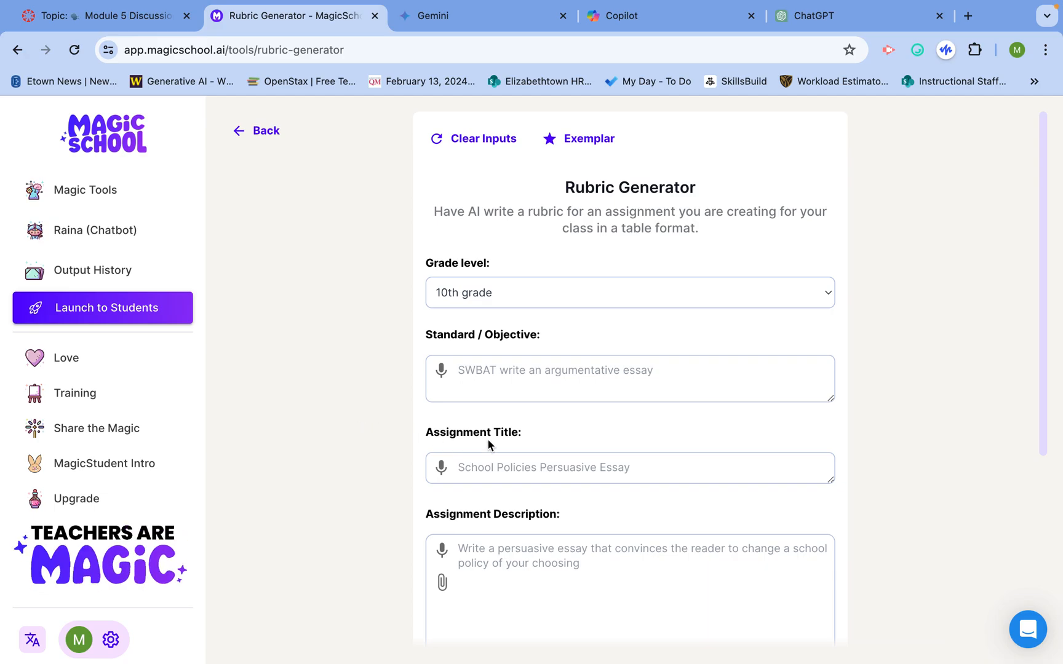
{"action": "mouse_move", "coordinate": [472, 293]}
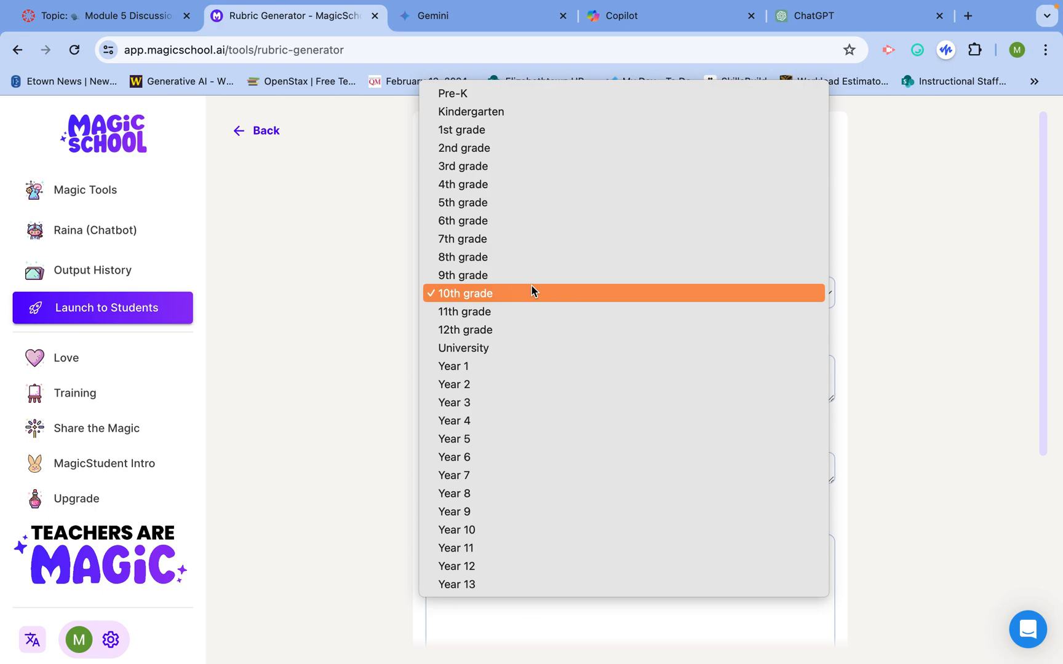
Step: Keep Grade level at 10th grade and check the Point Scale options in the Rubric Generator form
{"action": "left_click", "coordinate": [464, 292]}
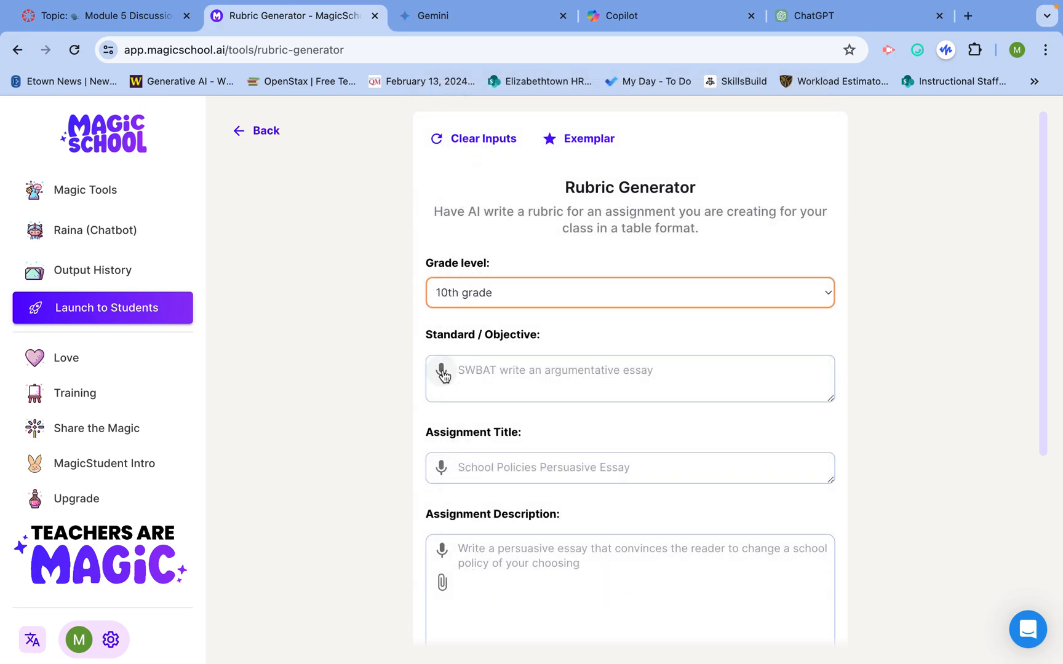
{"action": "scroll", "scroll_direction": "down", "scroll_amount": 3}
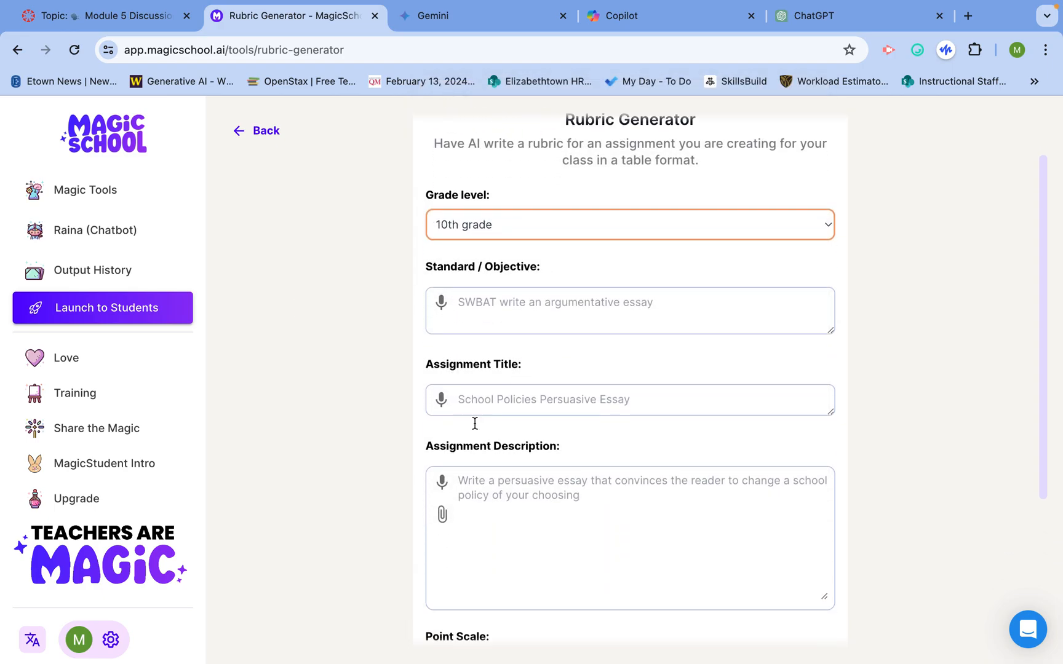
{"action": "mouse_move", "coordinate": [443, 514]}
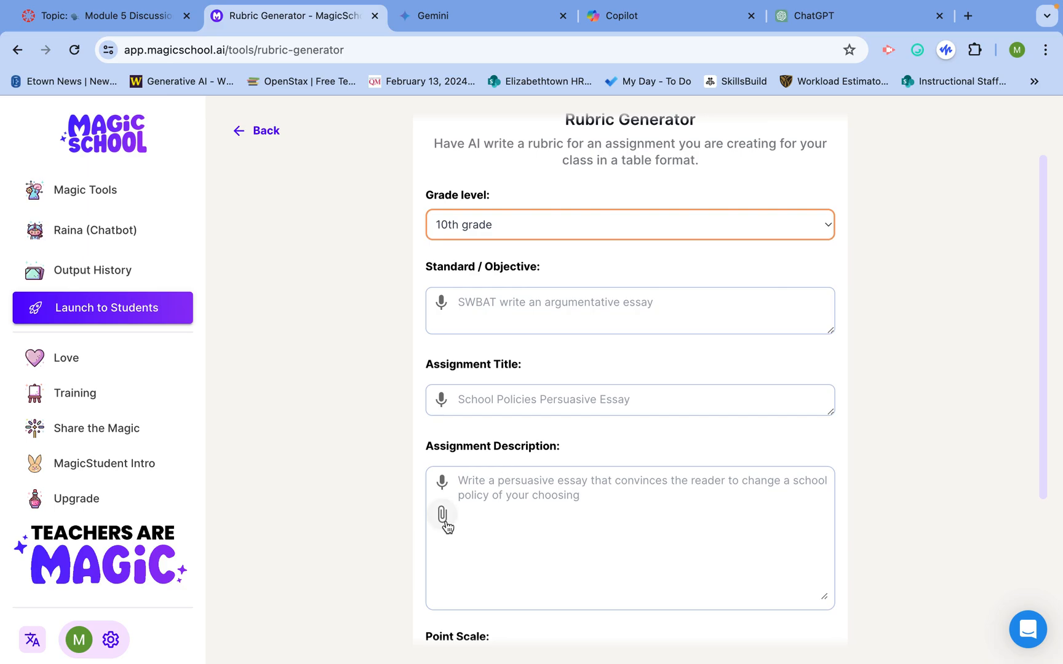
{"action": "mouse_move", "coordinate": [446, 517]}
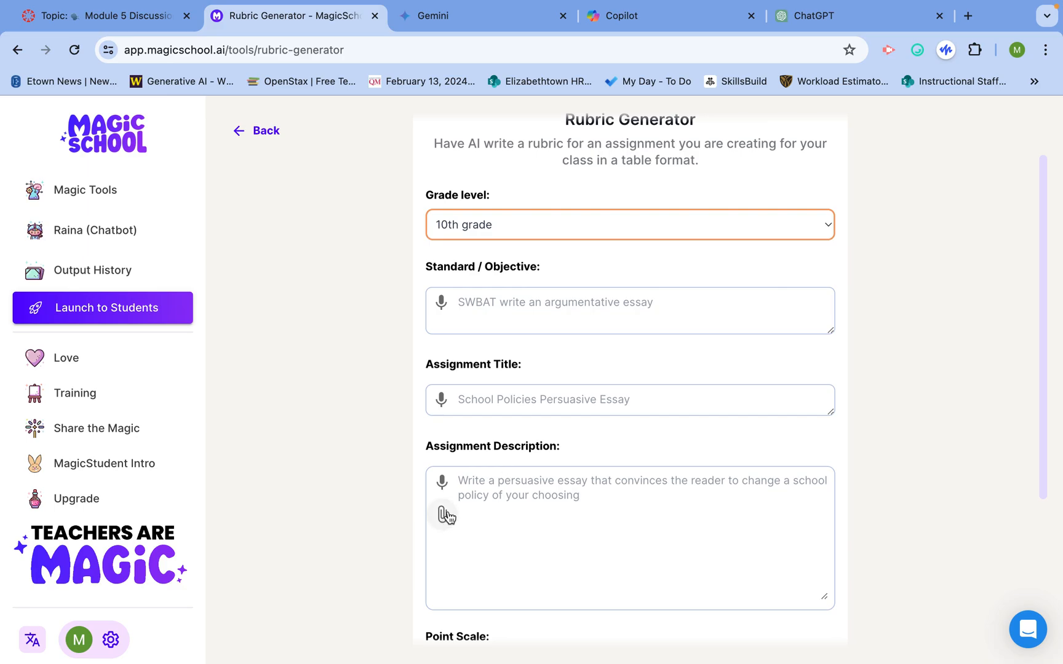
{"action": "scroll", "scroll_direction": "down", "scroll_amount": 3}
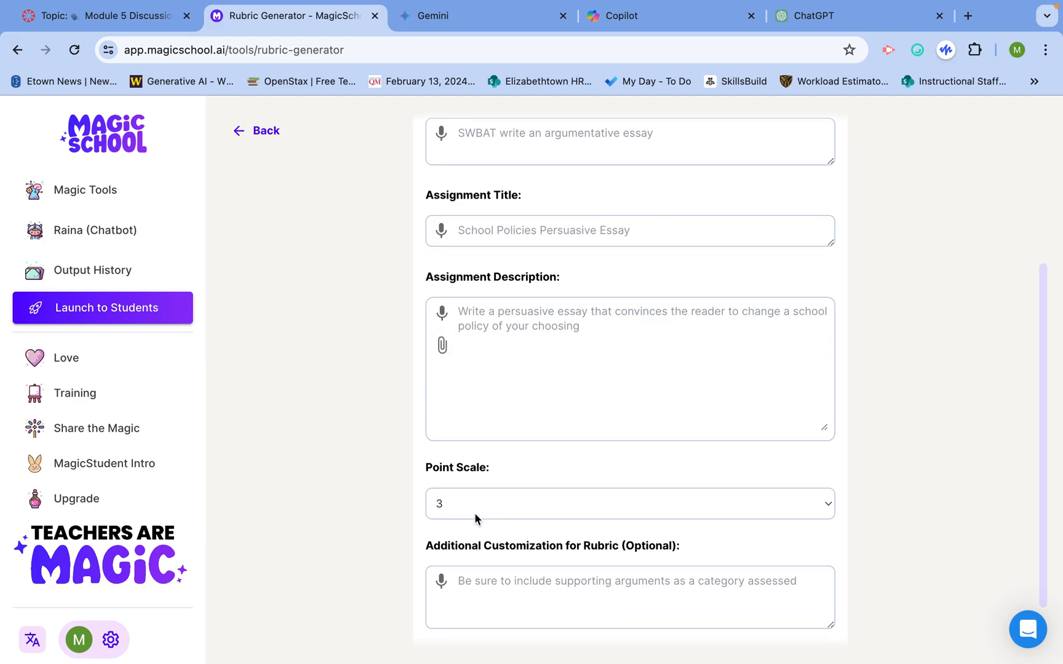
{"action": "left_click", "coordinate": [627, 504]}
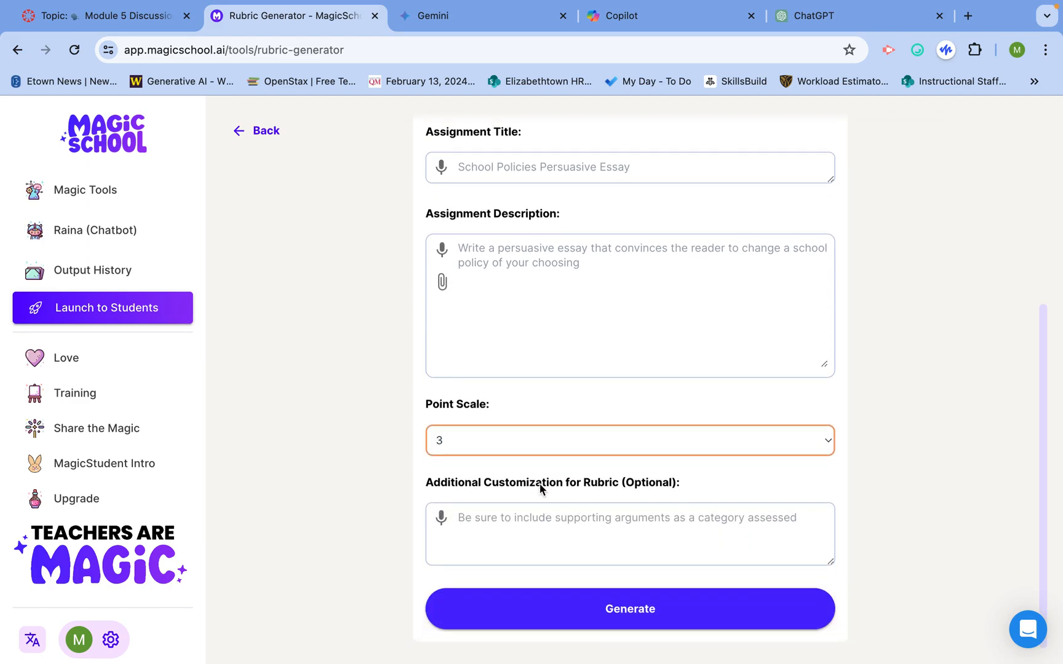
{"action": "scroll", "scroll_direction": "up", "scroll_amount": 3}
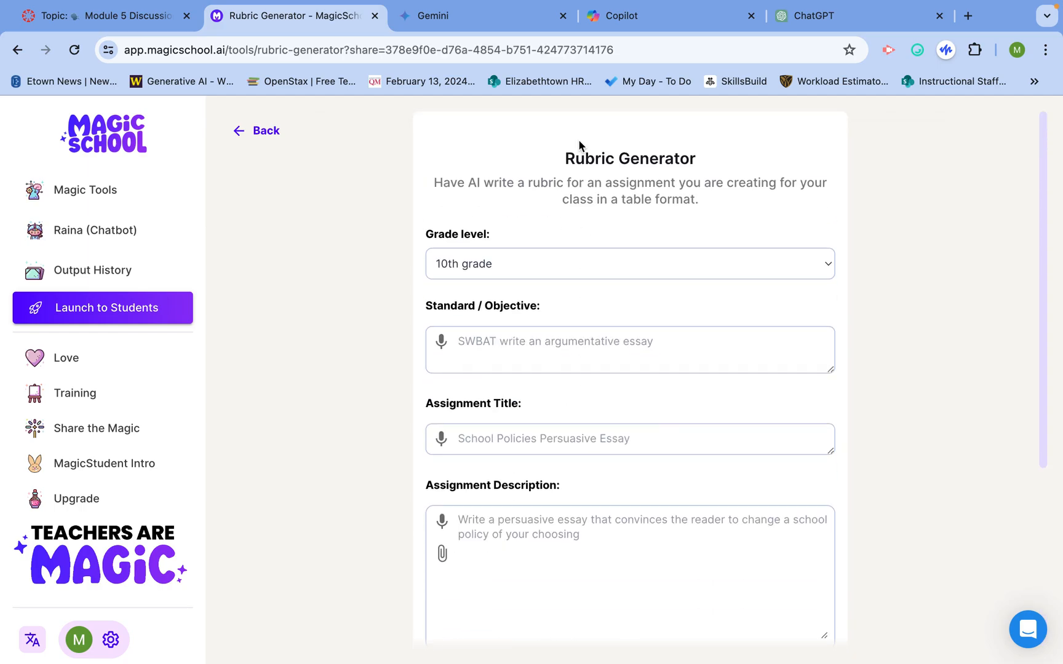
Step: Scroll through the exemplar School Board Persuasive Essay rubric and its rewrite without grammar
{"action": "left_click", "coordinate": [589, 138]}
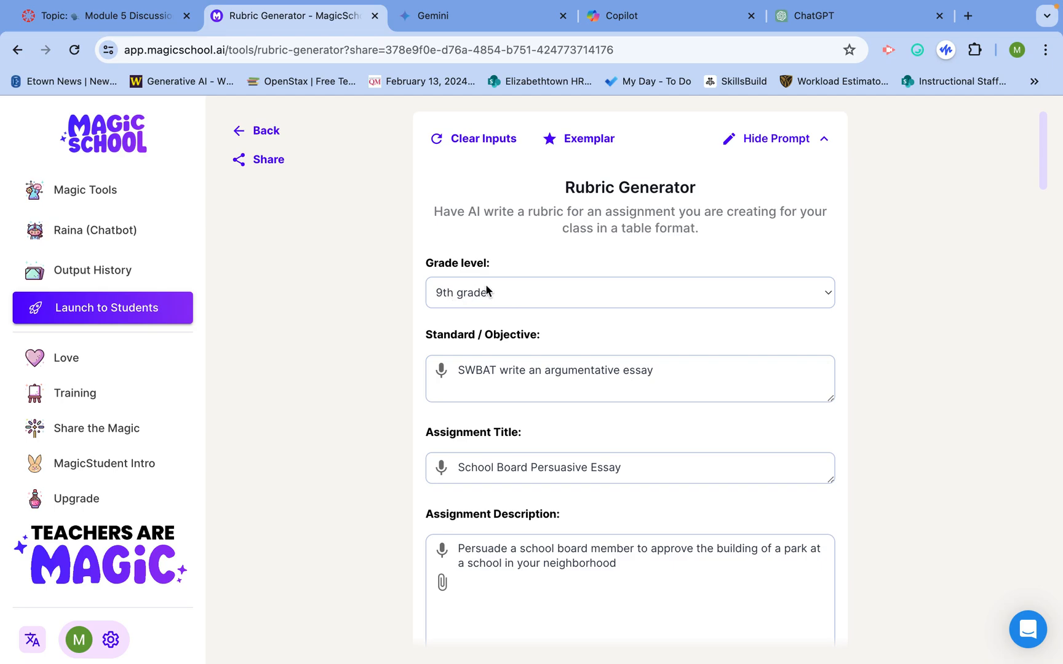
{"action": "scroll", "scroll_direction": "down", "scroll_amount": 3}
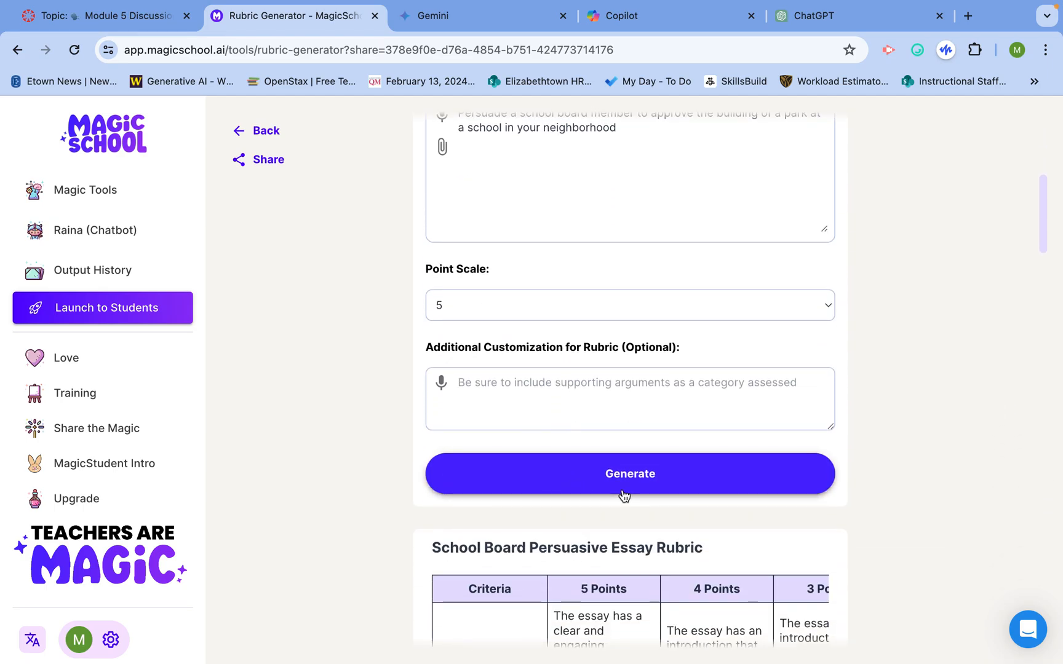
{"action": "scroll", "scroll_direction": "down", "scroll_amount": 3}
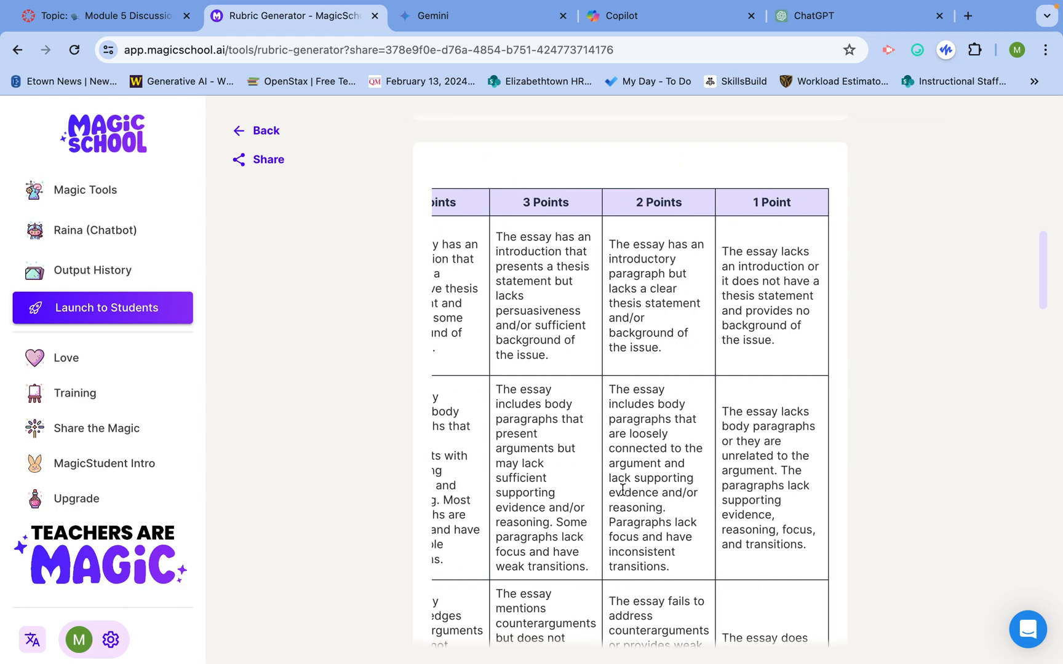
{"action": "scroll", "scroll_direction": "down", "scroll_amount": 3}
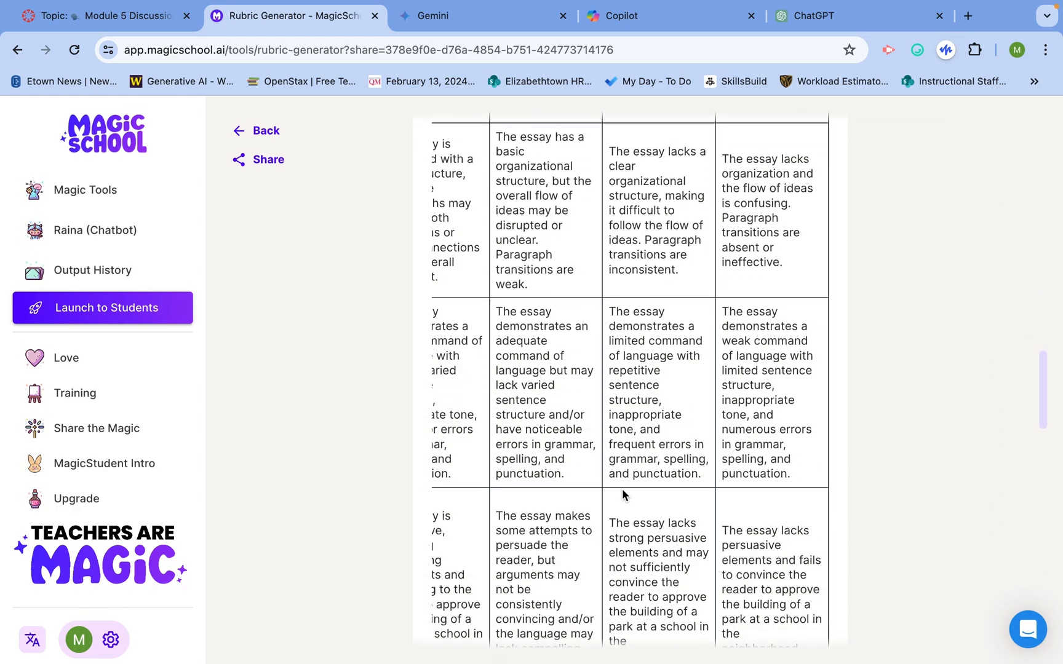
{"action": "scroll", "scroll_direction": "down", "scroll_amount": 3}
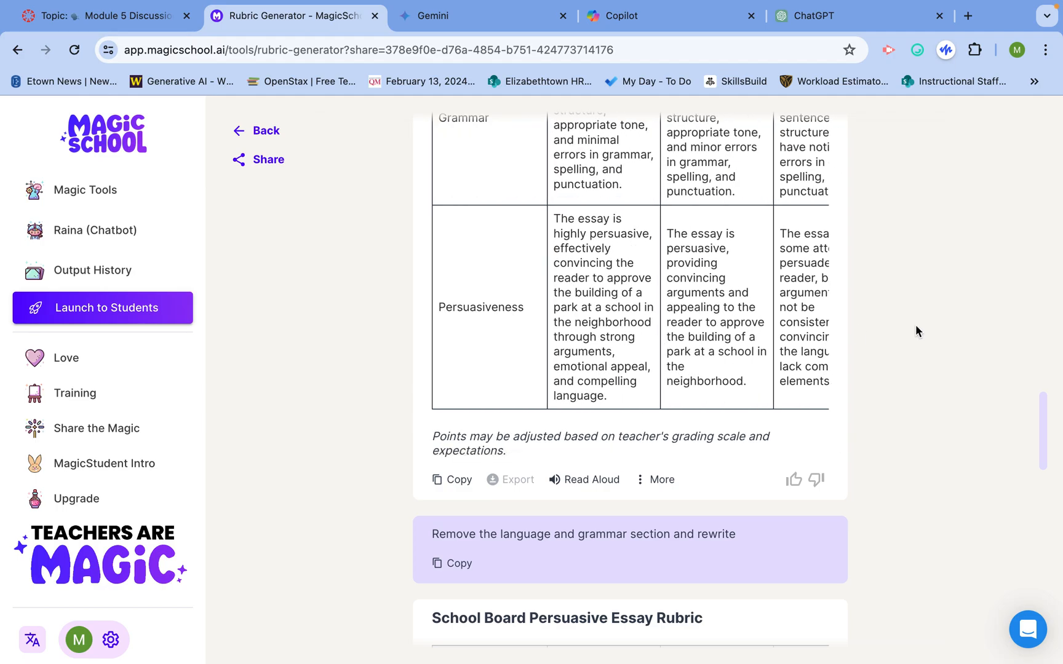
{"action": "mouse_move", "coordinate": [894, 322]}
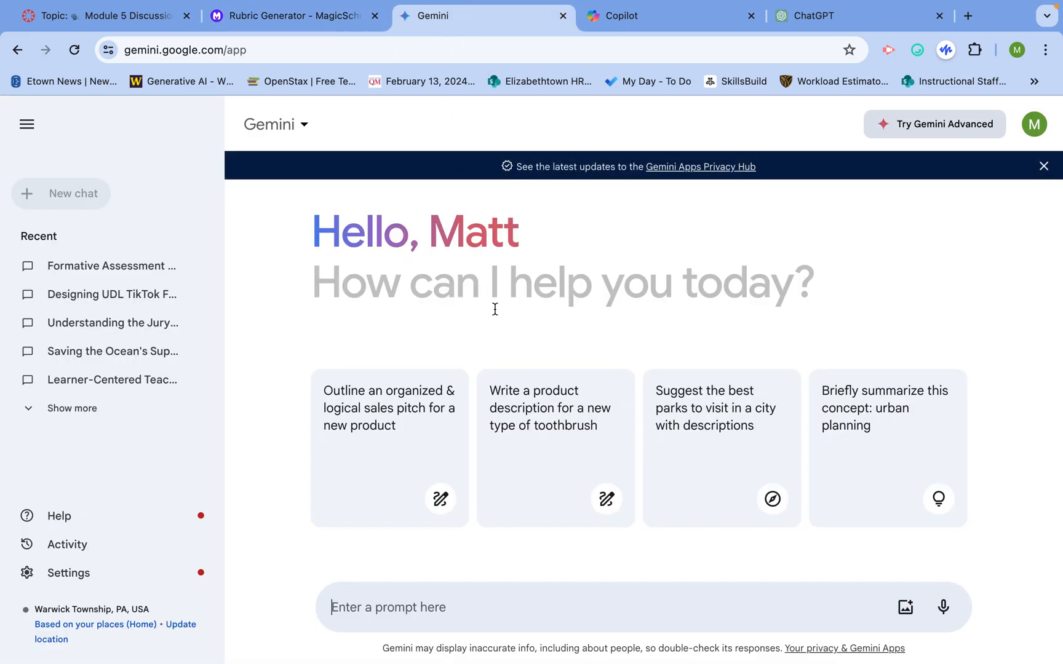
{"action": "mouse_move", "coordinate": [452, 564]}
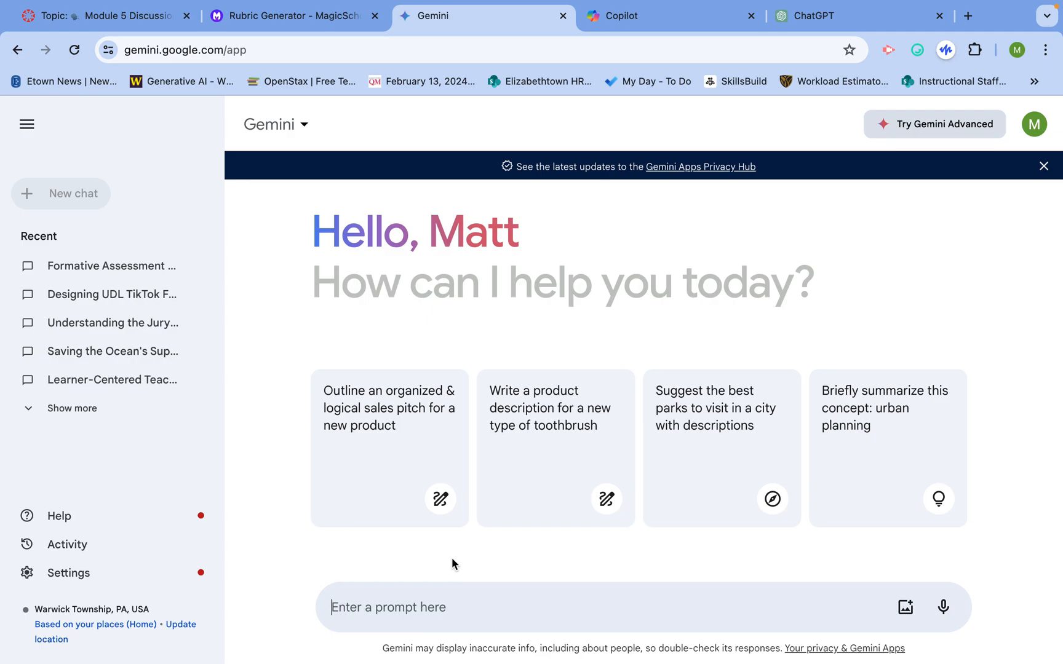
Step: Write 'Create a grading rubric for this assignment out of 100 points' in Gemini's prompt box
{"action": "type", "text": "Create a"}
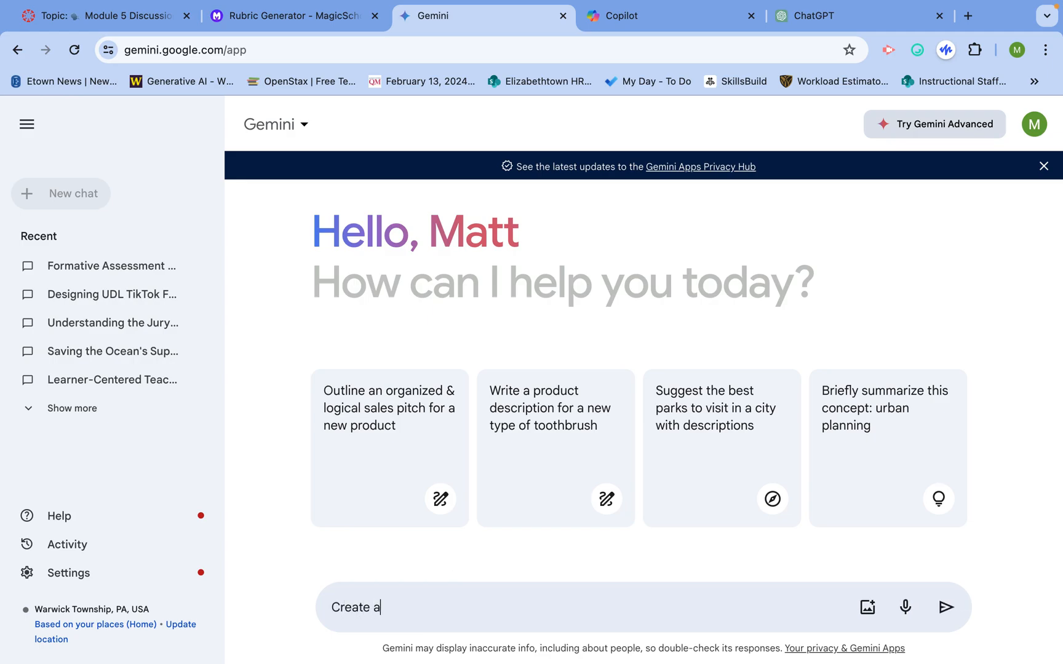
{"action": "type", "text": "grad"}
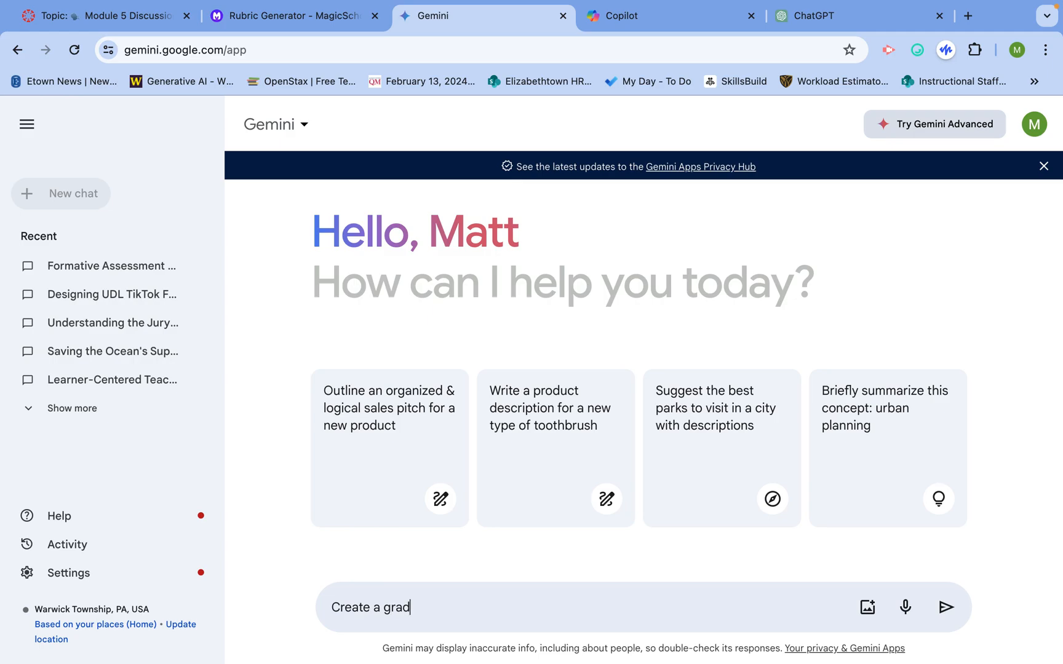
{"action": "type", "text": "ing rubric"}
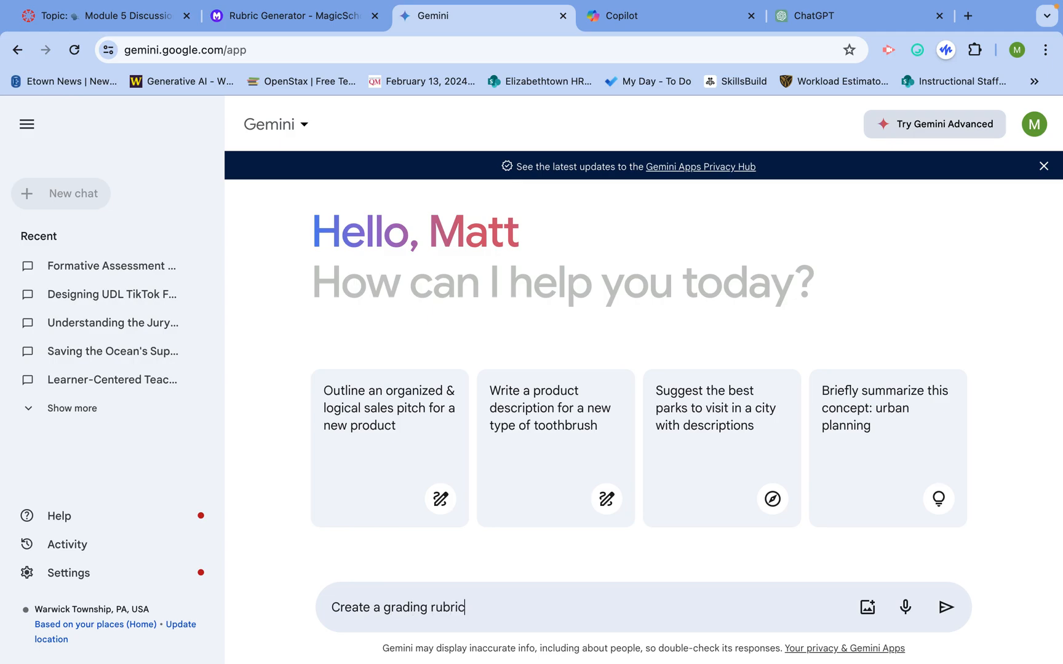
{"action": "type", "text": "fo"}
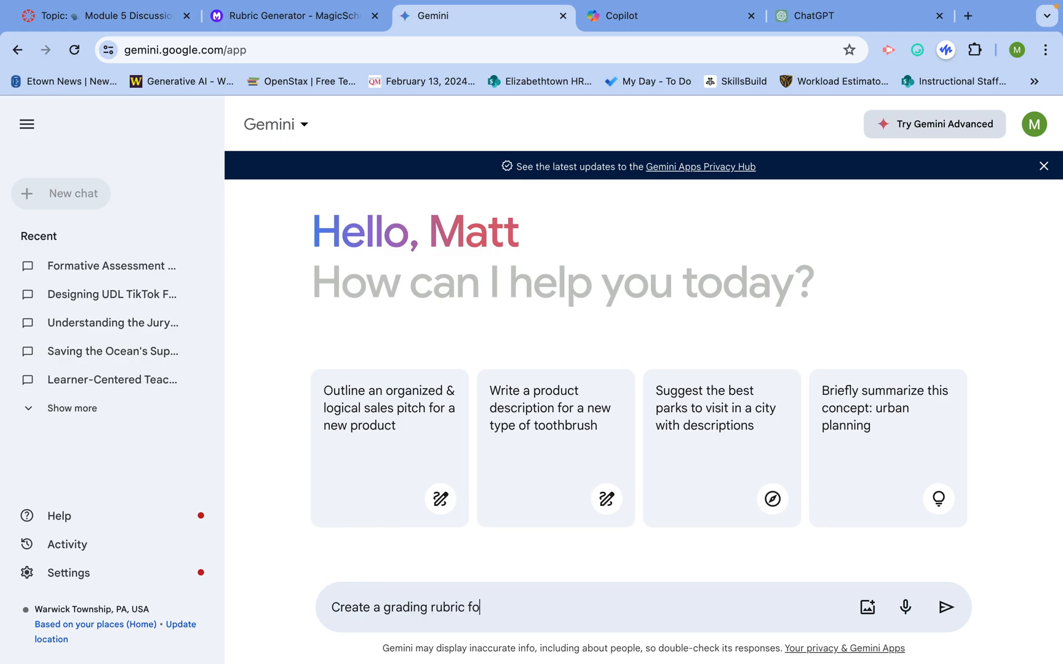
{"action": "type", "text": "r this assignment."}
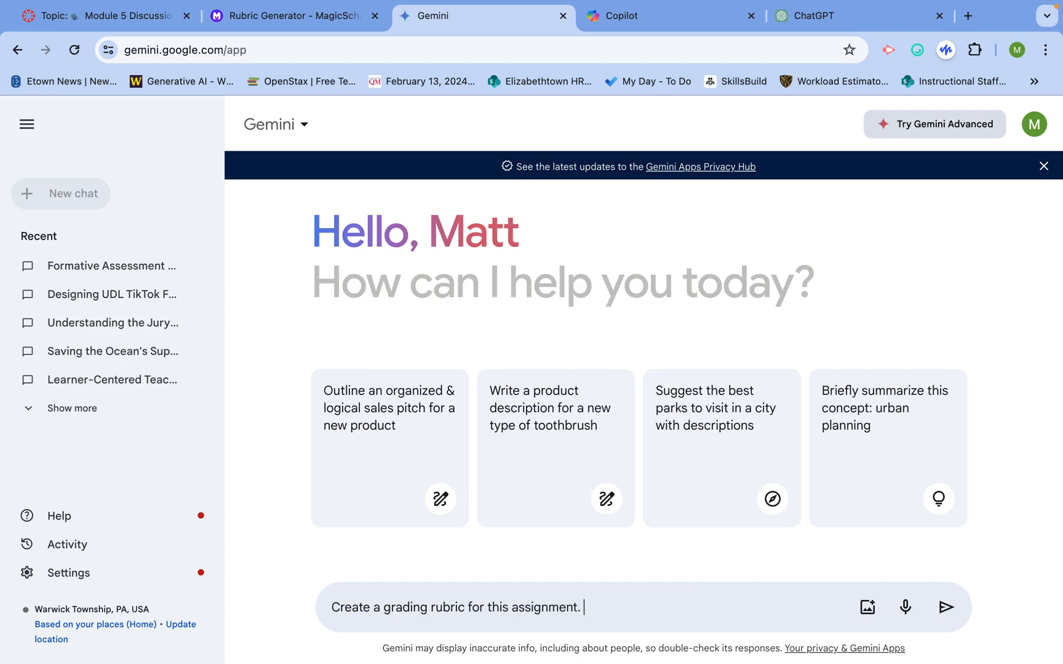
{"action": "key", "text": "Backspace"}
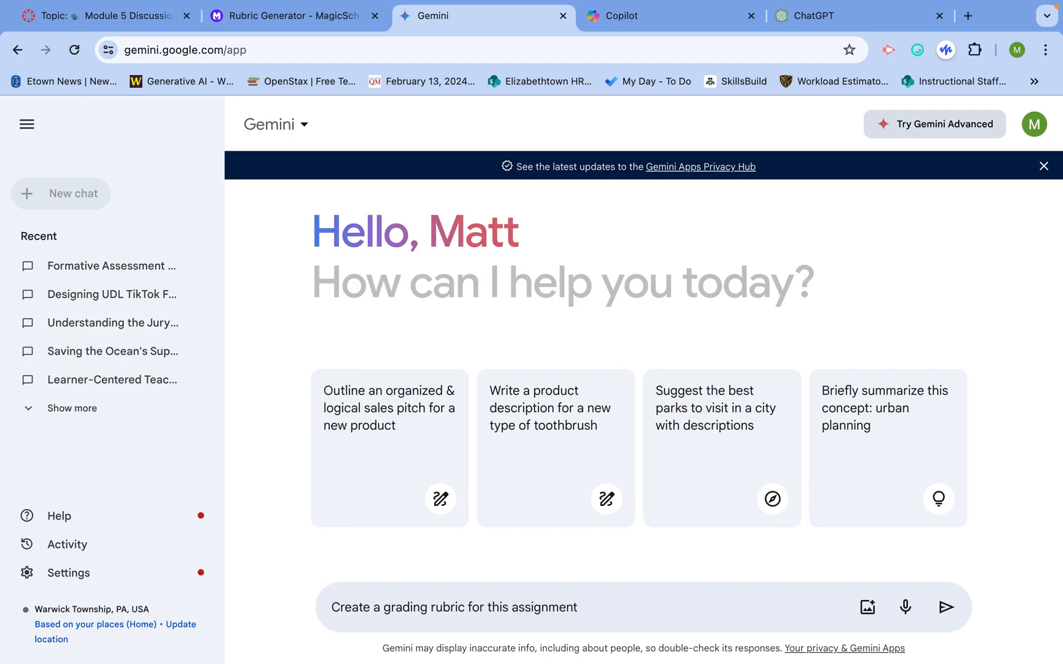
{"action": "type", "text": "out of 100 p"}
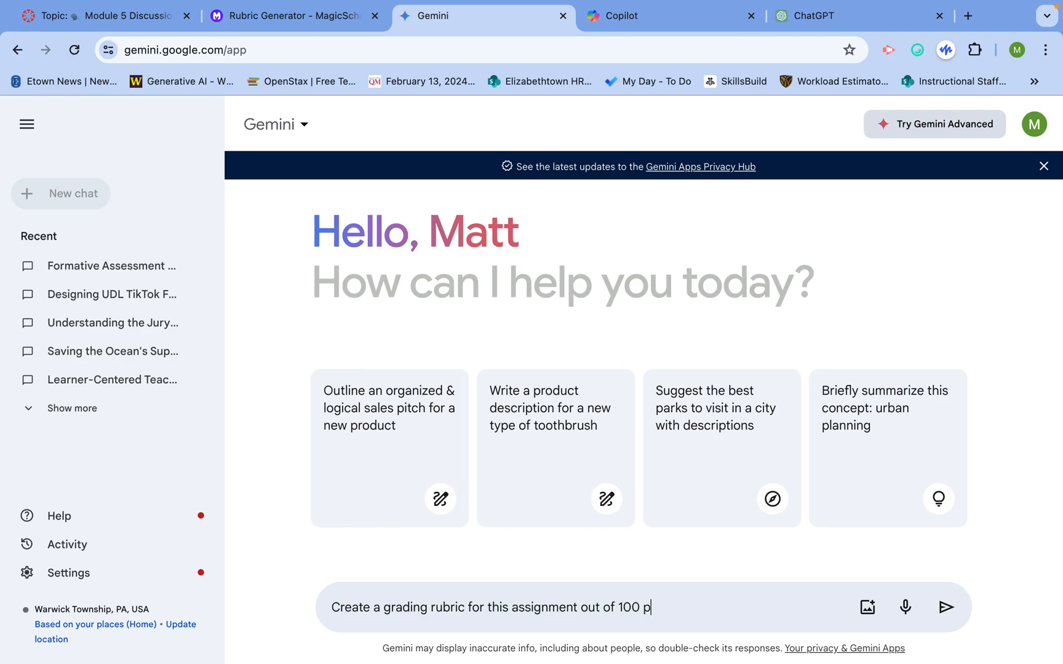
{"action": "type", "text": "oints."}
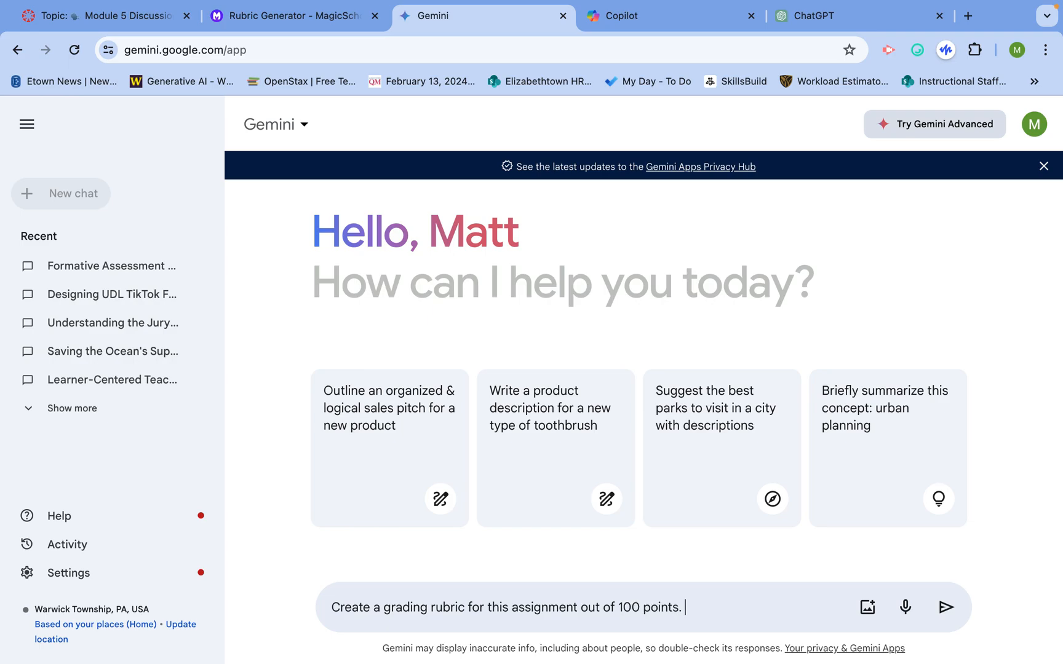
Step: Add 'Put this in a spreadsheet', replacing the word table with spreadsheet
{"action": "type", "text": "Put htis"}
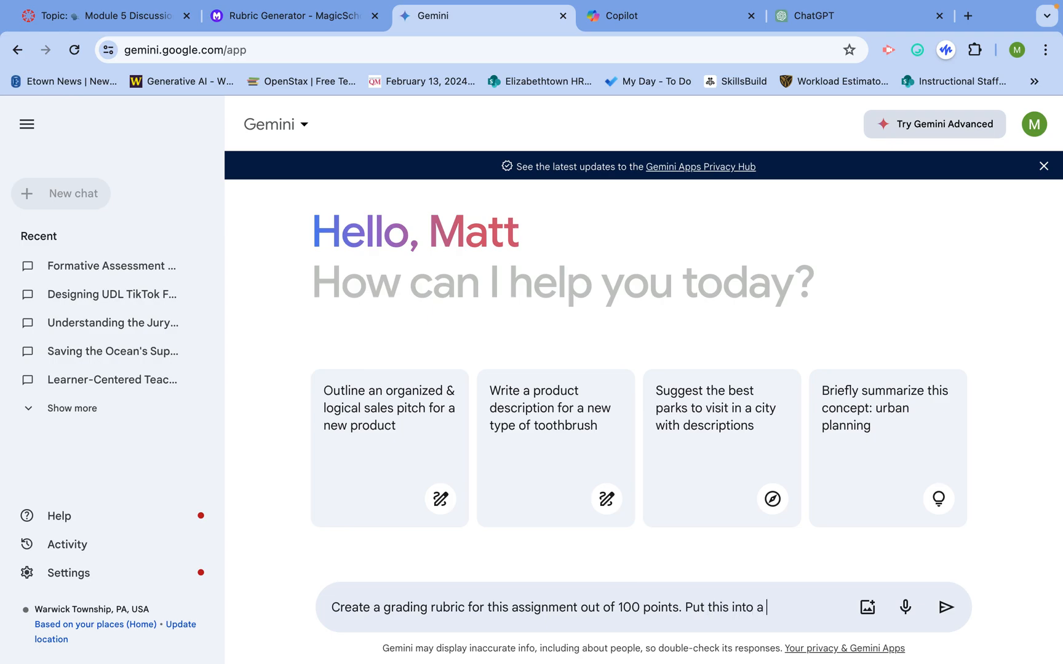
{"action": "type", "text": "table"}
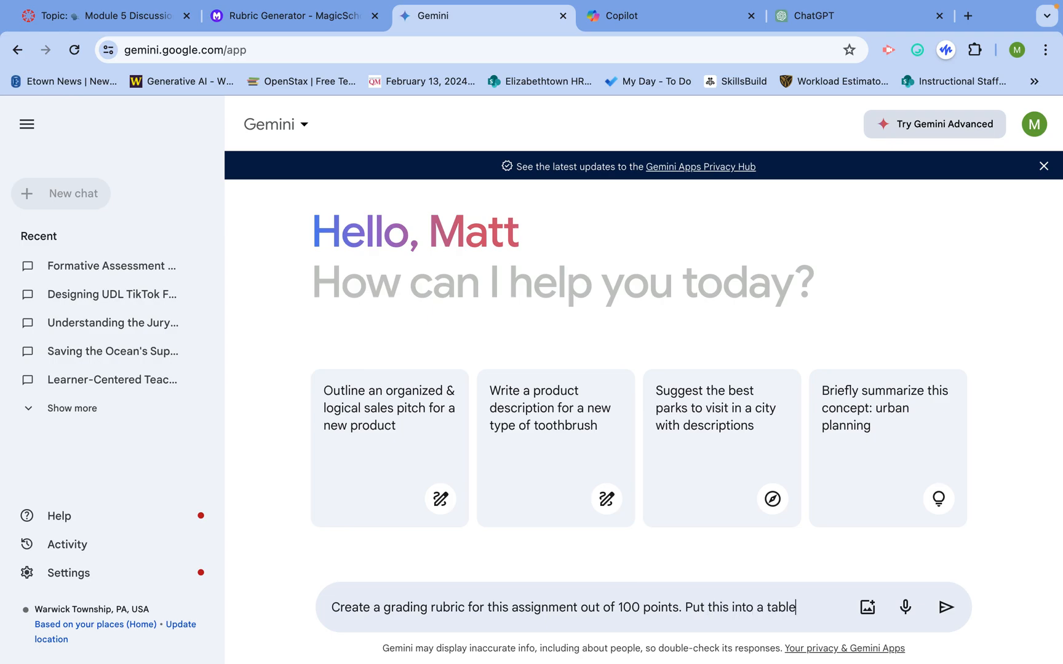
{"action": "key", "text": "Backspace"}
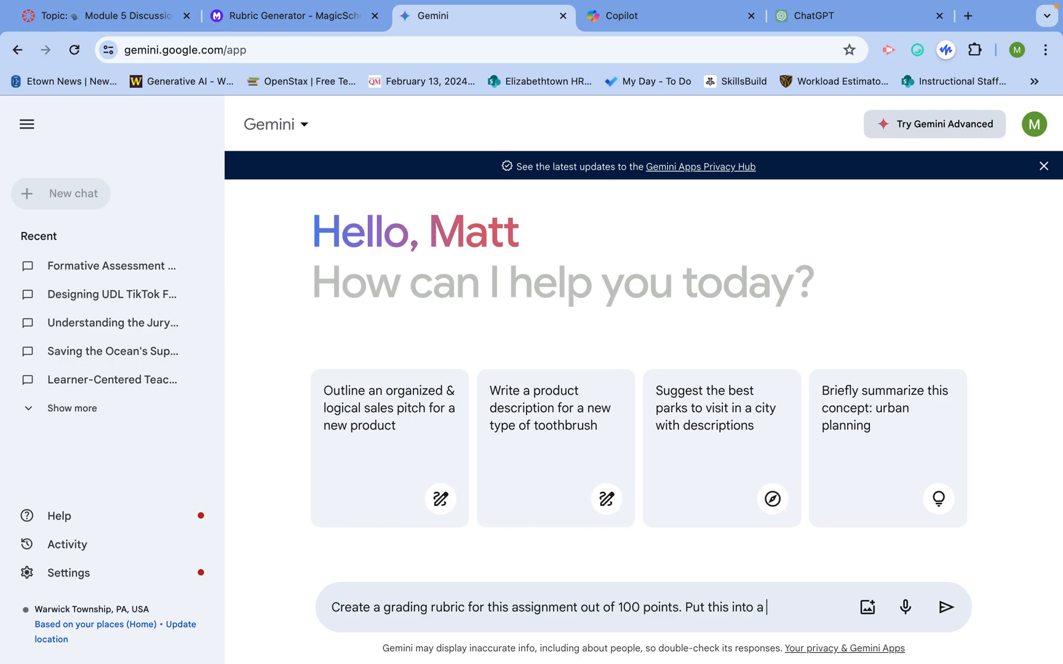
{"action": "type", "text": "spreadsheet."}
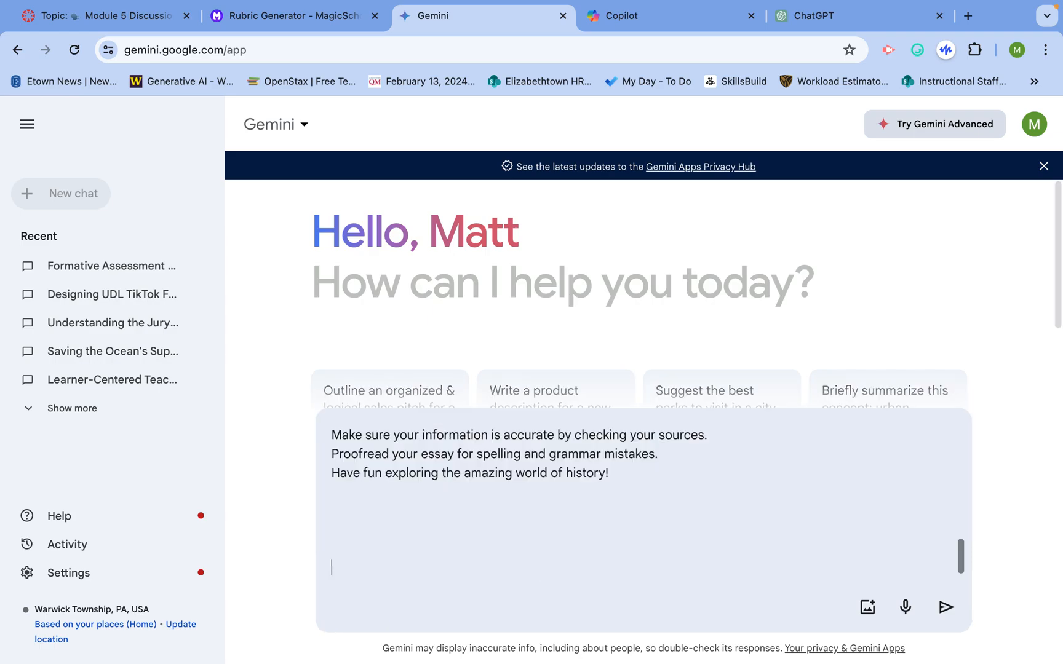
Step: Submit the prompt and scroll through Gemini's 100-point rubric table with Content and Writing Mechanics
{"action": "left_click", "coordinate": [946, 607]}
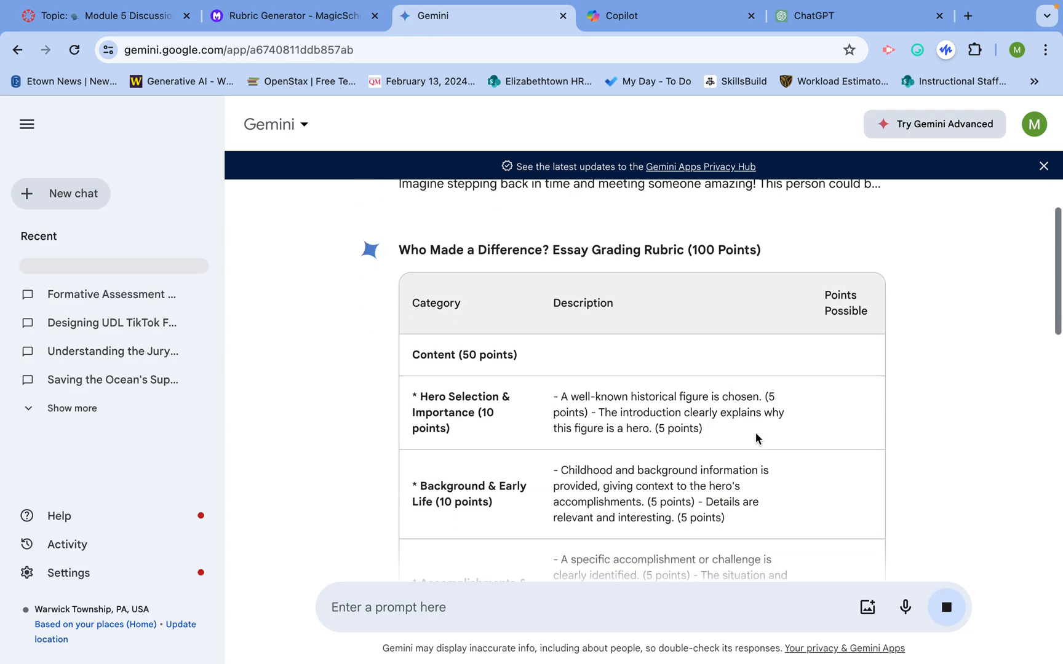
{"action": "scroll", "scroll_direction": "down", "scroll_amount": 3}
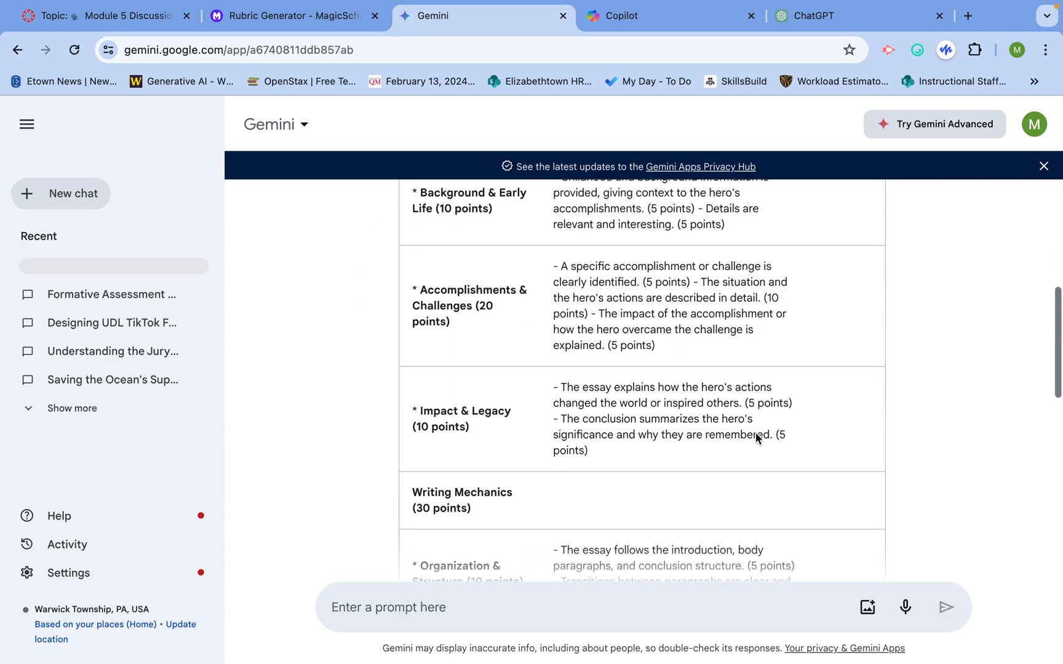
{"action": "scroll", "scroll_direction": "down", "scroll_amount": 3}
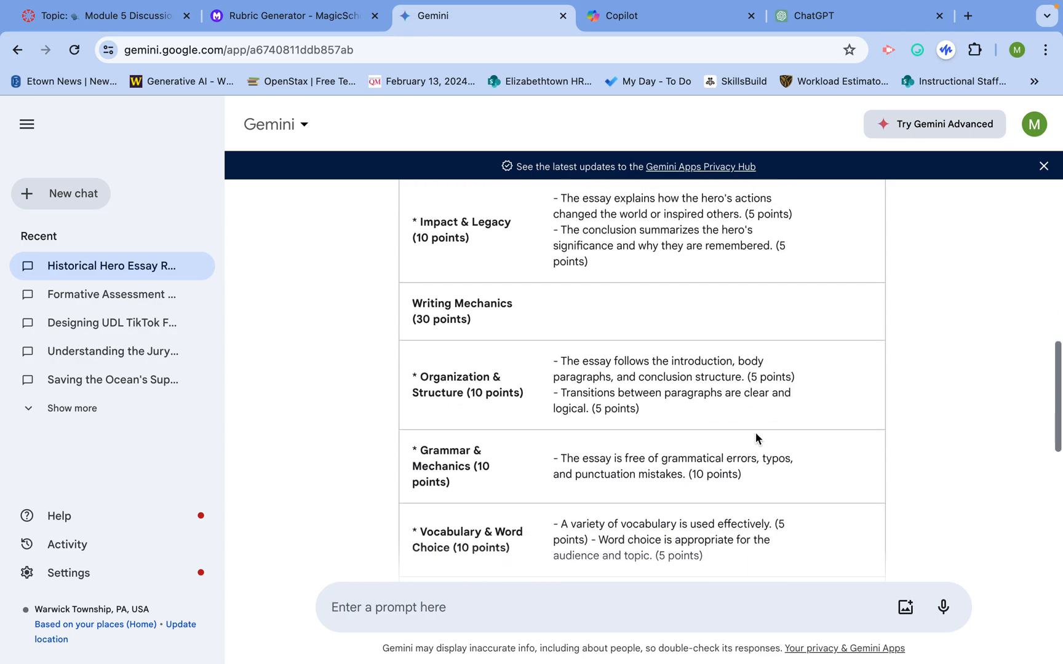
{"action": "scroll", "scroll_direction": "up", "scroll_amount": 3}
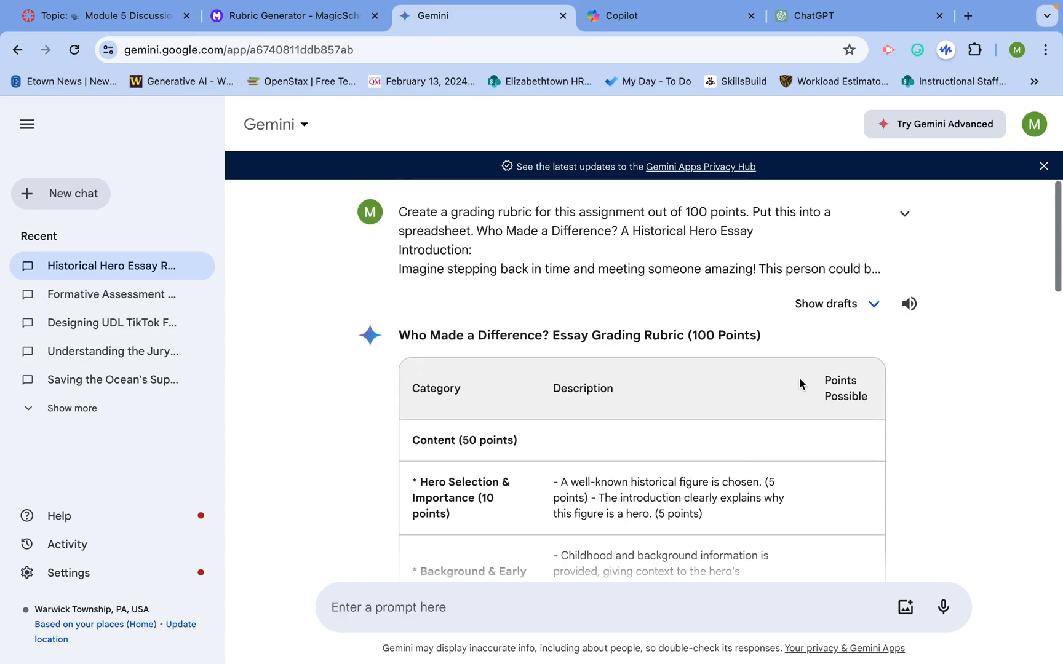
Step: Show drafts, view Draft 3's Excellent/Good/Fair rubric down to the Export to Sheets option
{"action": "left_click", "coordinate": [826, 304]}
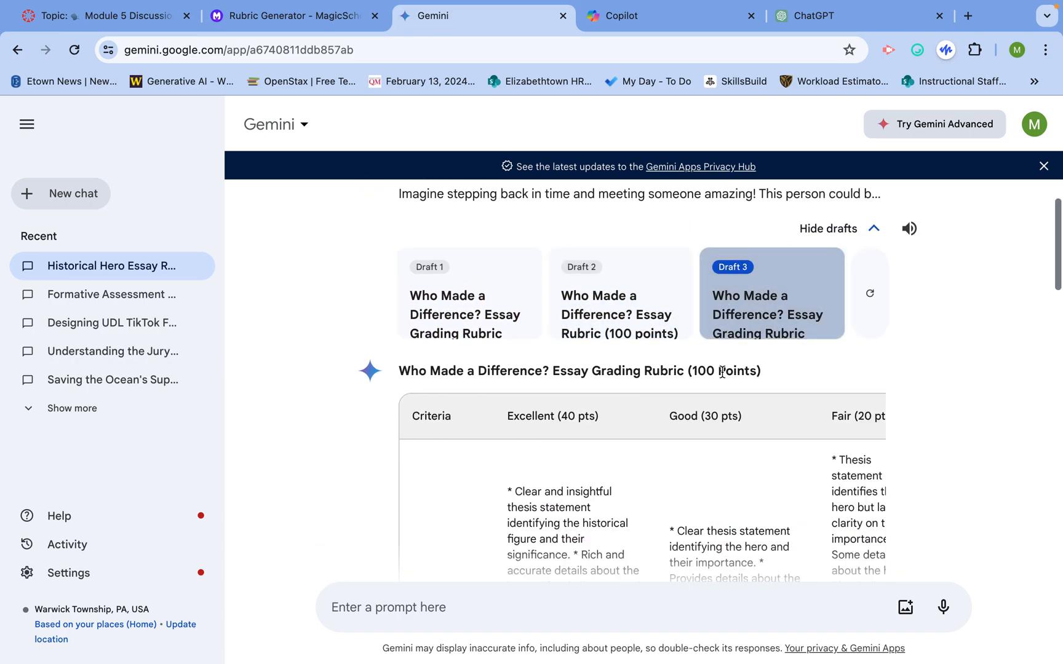
{"action": "scroll", "scroll_direction": "down", "scroll_amount": 3}
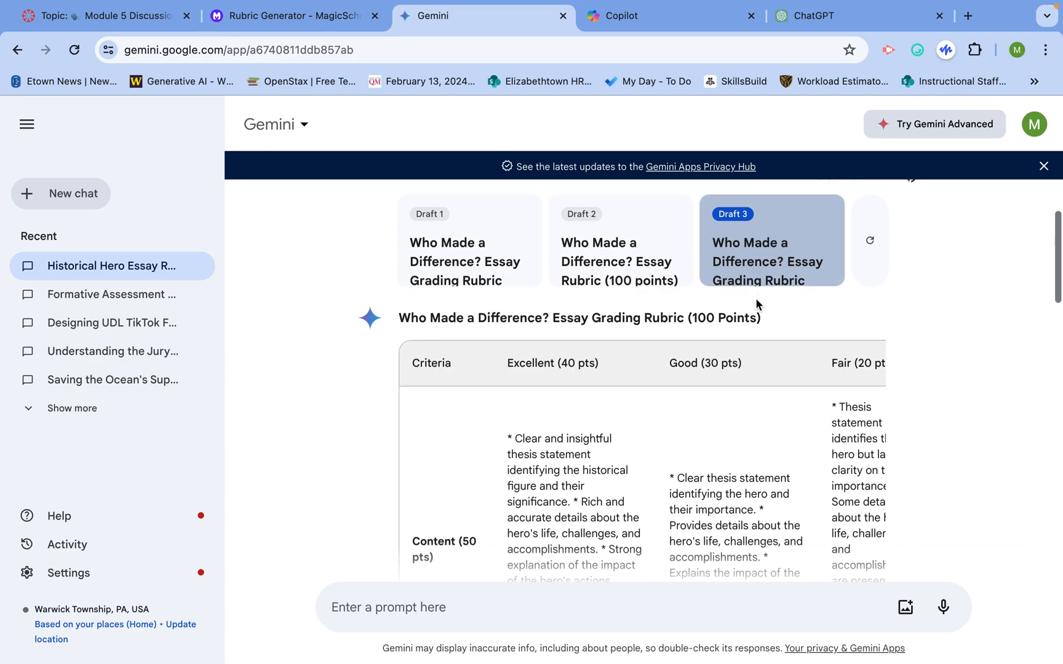
{"action": "scroll", "scroll_direction": "down", "scroll_amount": 3}
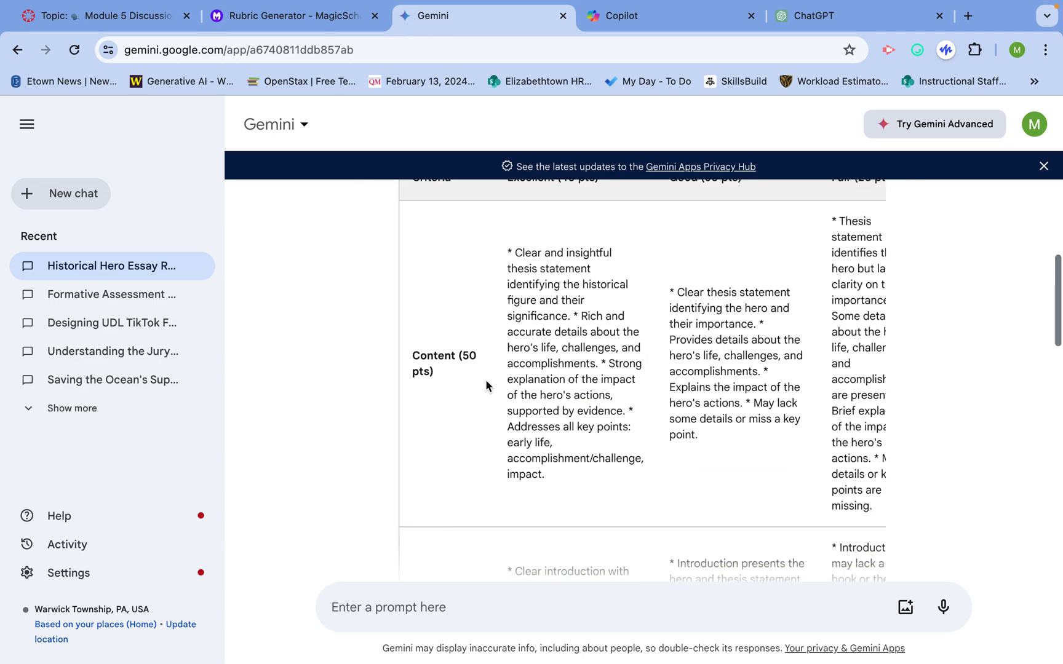
{"action": "scroll", "scroll_direction": "up", "scroll_amount": 3}
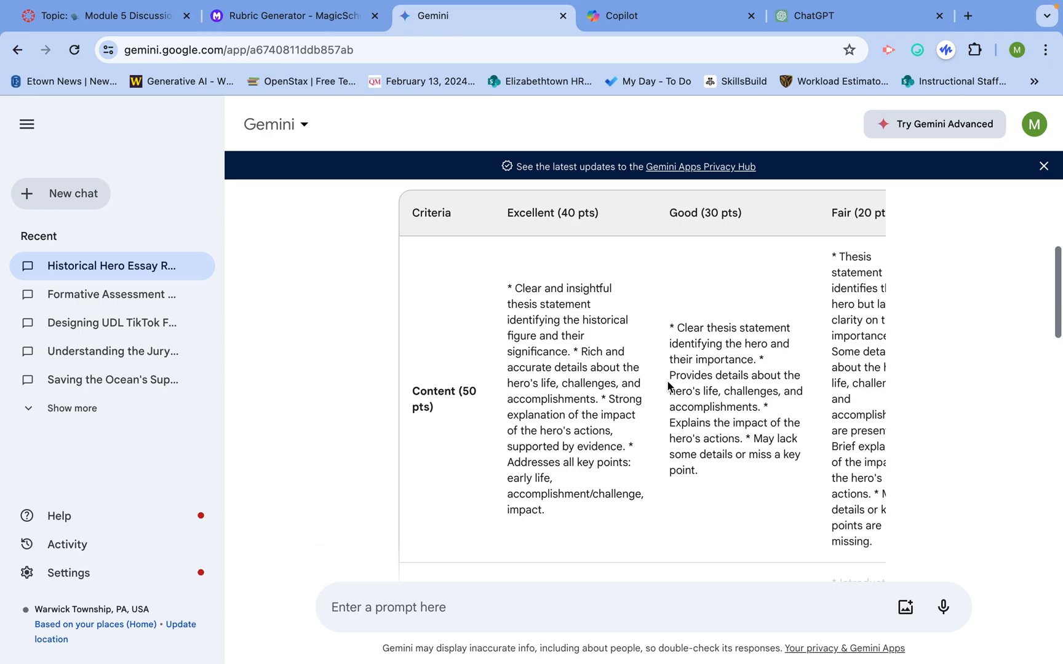
{"action": "scroll", "scroll_direction": "down", "scroll_amount": 3}
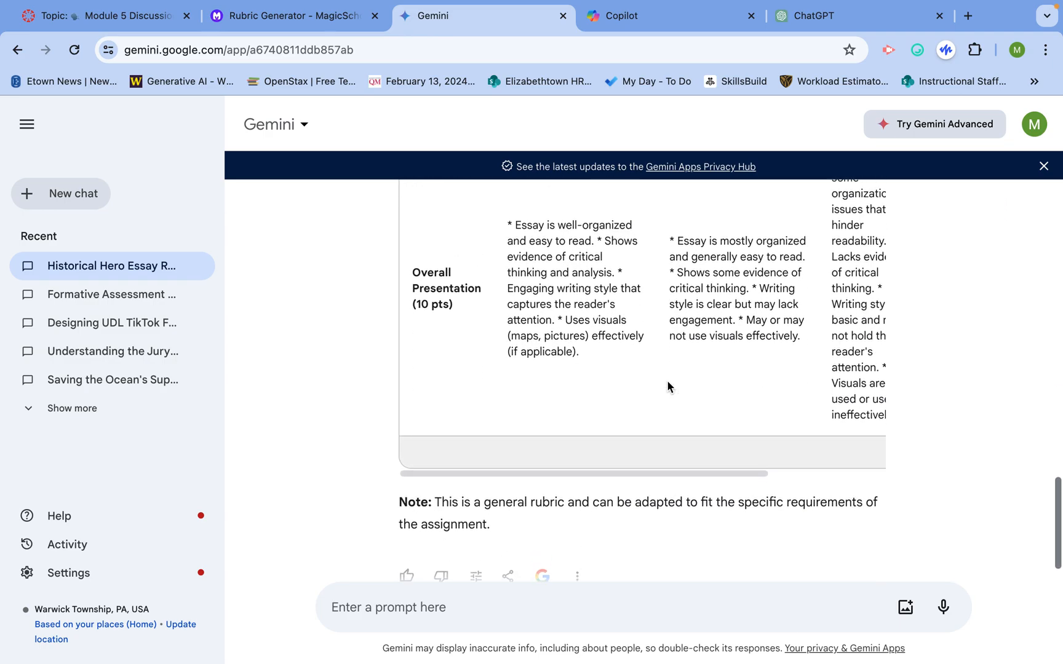
{"action": "scroll", "scroll_direction": "right", "scroll_amount": 3}
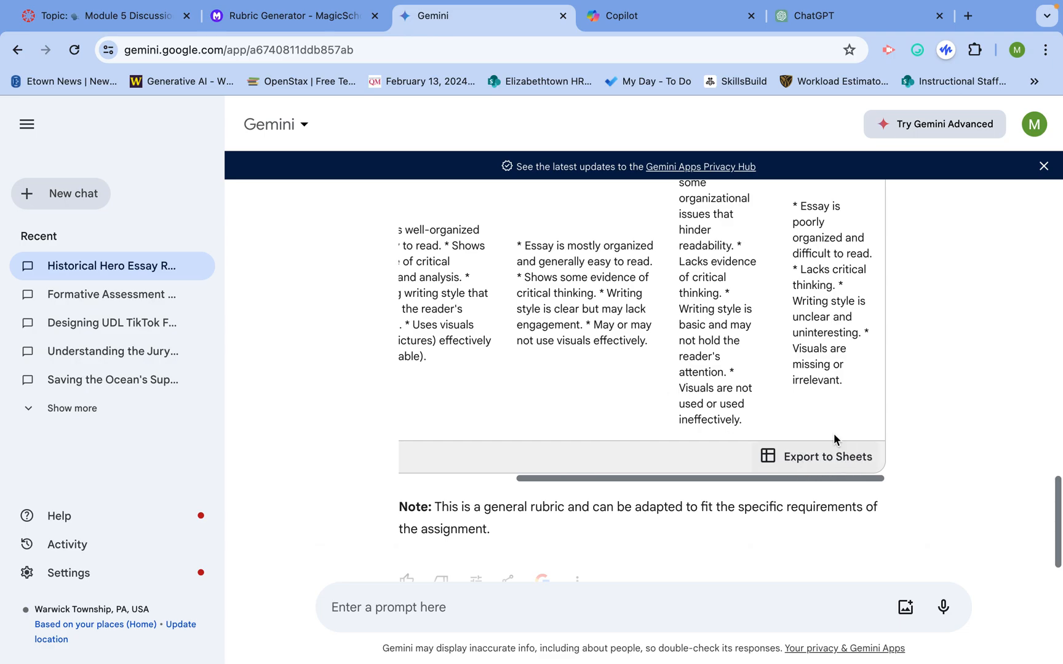
{"action": "mouse_move", "coordinate": [805, 463]}
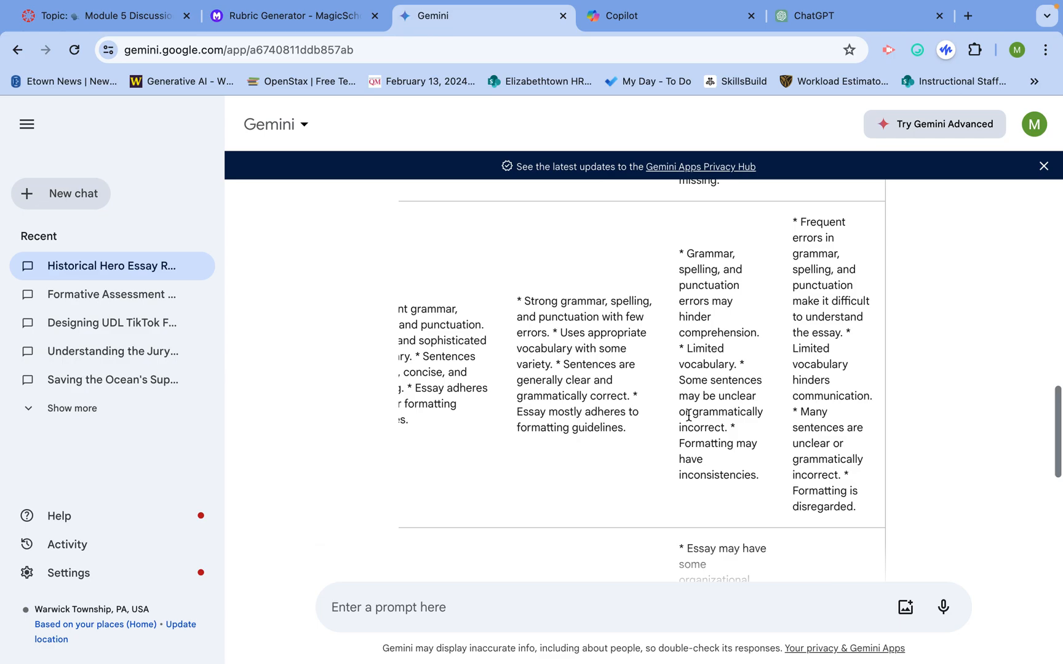
{"action": "scroll", "scroll_direction": "down", "scroll_amount": 3}
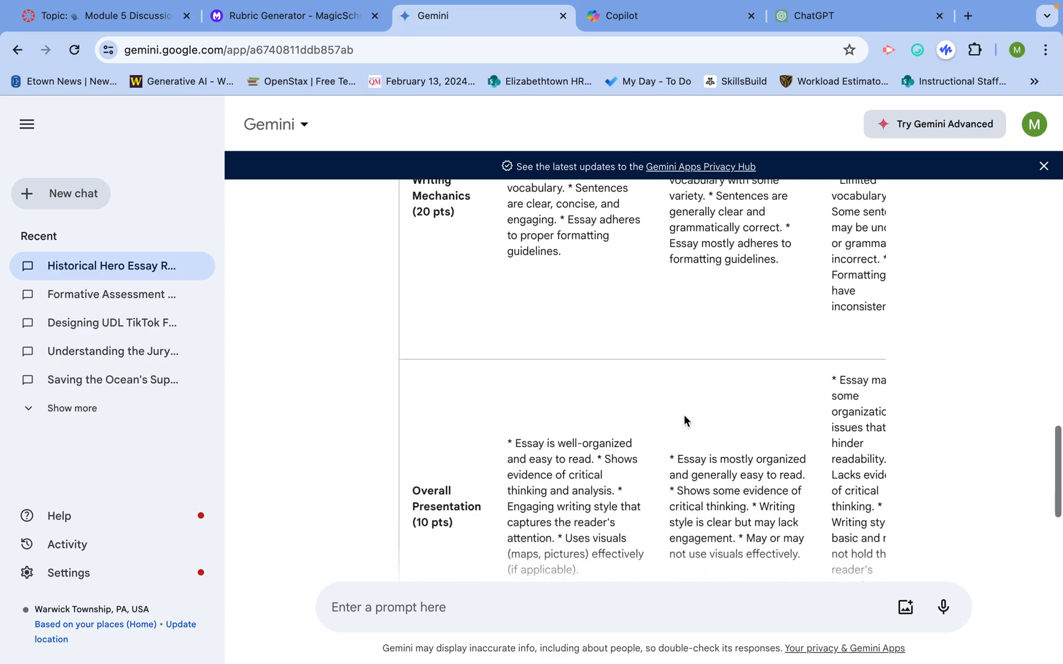
Step: Send a follow-up removing Writing Mechanics and making Overall Presentation worth 50 points
{"action": "type", "text": "Get rid of the writi"}
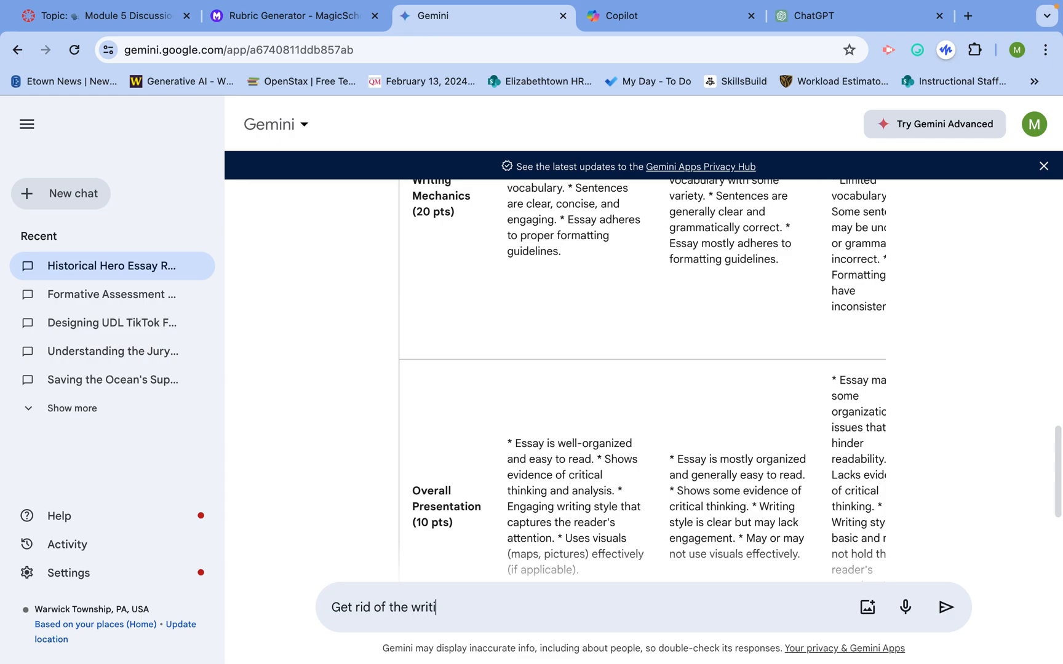
{"action": "type", "text": "ng mechanics"}
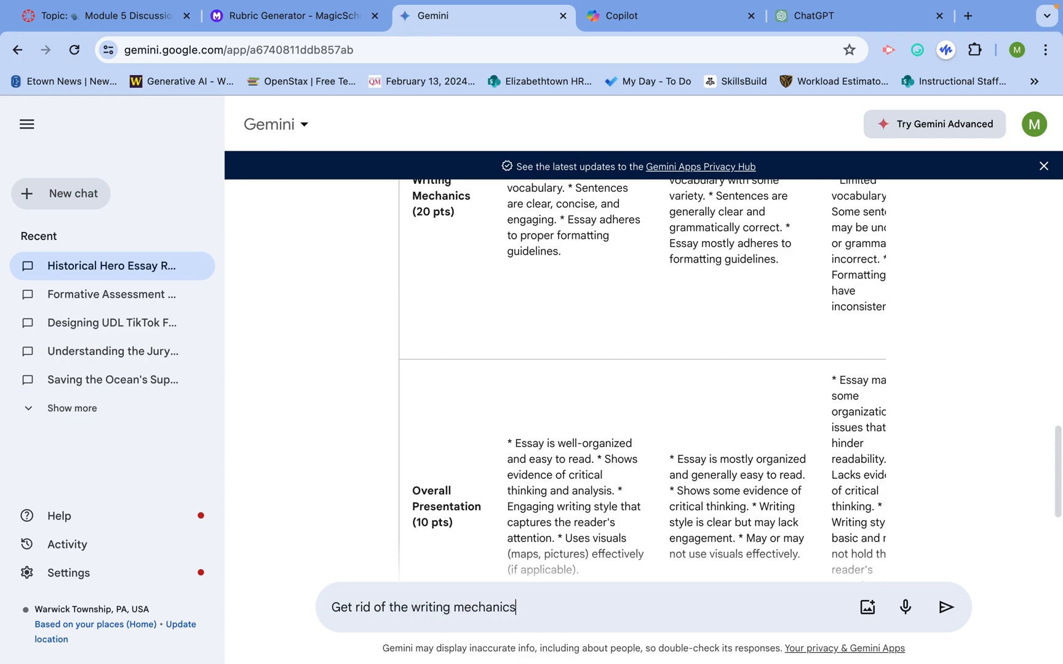
{"action": "type", "text": "portion. Make the overall pr"}
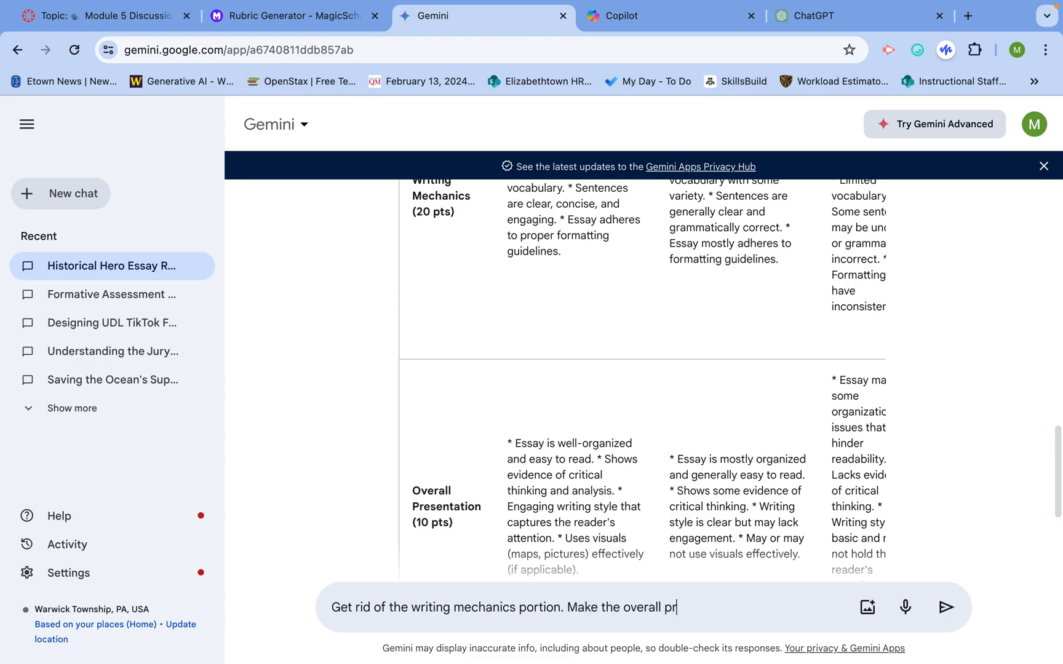
{"action": "type", "text": "esentation wo"}
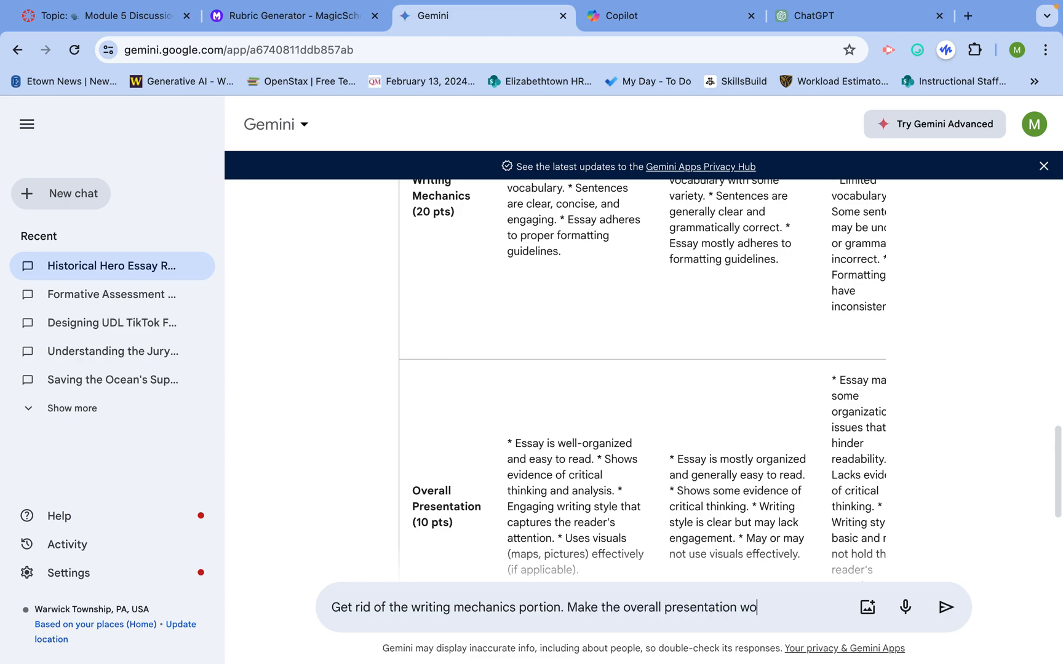
{"action": "type", "text": "rth 50 poin"}
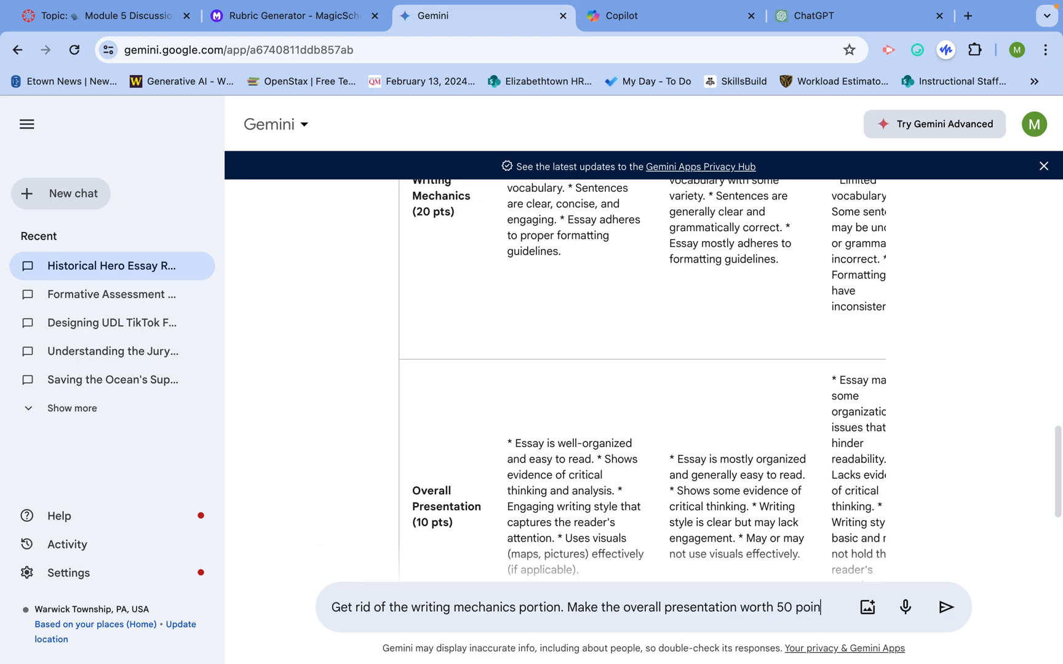
{"action": "left_click", "coordinate": [946, 606]}
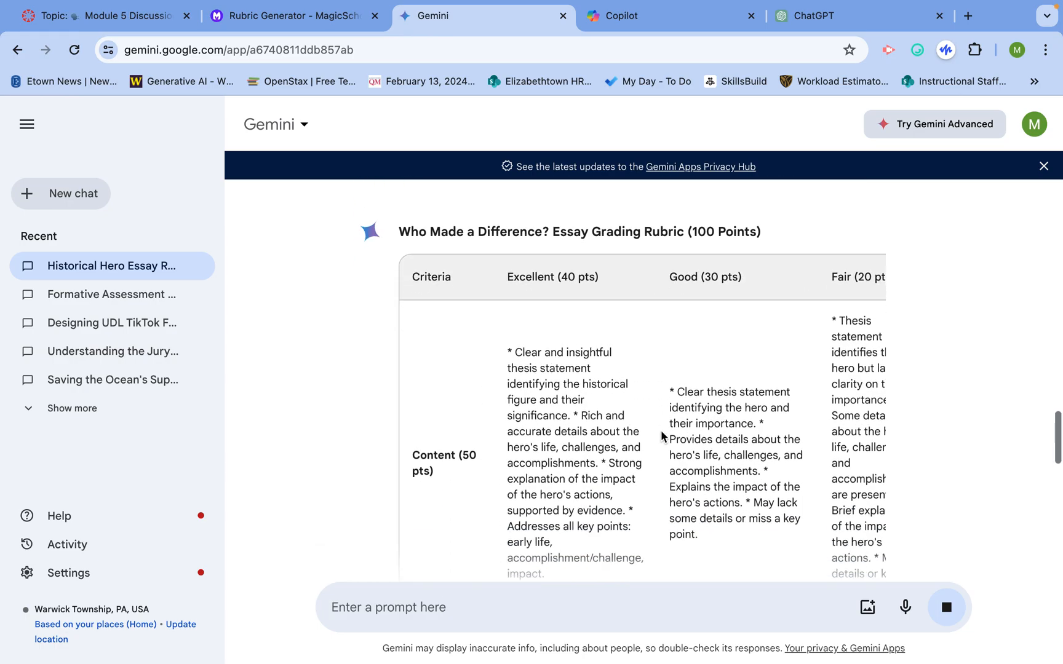
Step: Reveal Gemini's alternative drafts of the 100-point rubric and view Draft 3
{"action": "scroll", "scroll_direction": "right", "scroll_amount": 3}
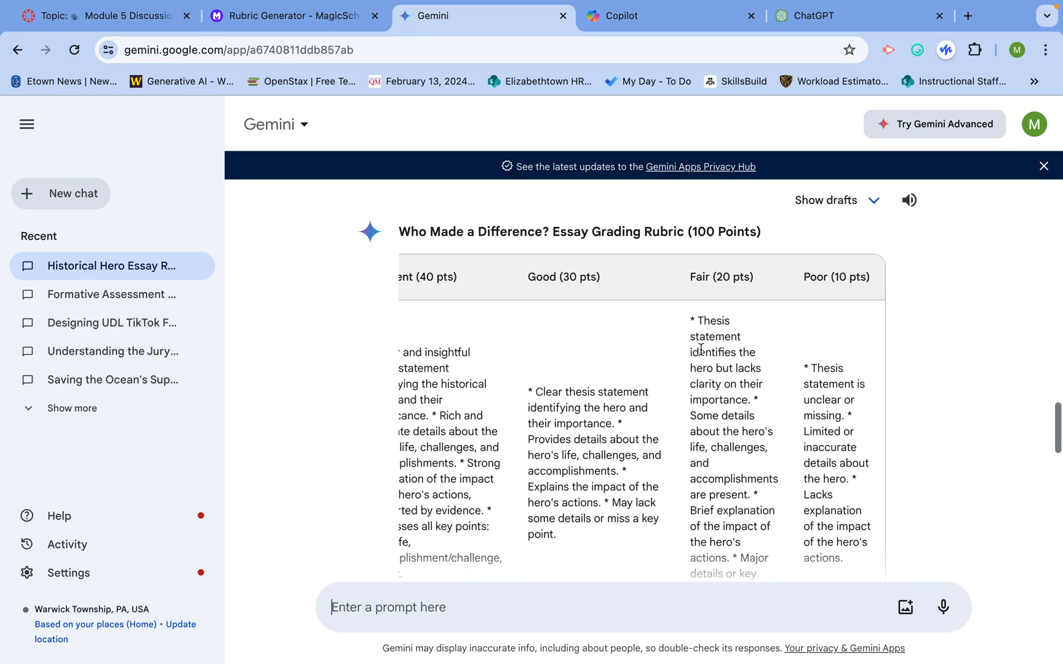
{"action": "left_click", "coordinate": [825, 200]}
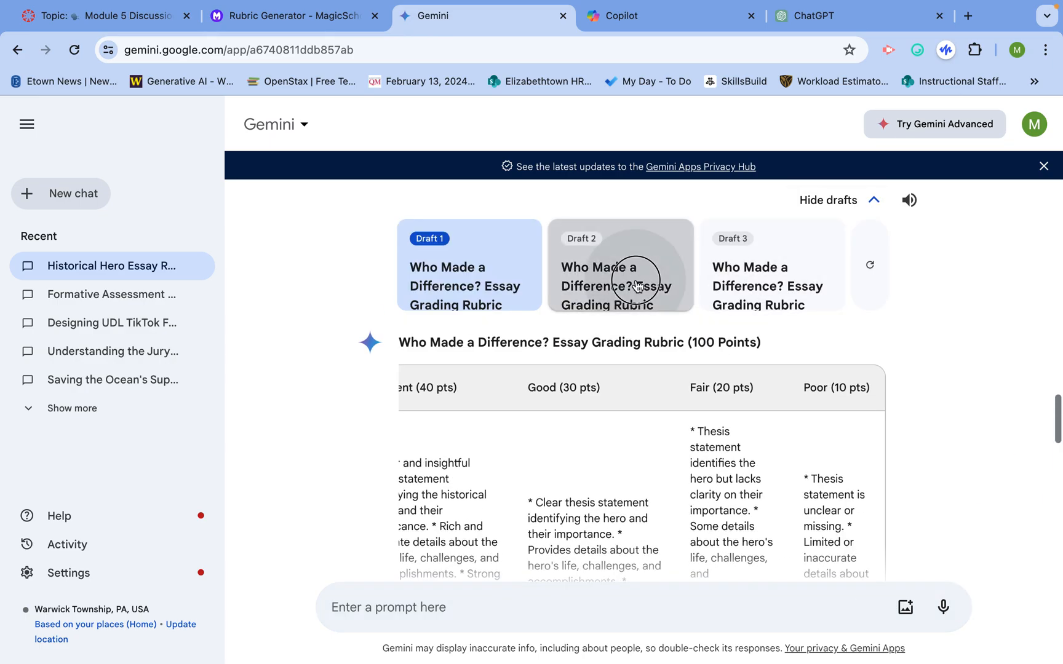
{"action": "left_click", "coordinate": [771, 266]}
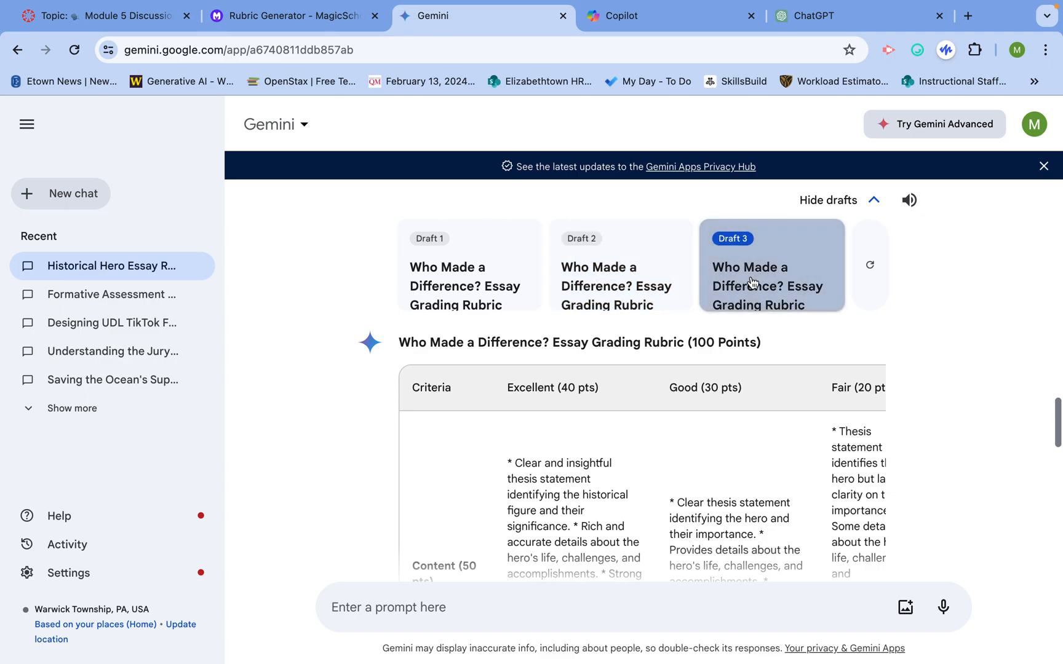
{"action": "mouse_move", "coordinate": [869, 270]}
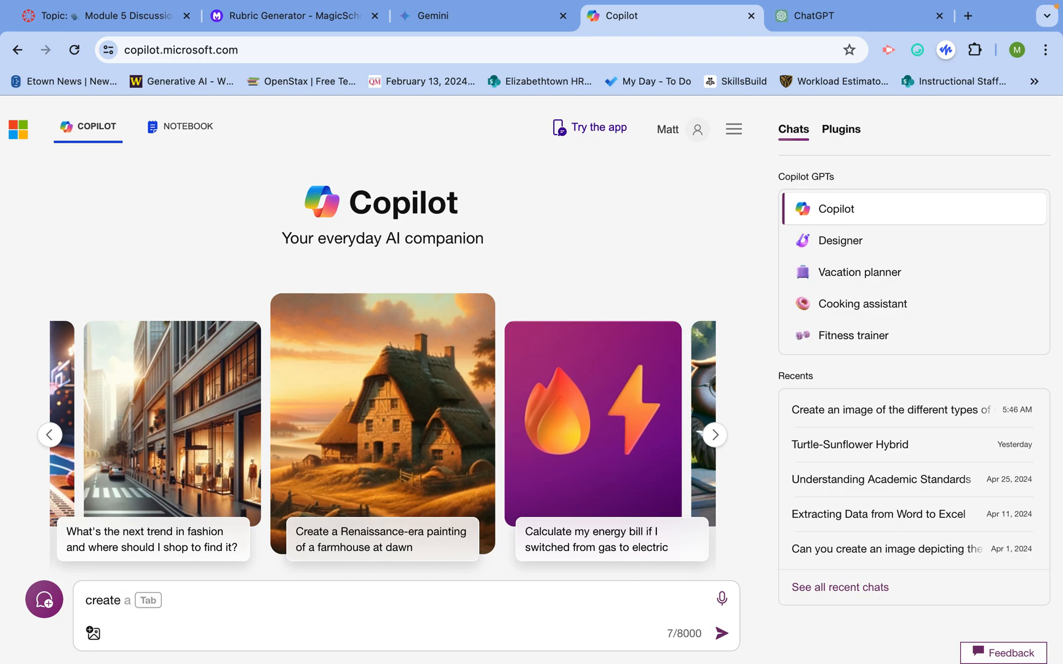
Step: Ask Copilot for a grading rubric with excellent, good, average and poor categories
{"action": "type", "text": "grading rubric"}
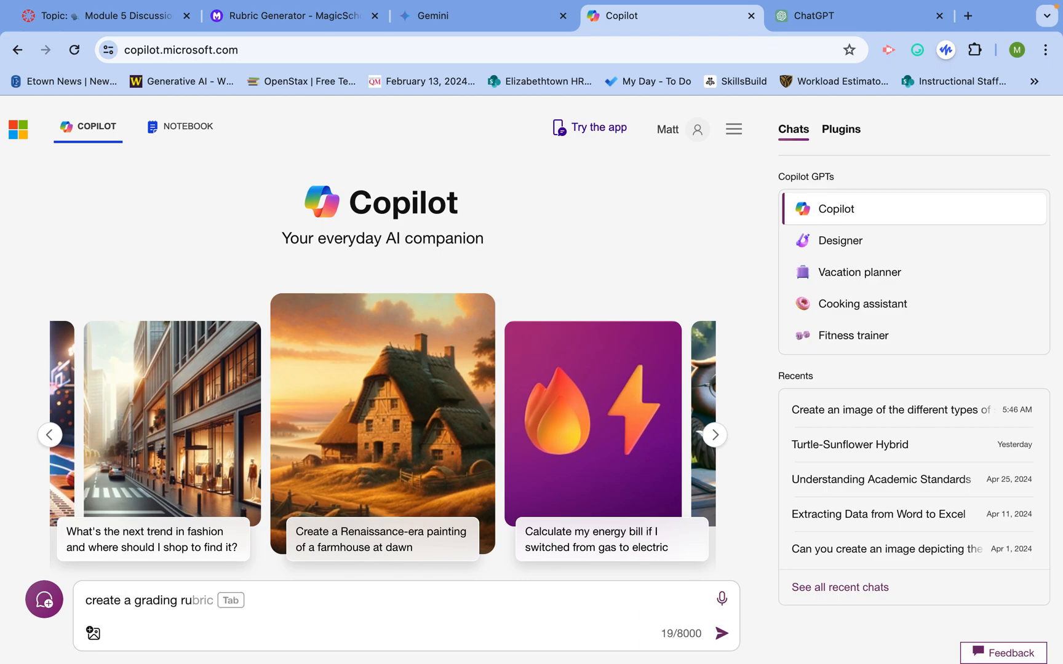
{"action": "type", "text": "ric"}
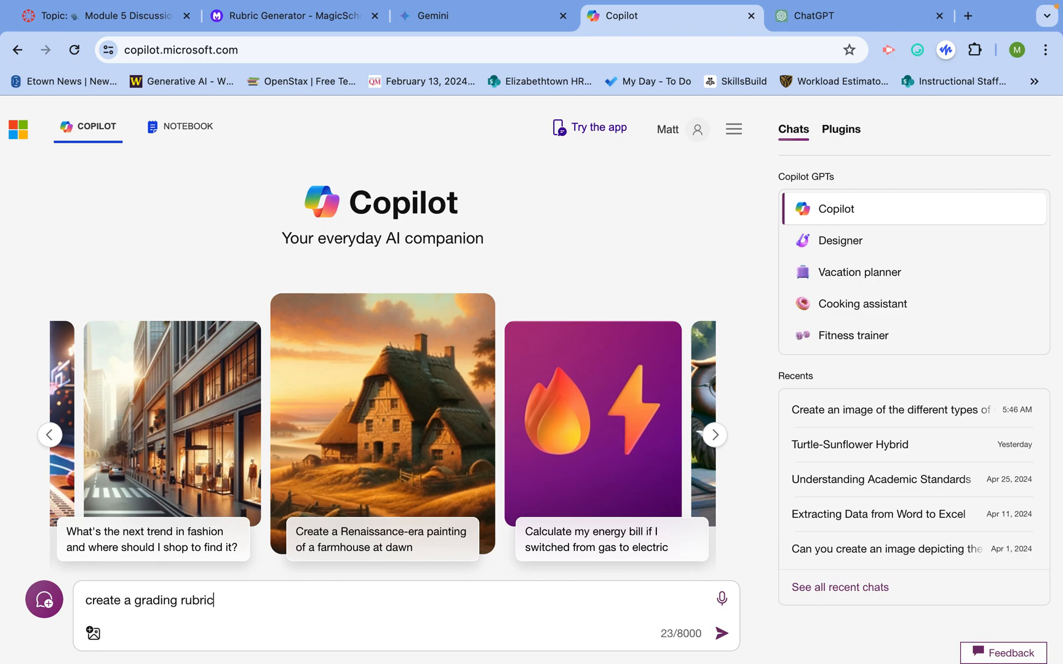
{"action": "type", "text": "for thsi"}
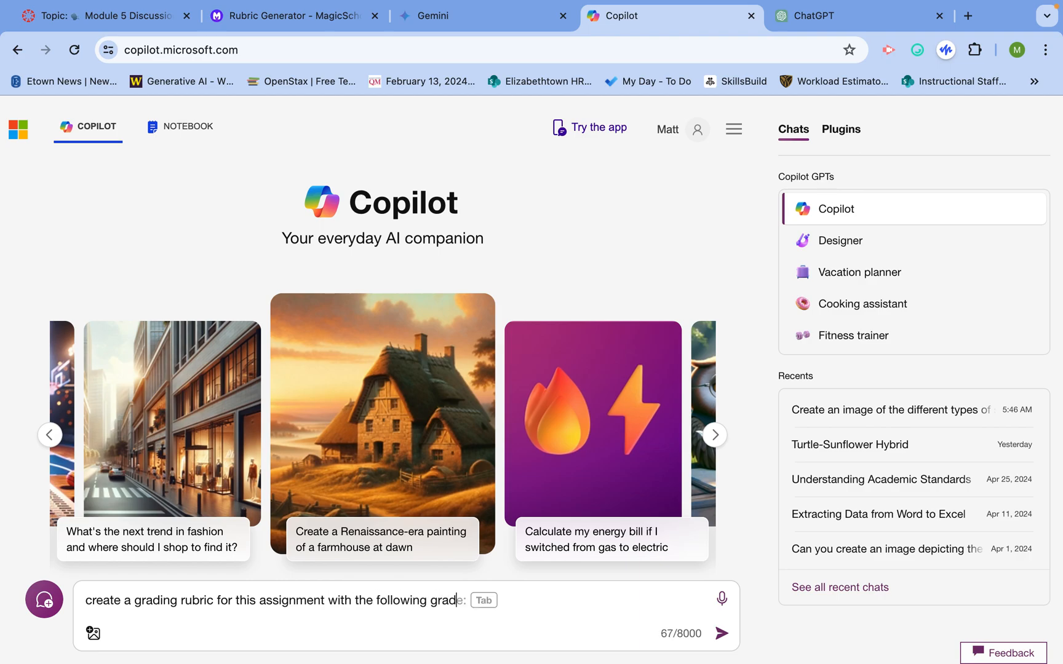
{"action": "type", "text": "ing cat"}
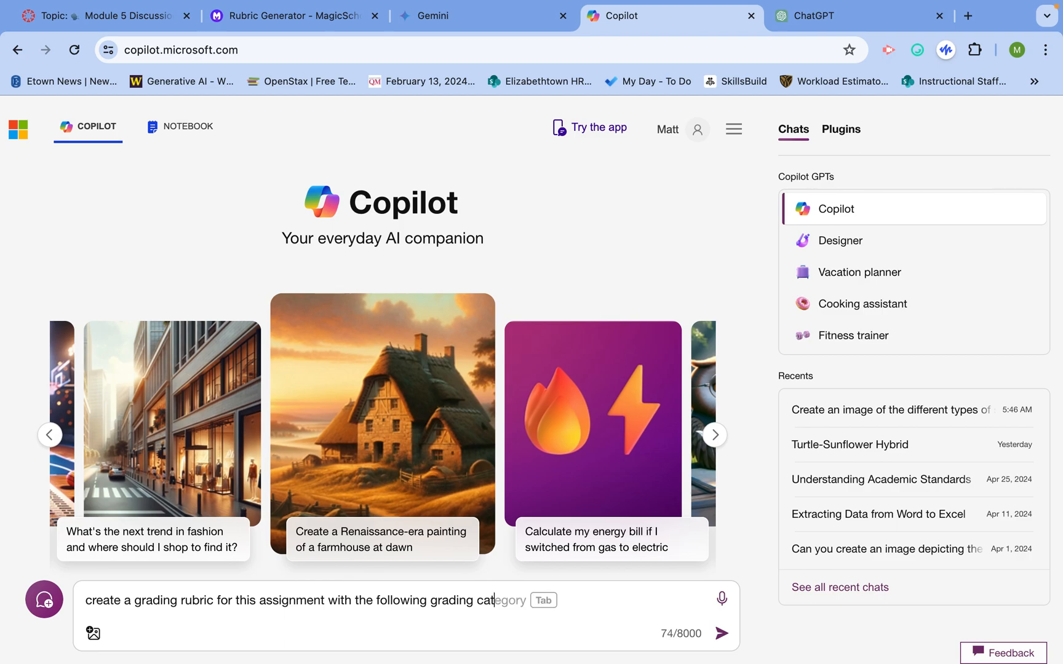
{"action": "type", "text": "egories."}
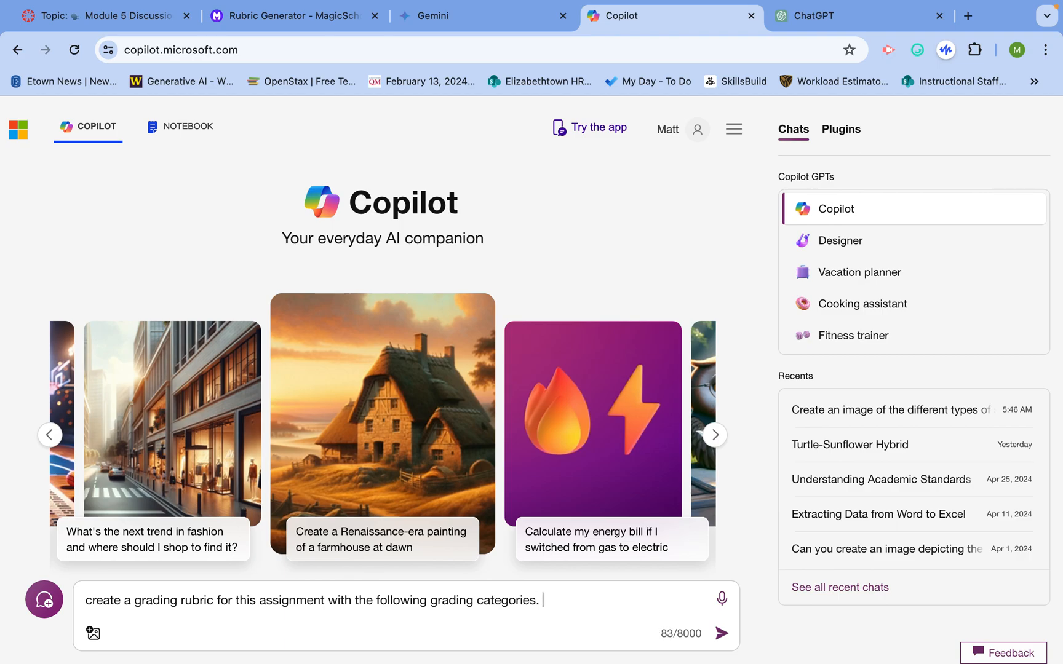
{"action": "type", "text": ":"}
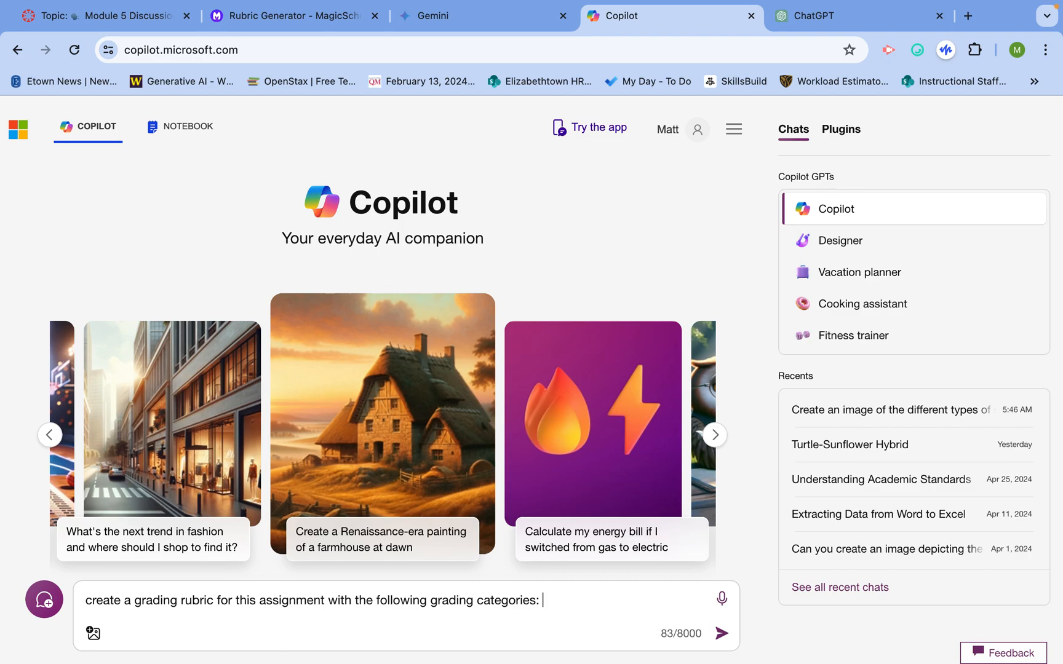
{"action": "type", "text": "excellent,"}
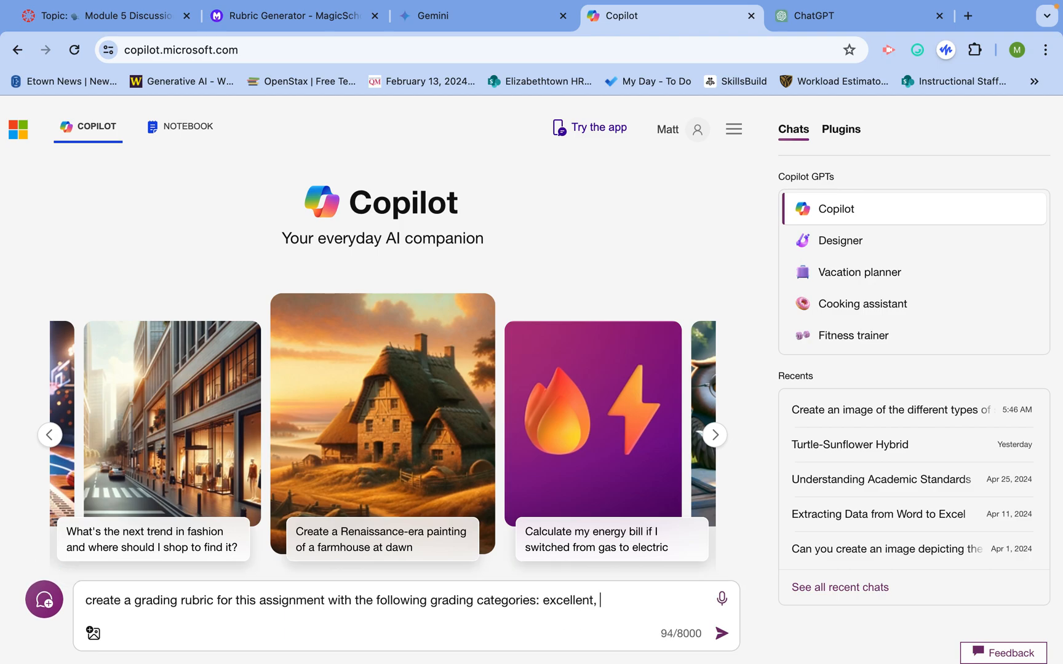
{"action": "type", "text": "good, p"}
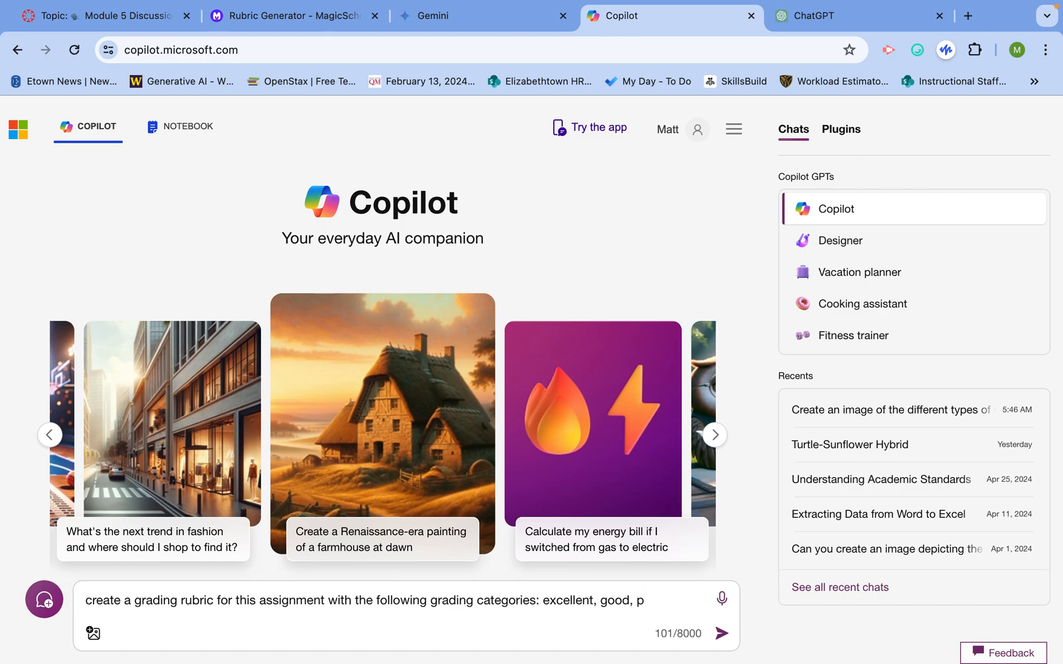
{"action": "type", "text": "average,"}
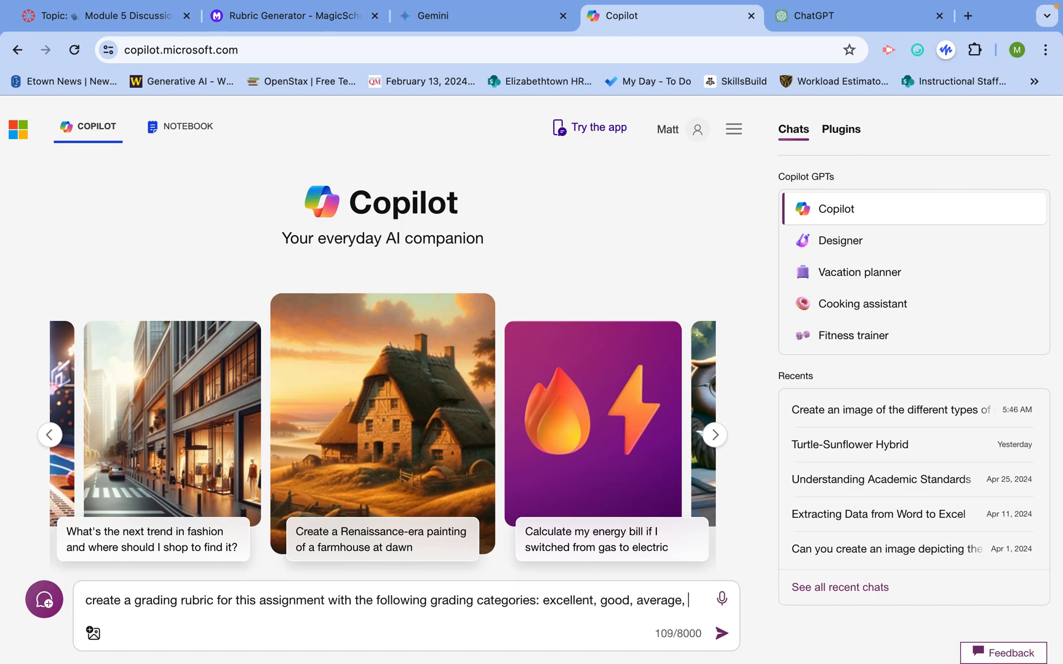
{"action": "type", "text": "and poor."}
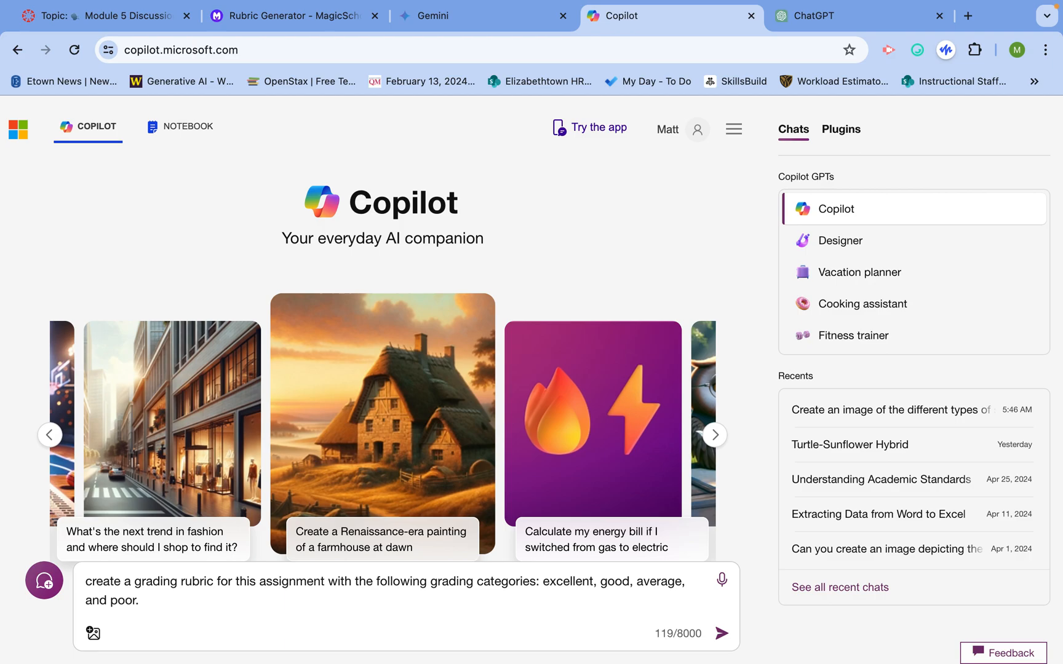
Step: Add the request to put the assignment rubric in a table
{"action": "type", "text": "Put"}
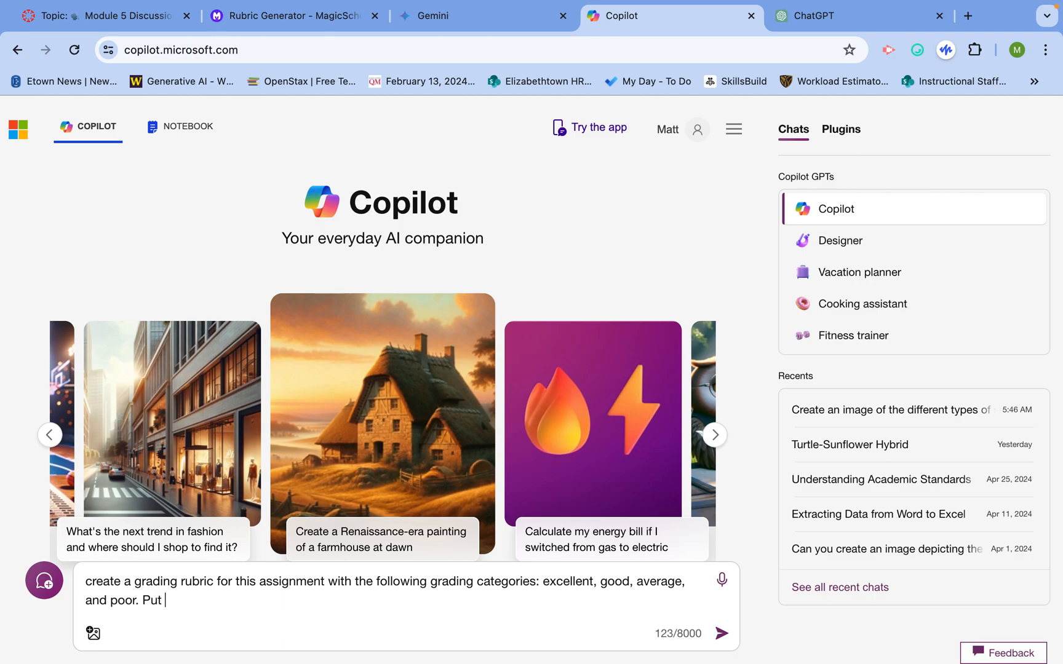
{"action": "type", "text": "this assignment is"}
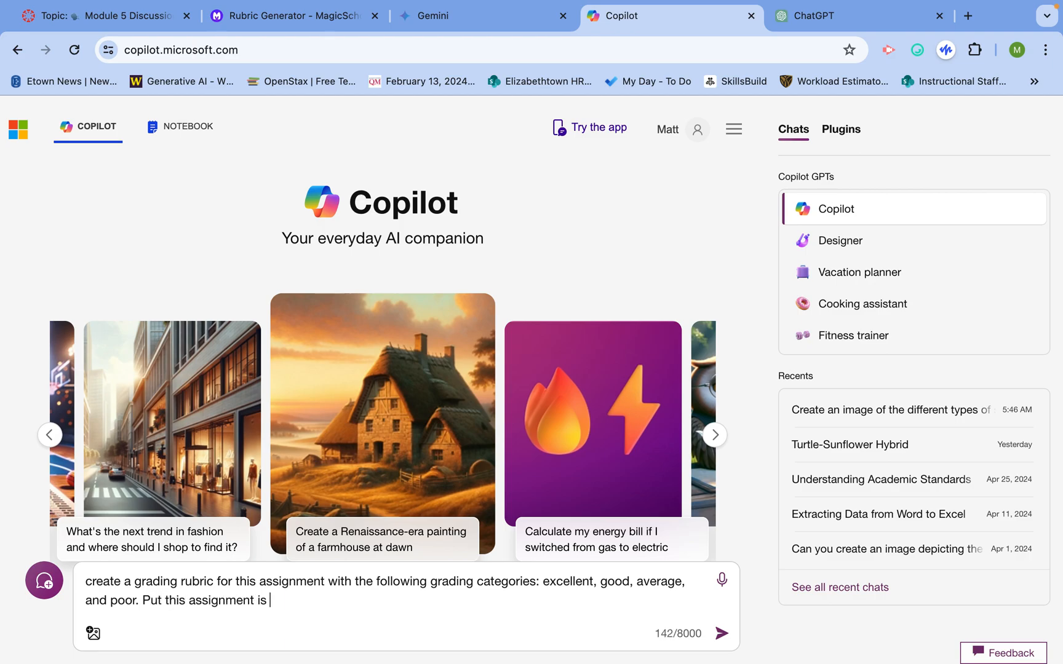
{"action": "type", "text": "n a"}
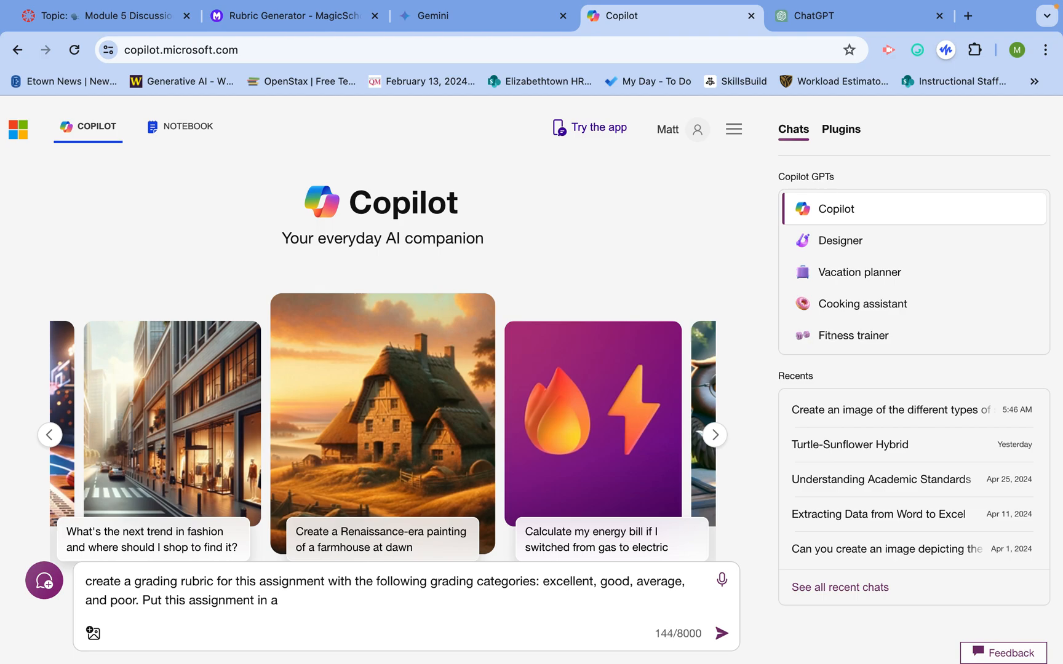
{"action": "type", "text": "table"}
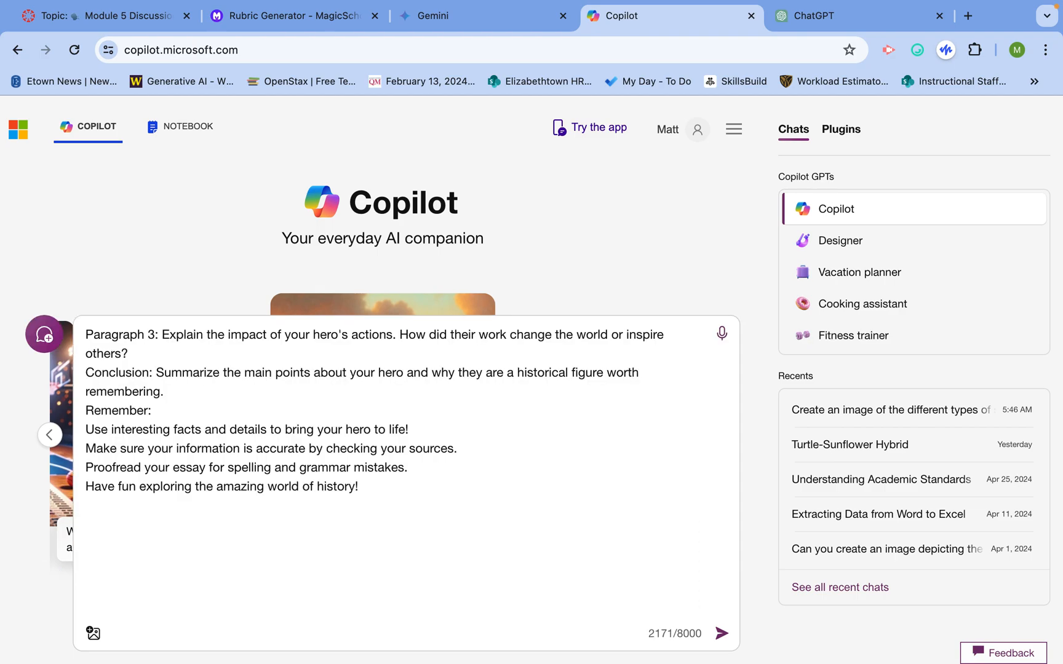
Step: Send the request so Copilot generates the Excellent/Good/Average/Poor criteria table
{"action": "left_click", "coordinate": [722, 633]}
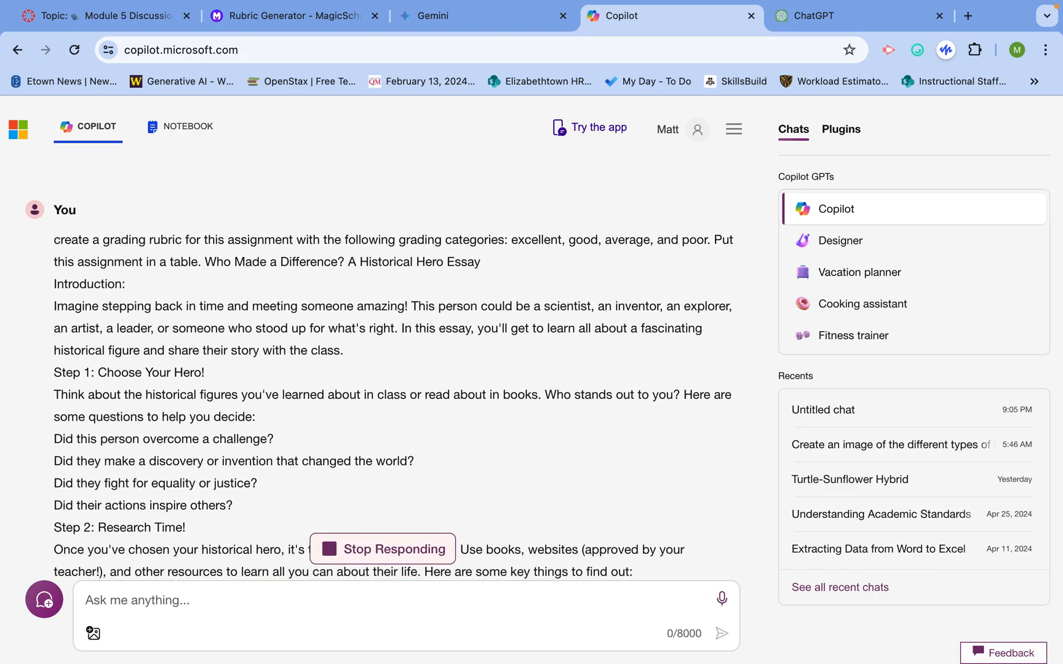
{"action": "scroll", "scroll_direction": "down", "scroll_amount": 3}
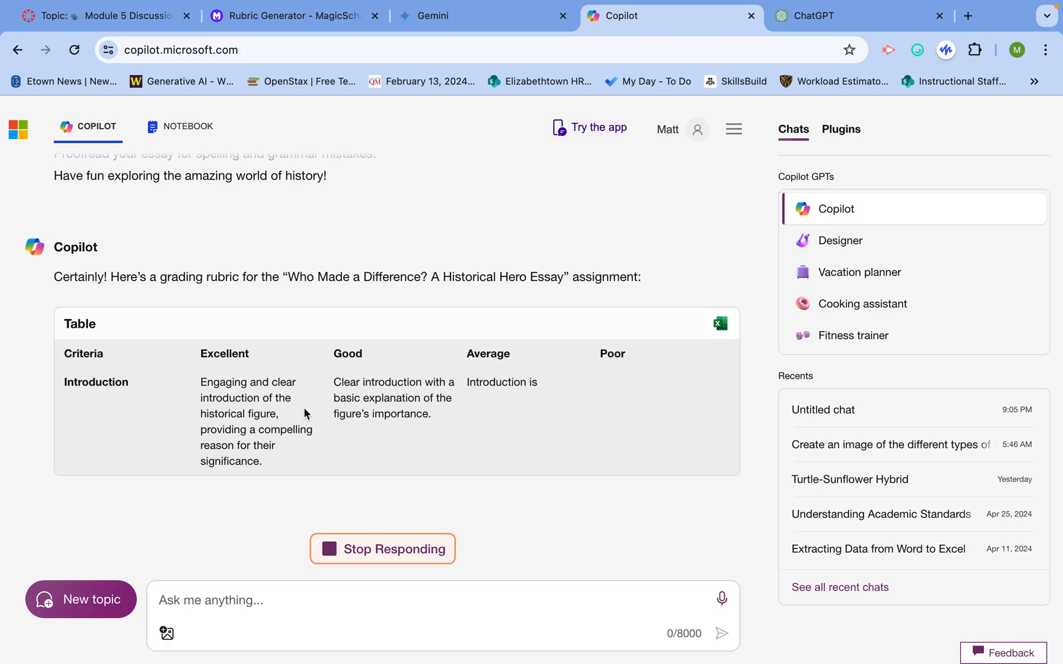
{"action": "mouse_move", "coordinate": [720, 324]}
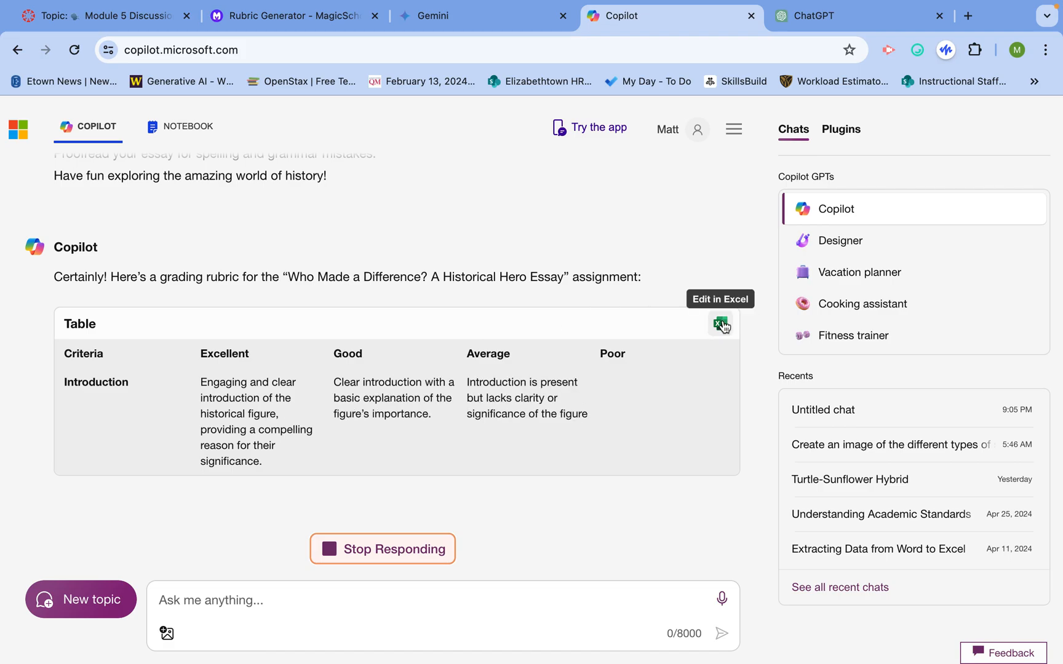